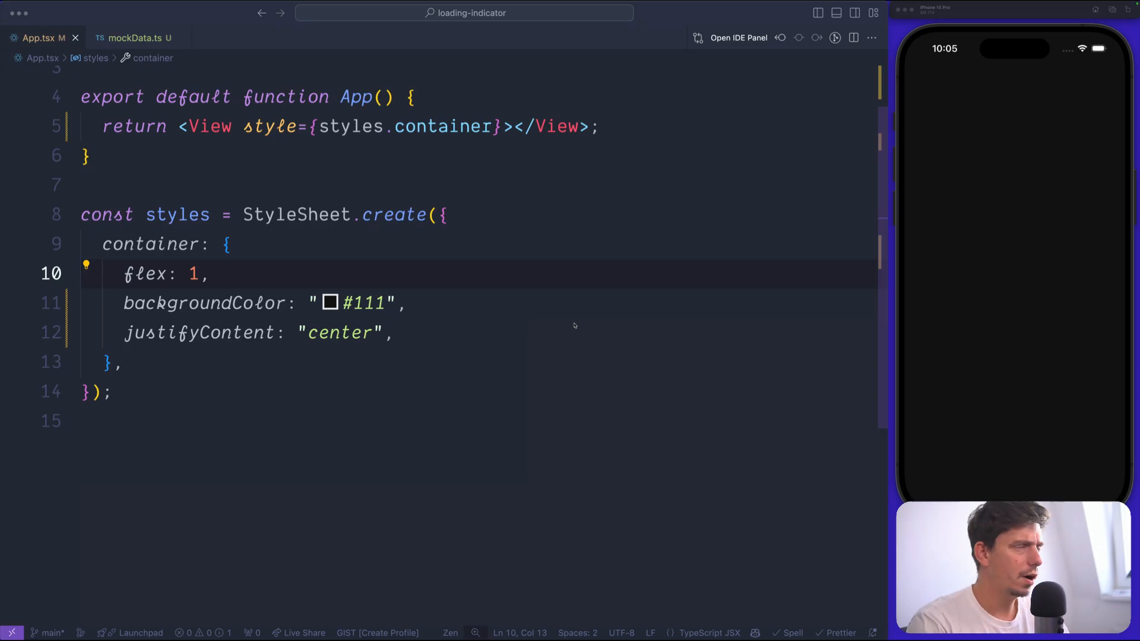
# Step: Review mockData.ts down to the exported Item type and default data export
pyautogui.click(393, 333)
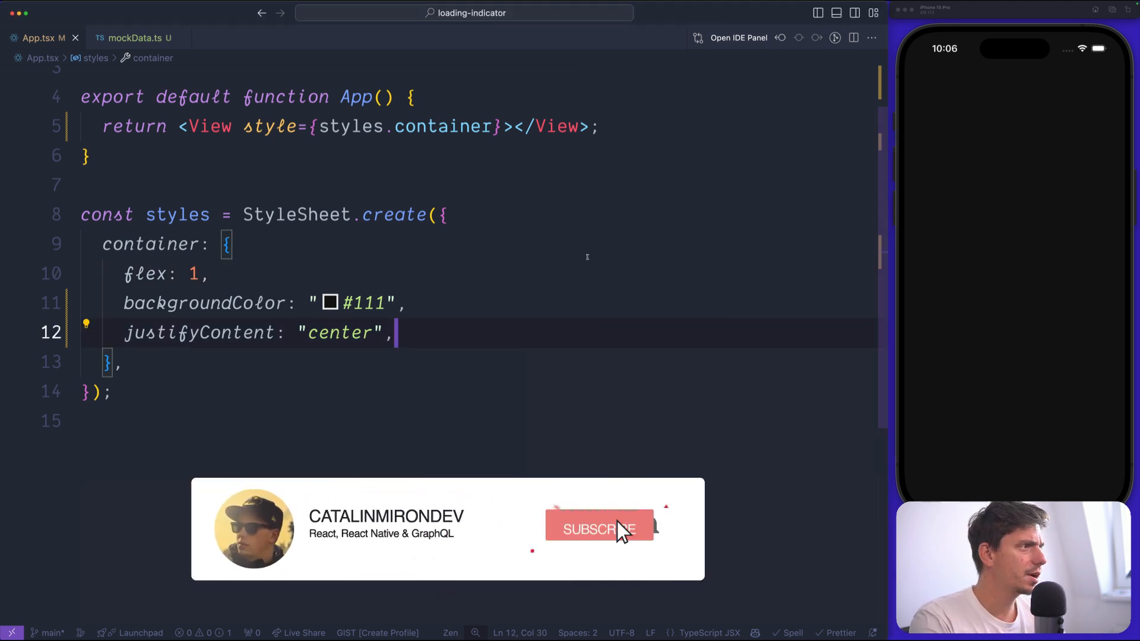
pyautogui.click(134, 37)
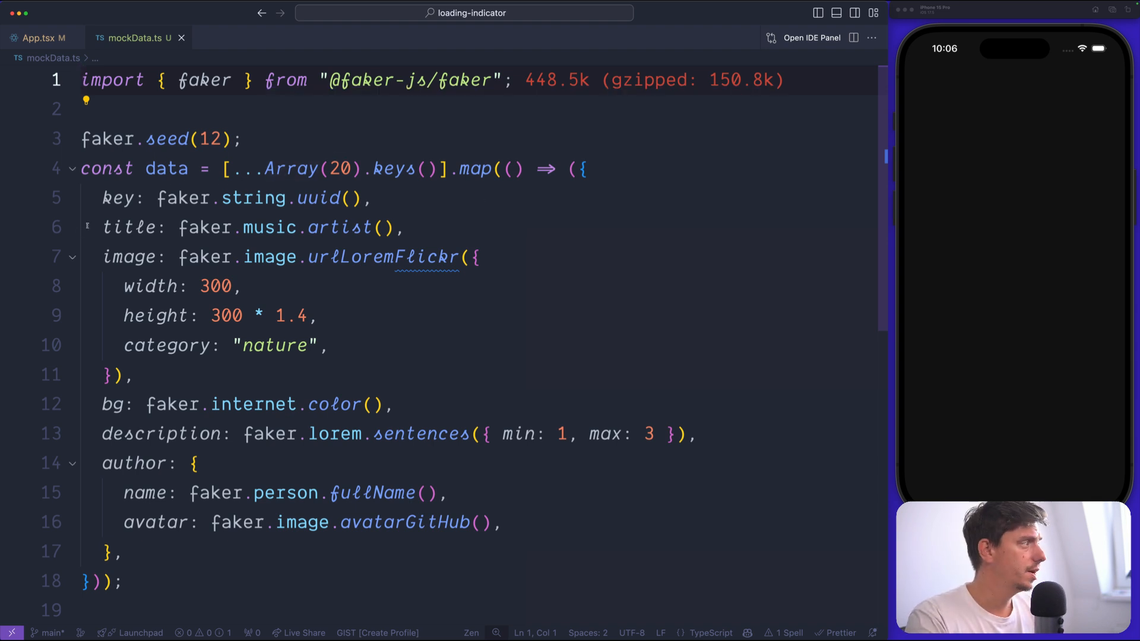
pyautogui.moveTo(339, 227)
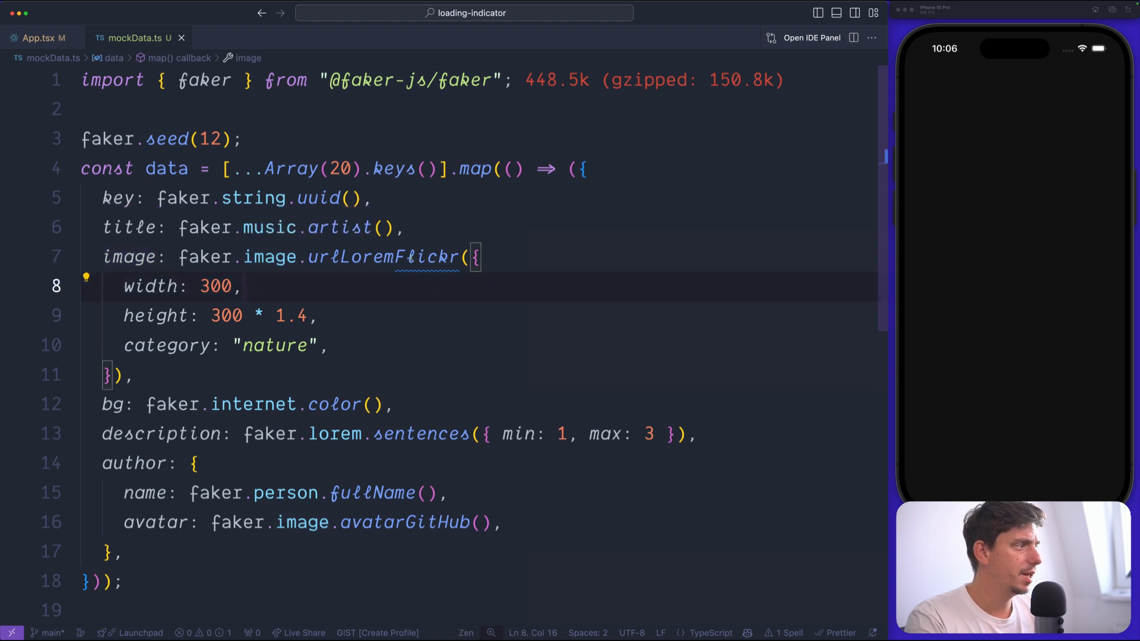
pyautogui.scroll(-3)
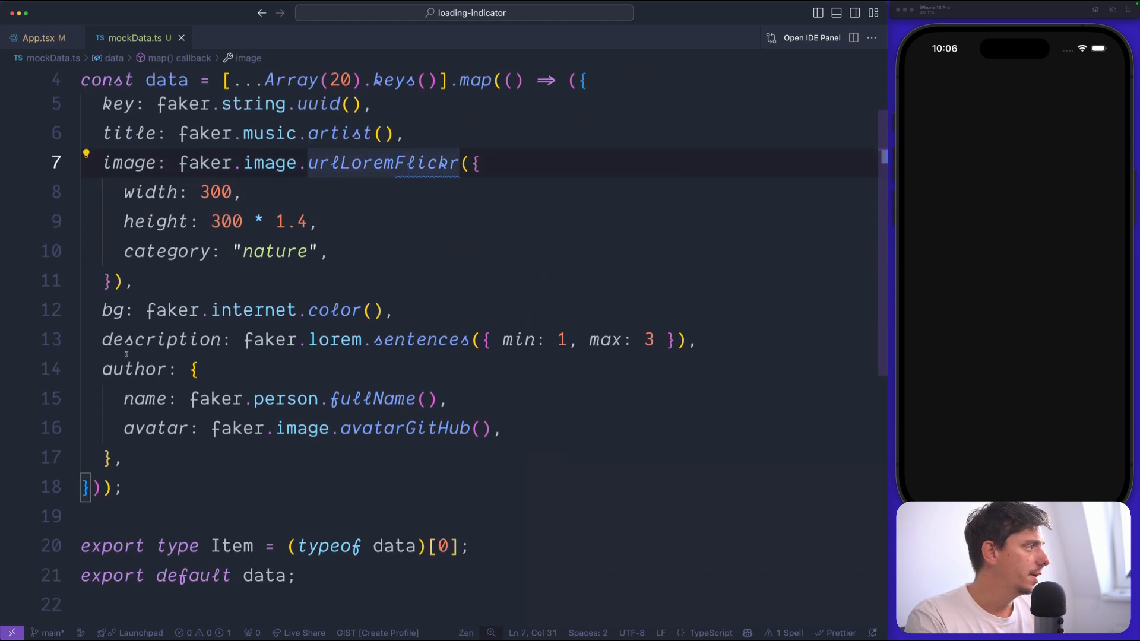
pyautogui.doubleClick(162, 339)
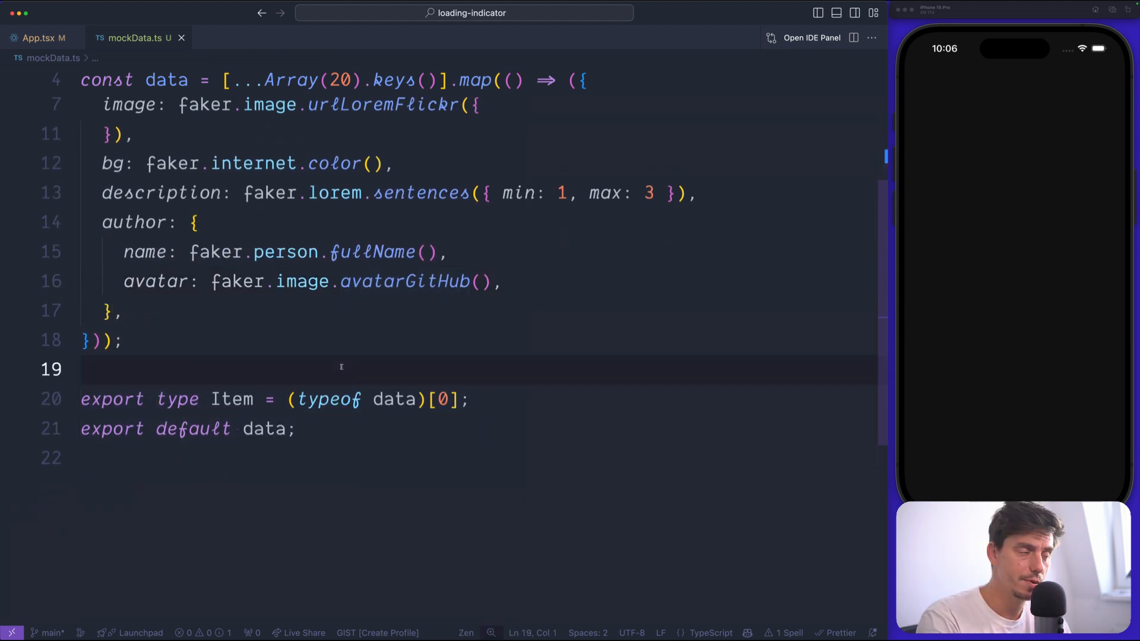
pyautogui.click(298, 428)
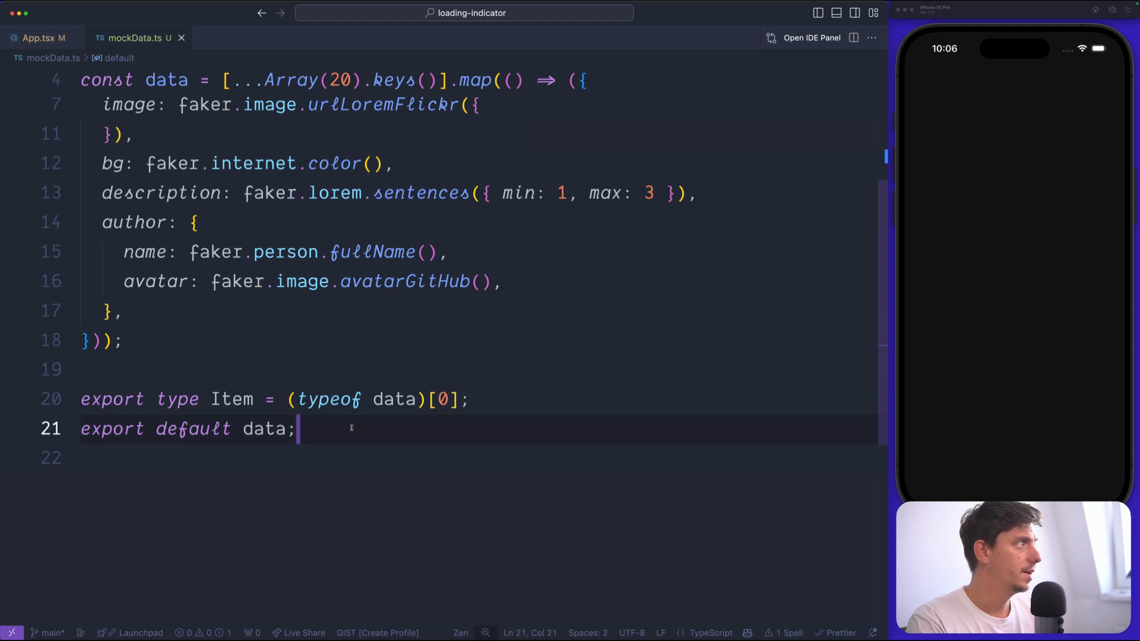
# Step: Create VerticalList.tsx with a VerticalList component taking data: Item[]
pyautogui.click(41, 37)
pyautogui.write('VerticalList.tsx')
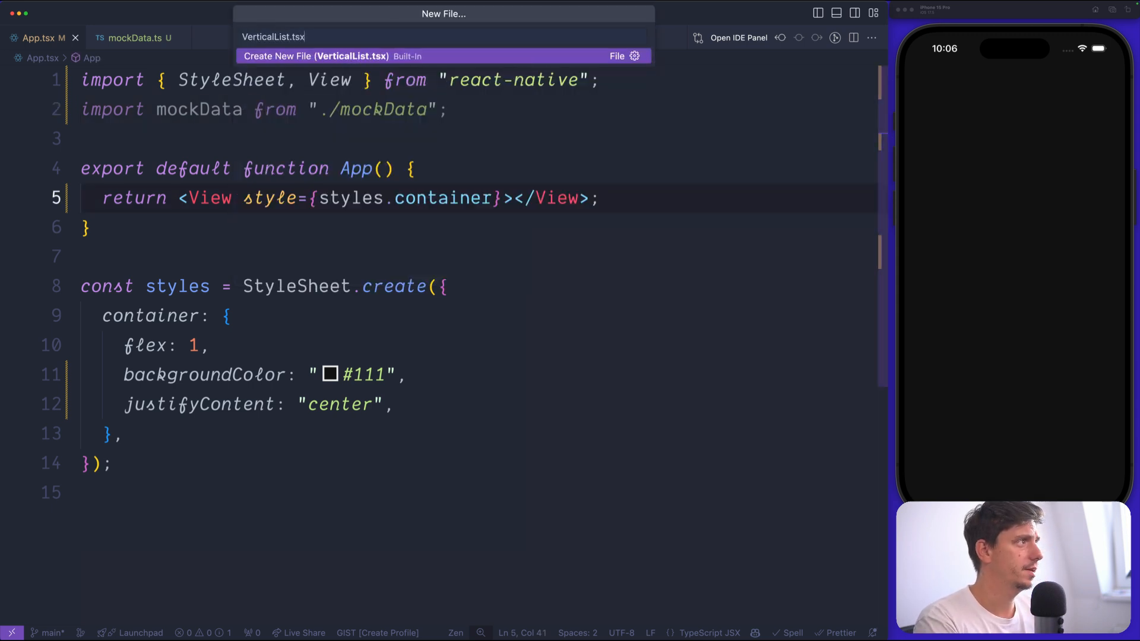
pyautogui.click(316, 55)
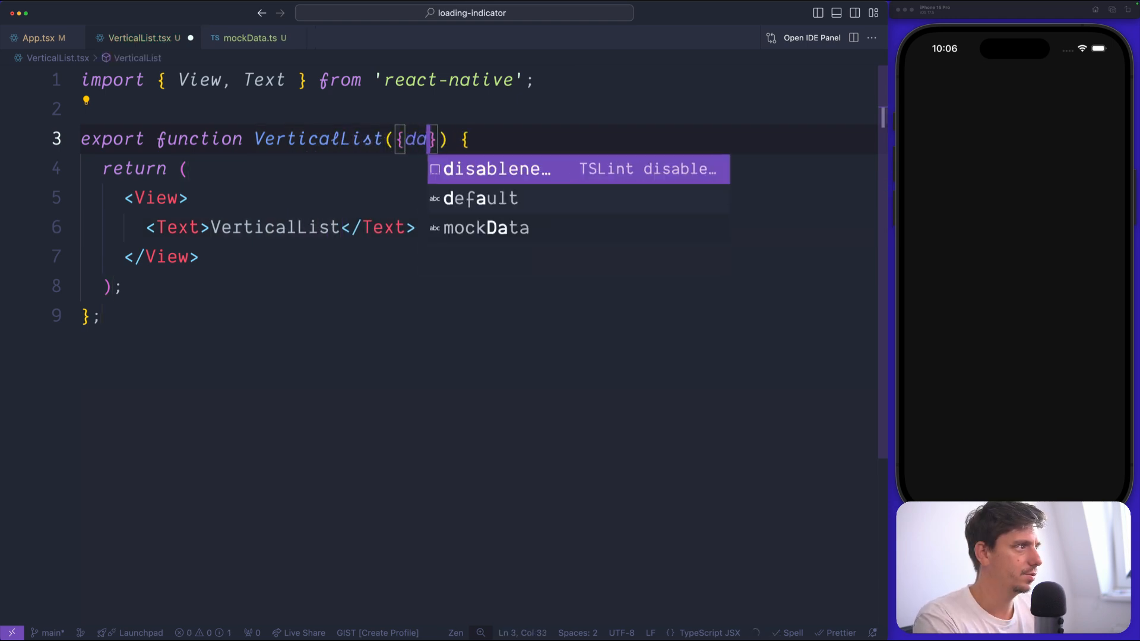
pyautogui.write('ta}: Veri')
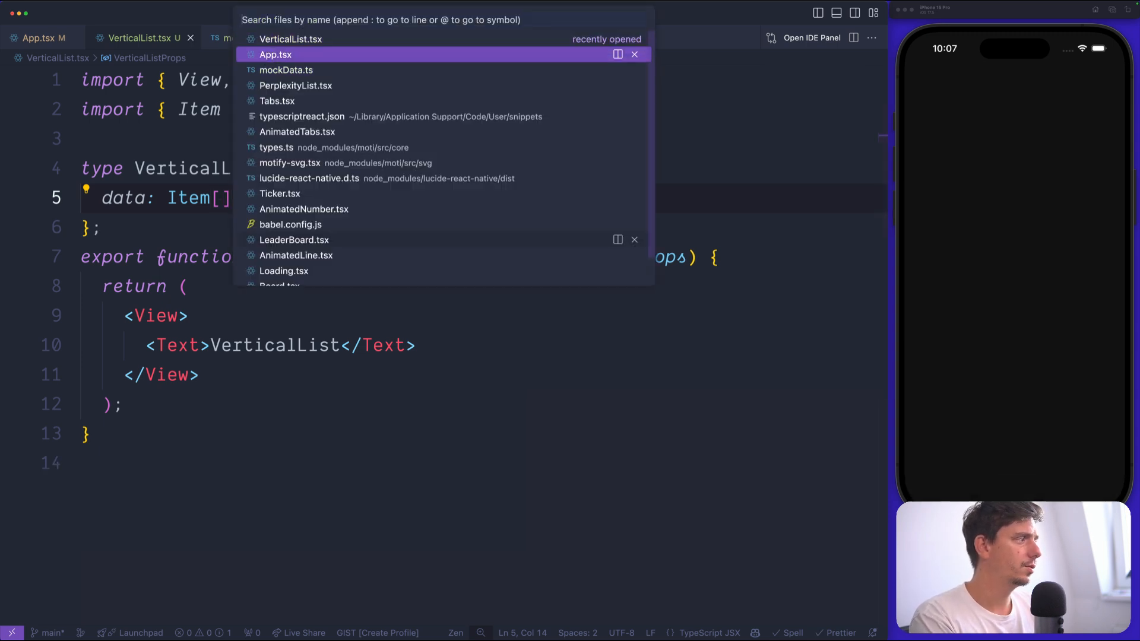
# Step: Render <VerticalList data={mockData} /> inside App's View
pyautogui.click(274, 54)
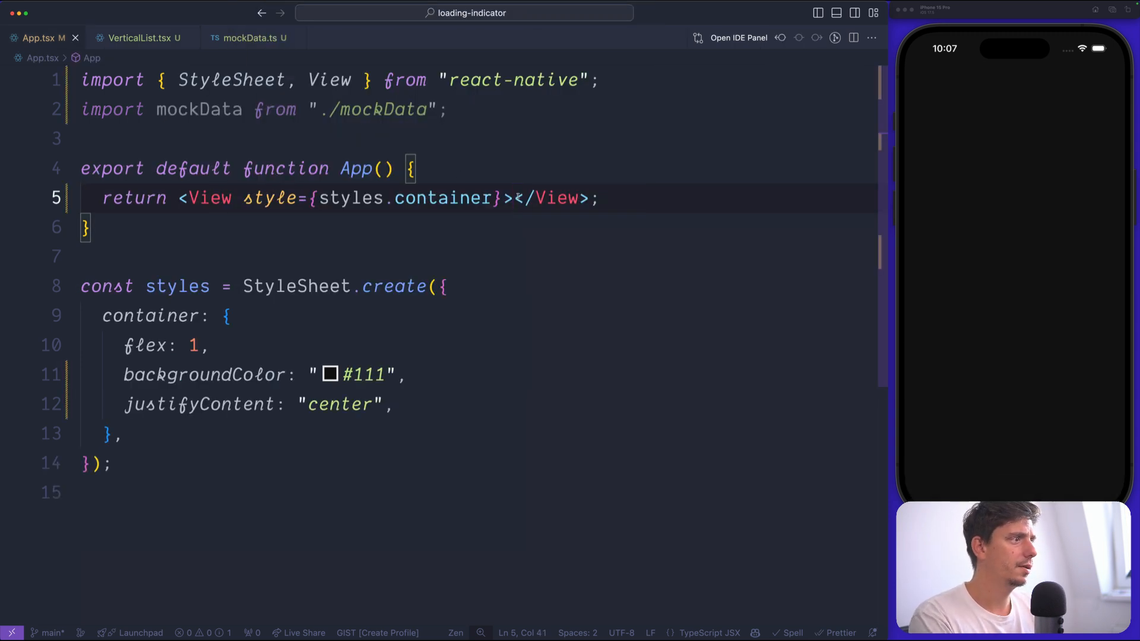
pyautogui.write('<VerticalList data={mockData} />')
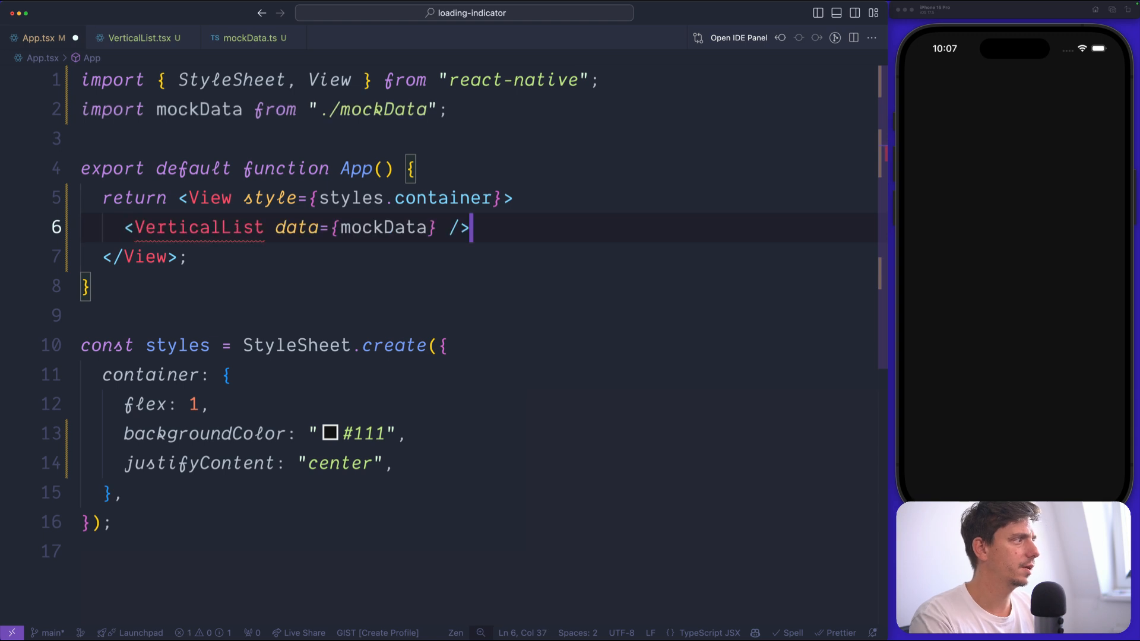
pyautogui.moveTo(297, 227)
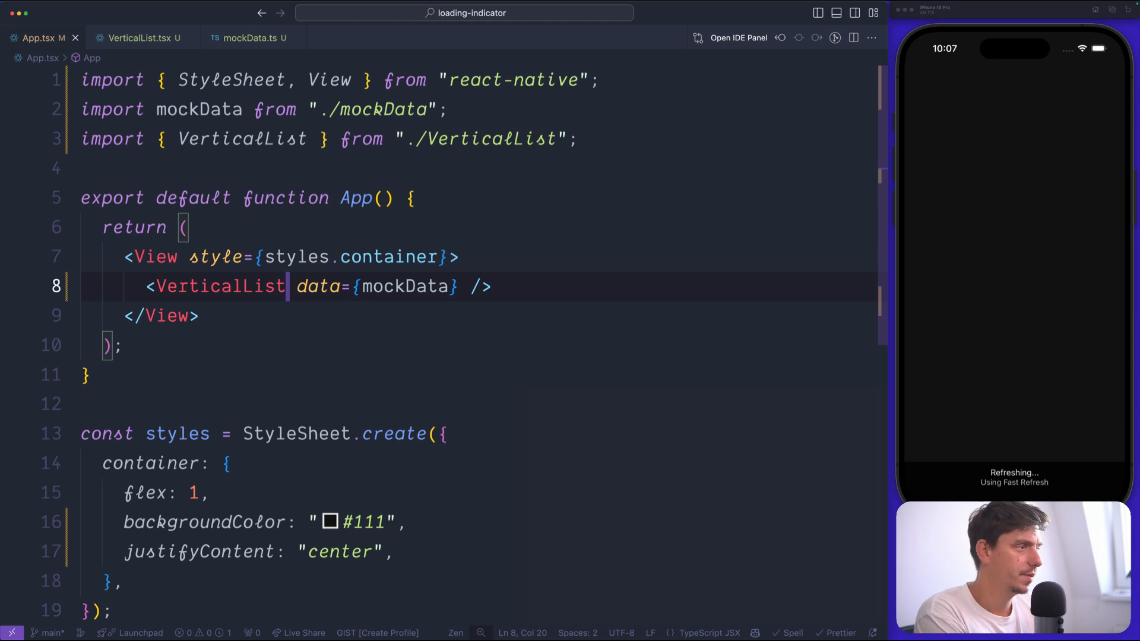
# Step: Return a FlatList whose renderItem renders <AnimatedCard item={item} />
pyautogui.click(140, 36)
pyautogui.write('data={')
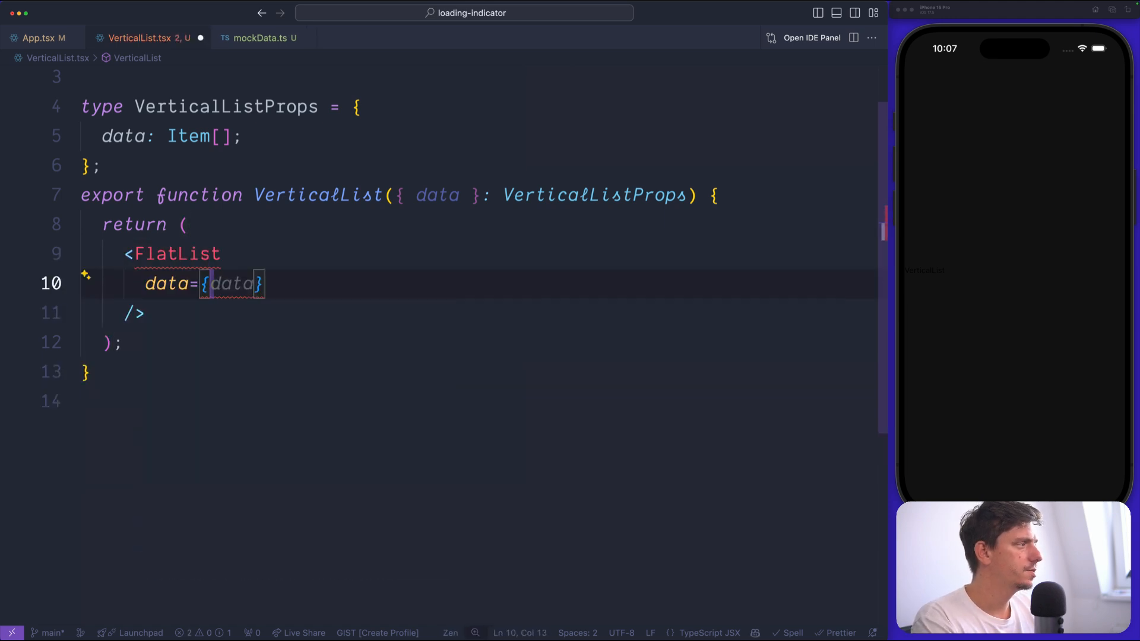
pyautogui.write('renderITem={({ item }) => (')
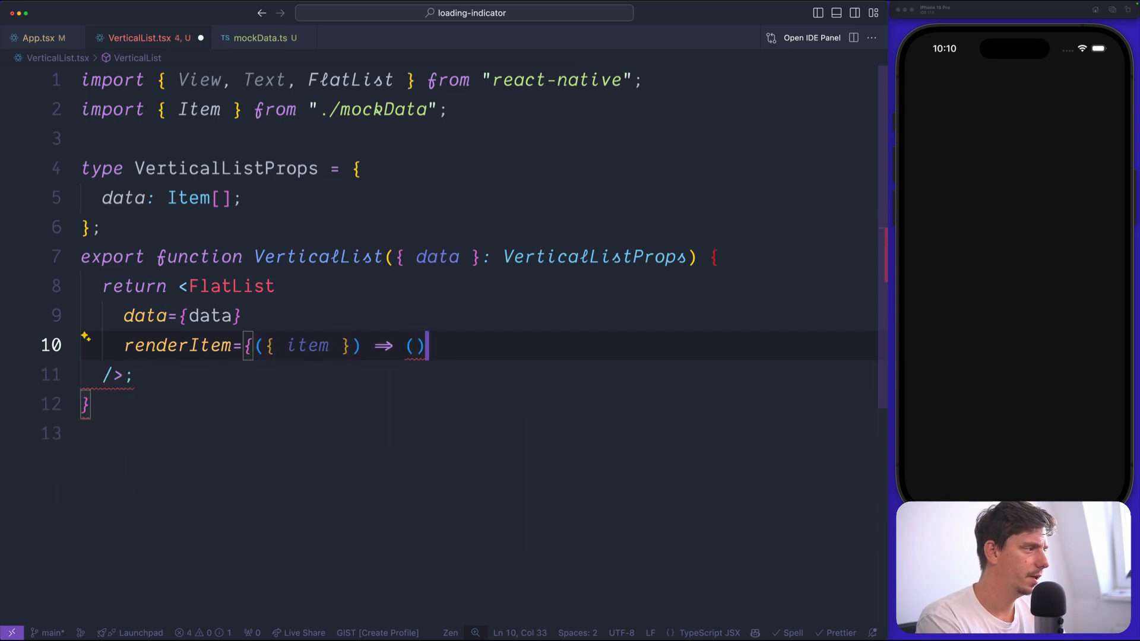
pyautogui.press('enter')
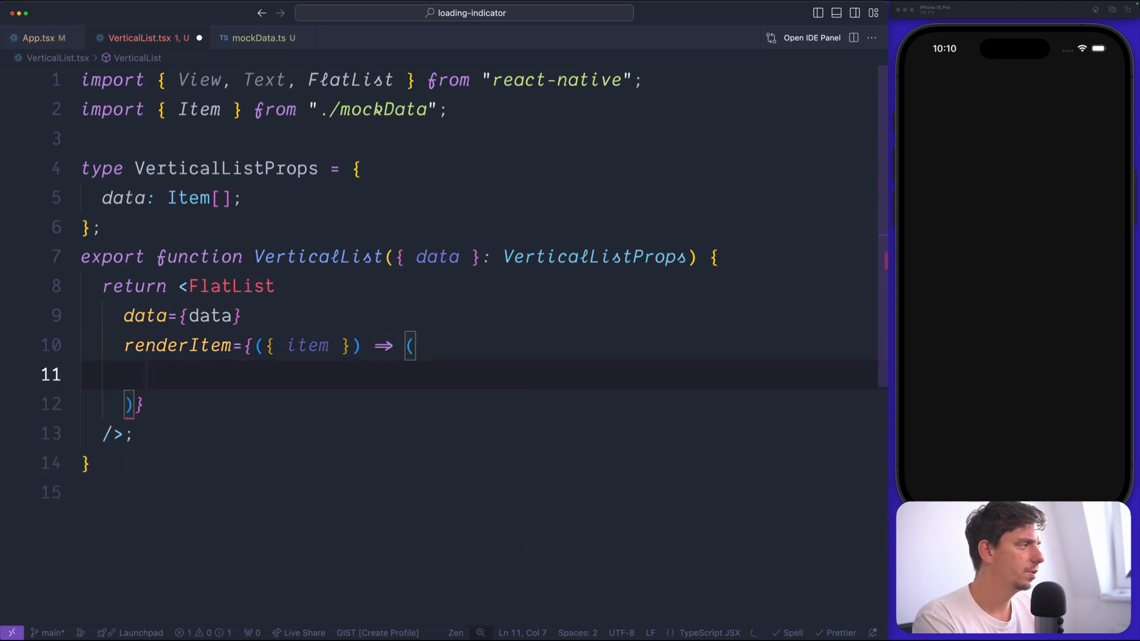
pyautogui.write('<Animate')
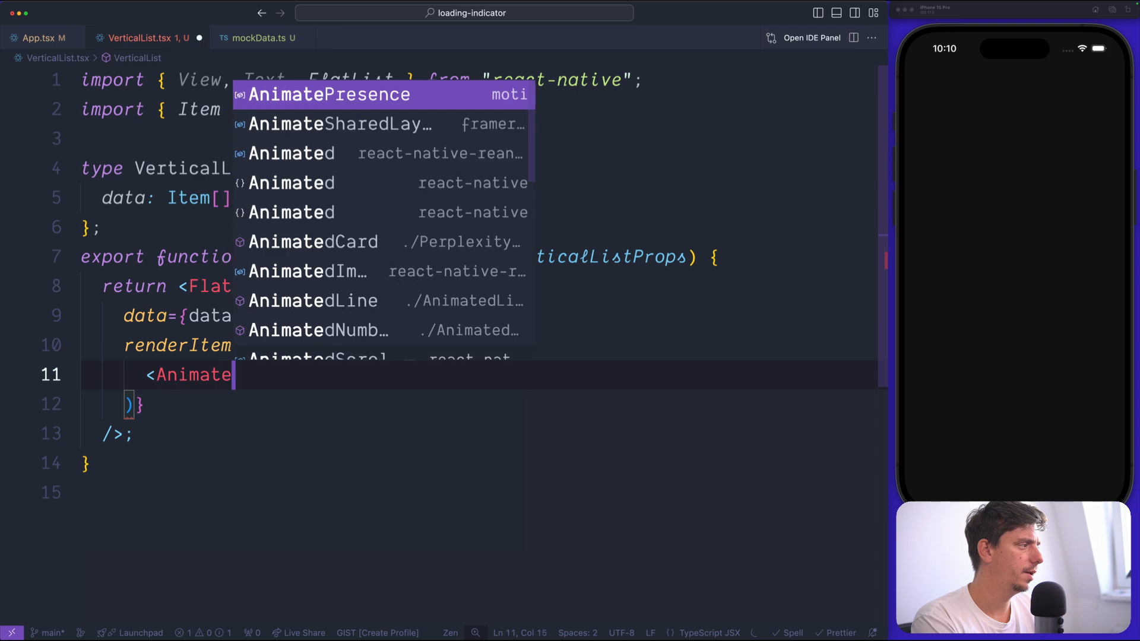
pyautogui.click(312, 241)
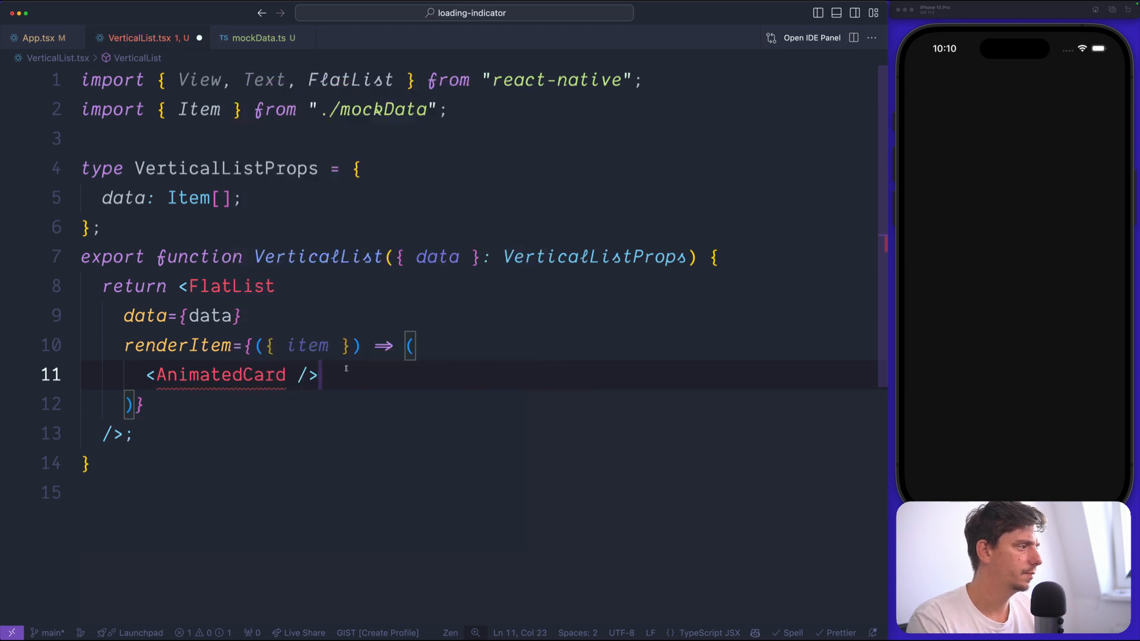
pyautogui.write('item={}')
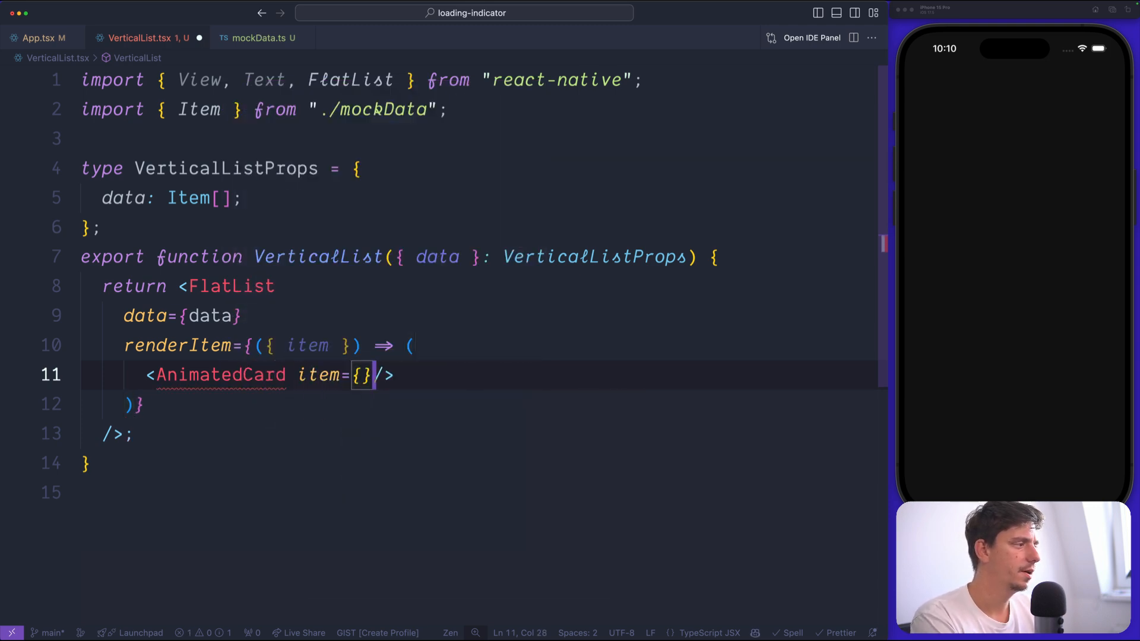
pyautogui.write('item')
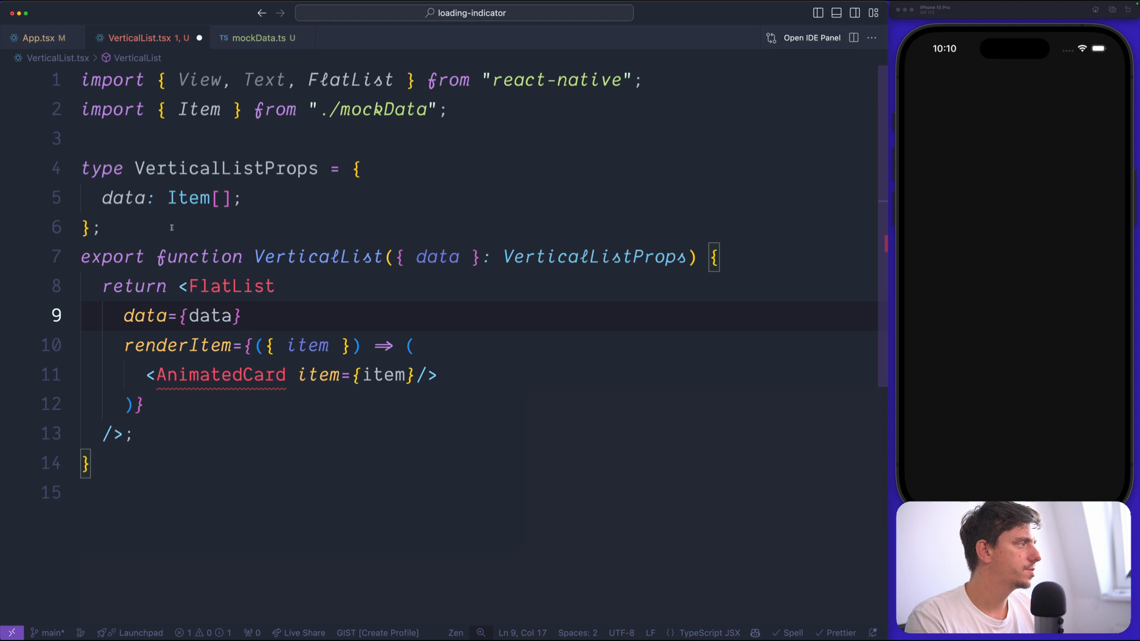
# Step: Define function AnimatedCard returning an empty View and type AnimatedCardProps { item: Item }
pyautogui.write('function AnimatedCard({item}: AnimatedCard')
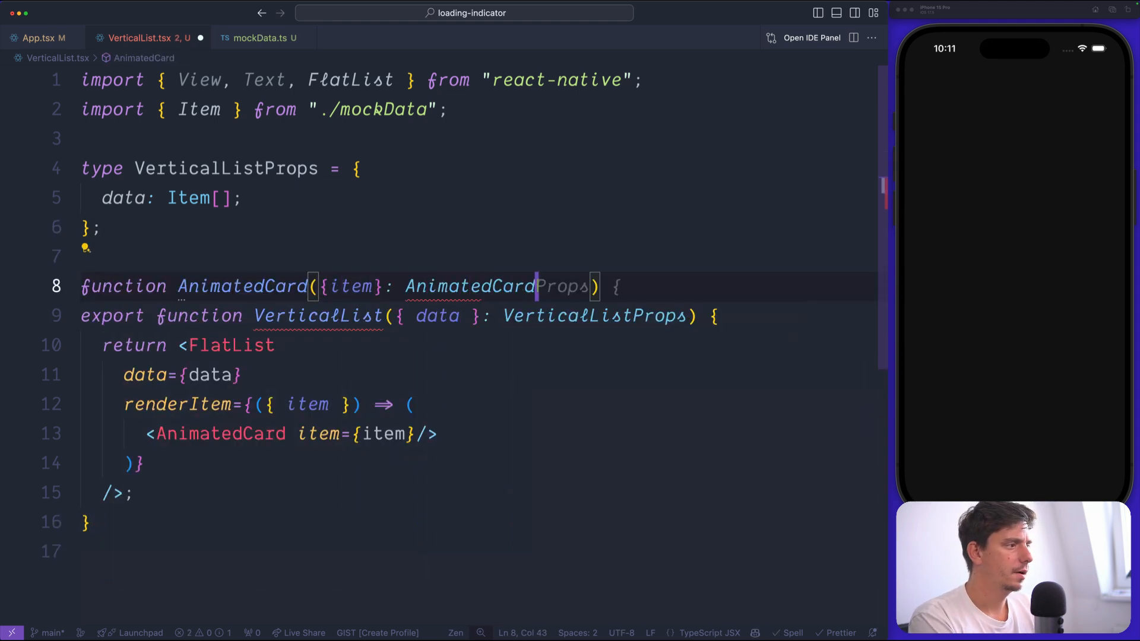
pyautogui.write('return')
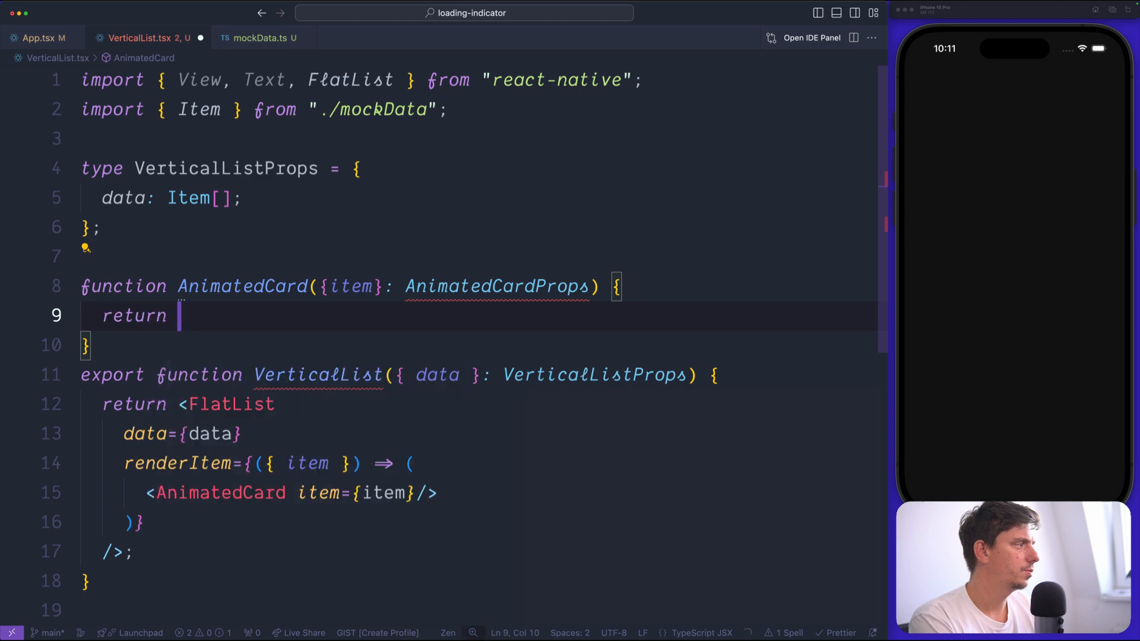
pyautogui.write('<View />;')
pyautogui.click(479, 256)
pyautogui.write('type AnimatedCardProps = {')
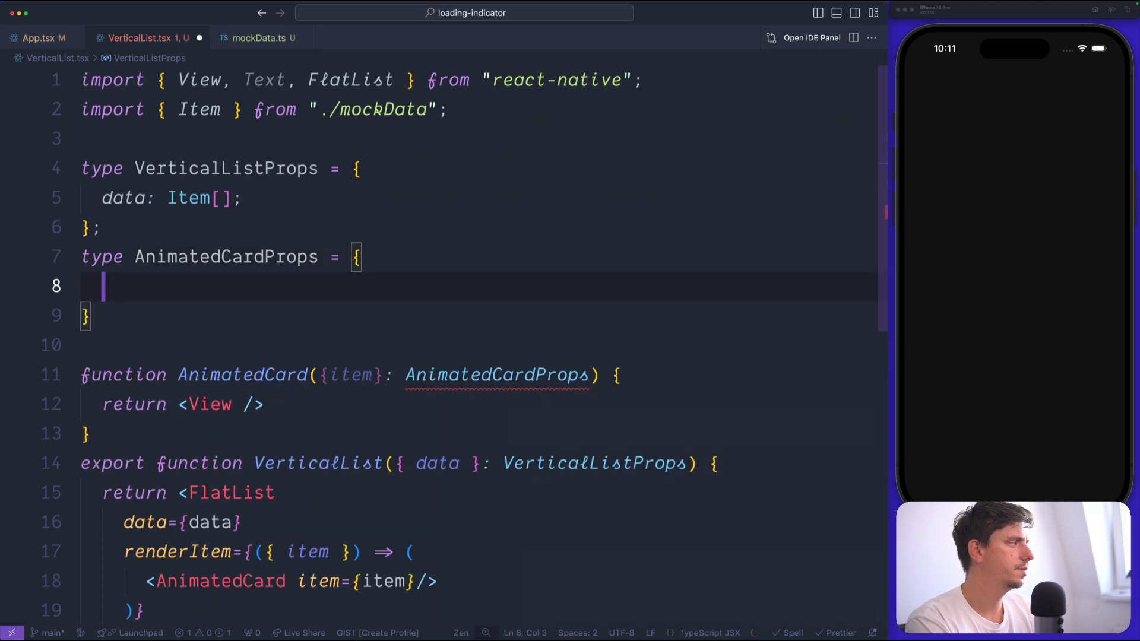
pyautogui.write('item: Item;')
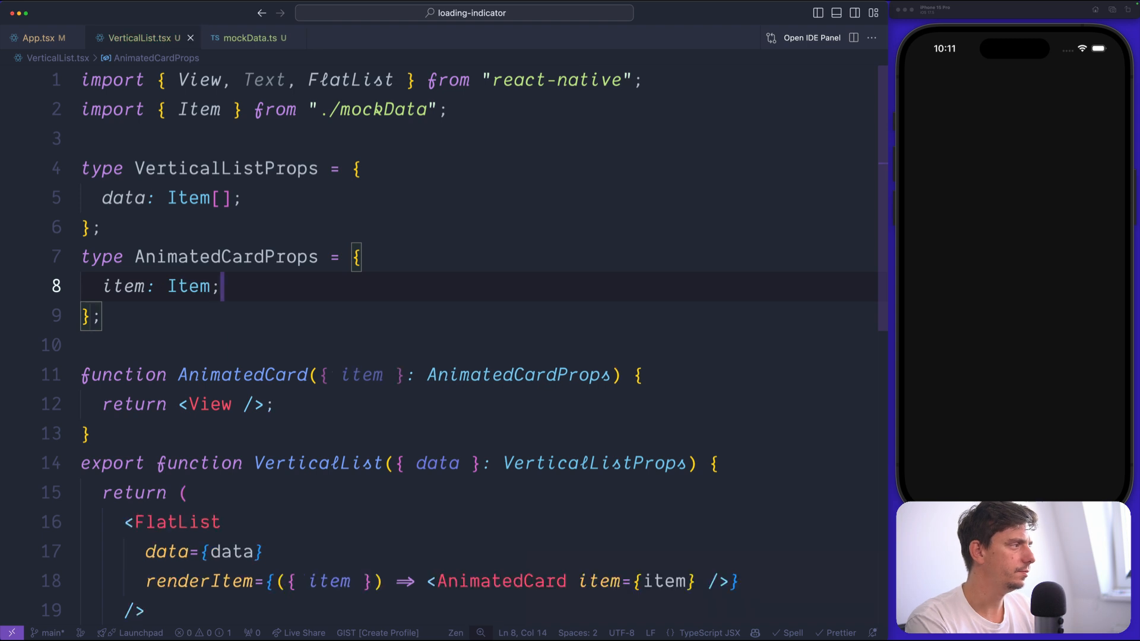
pyautogui.scroll(-3)
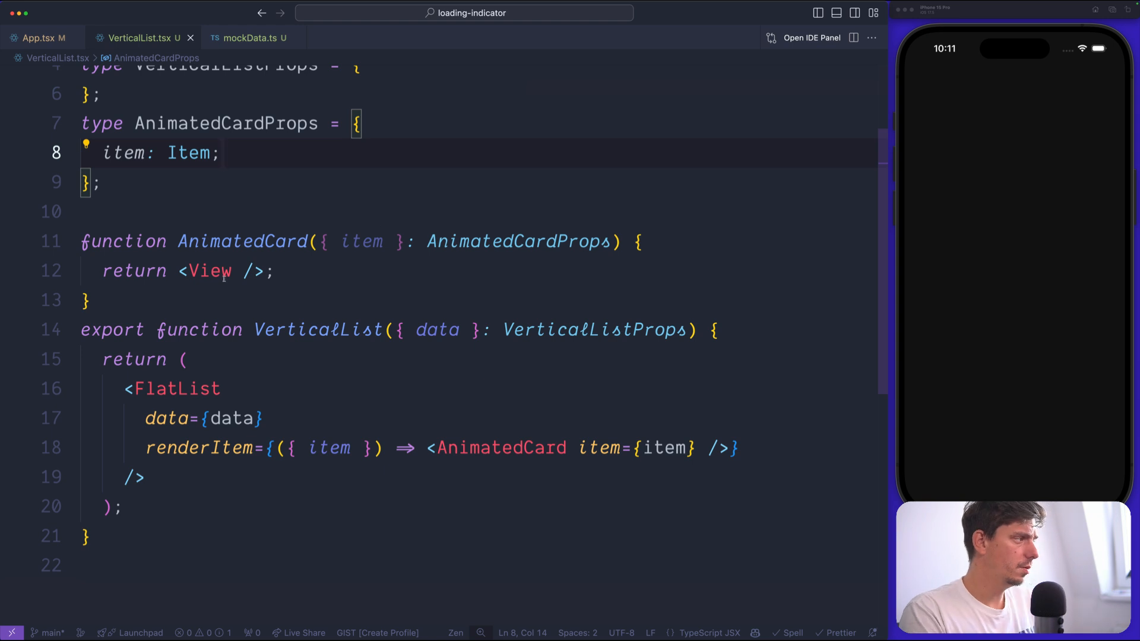
# Step: Style the AnimatedCard View with the item's background color
pyautogui.write('style={backgroundColor: item.bg }}')
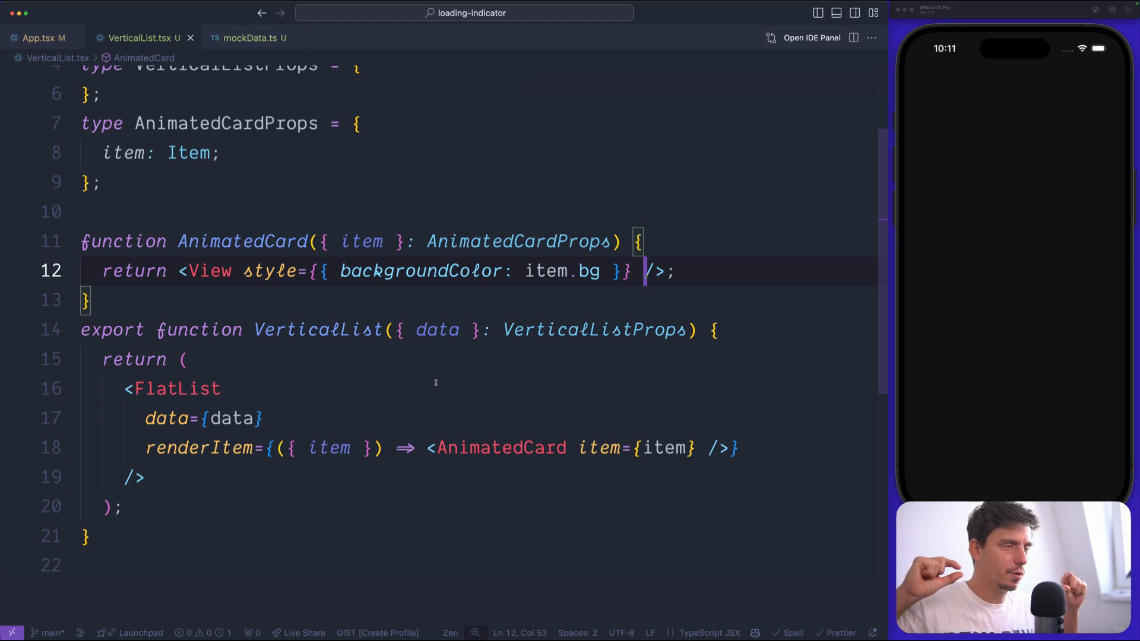
pyautogui.click(188, 359)
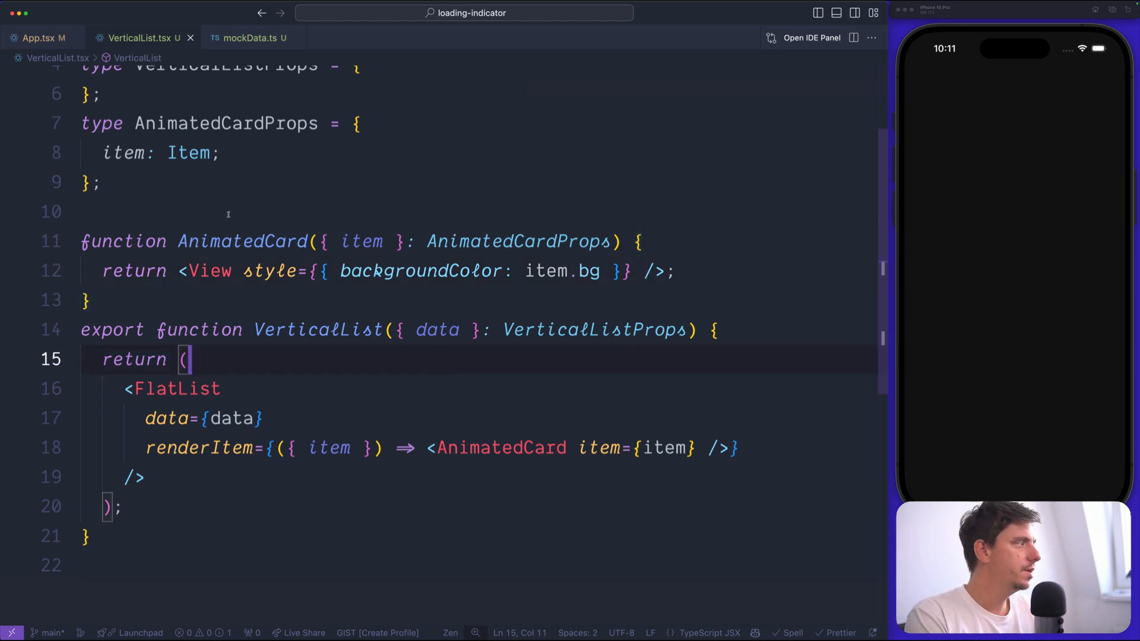
pyautogui.click(100, 182)
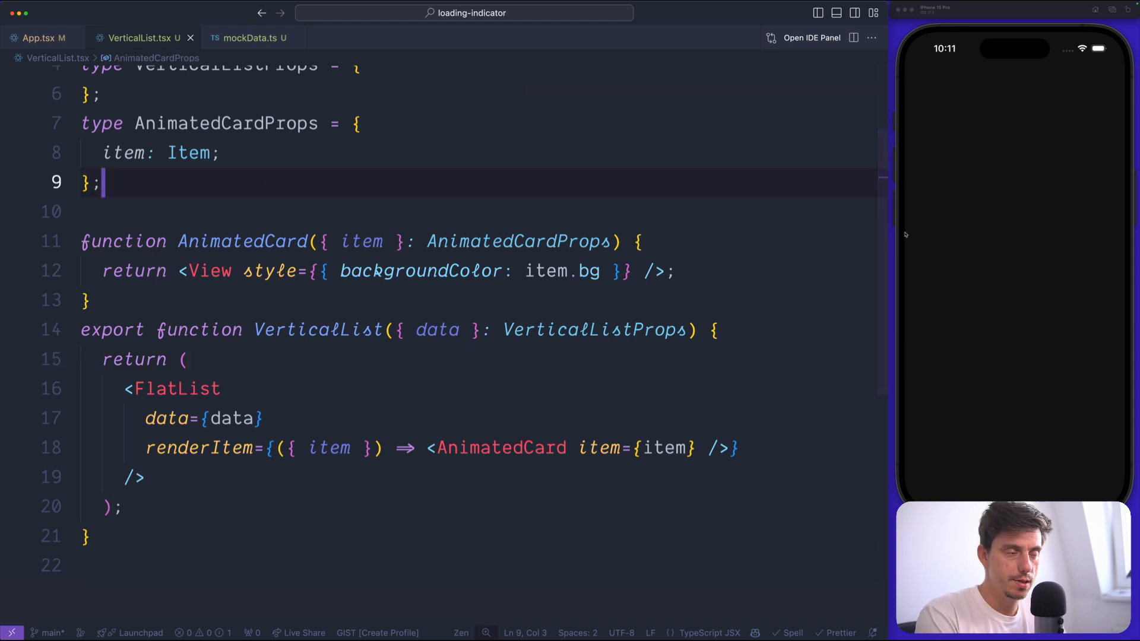
# Step: Add screen height, _spacing and _itemSize = height * 0.72 constants above the components
pyautogui.write('const _spacing = 10;')
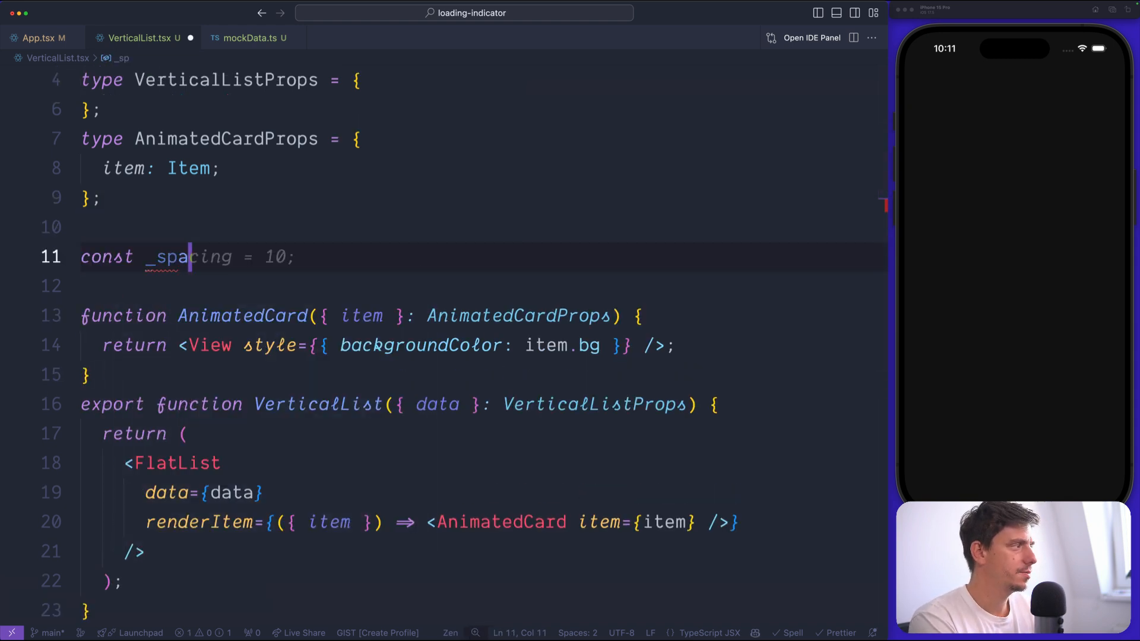
pyautogui.write('const _itemSize =')
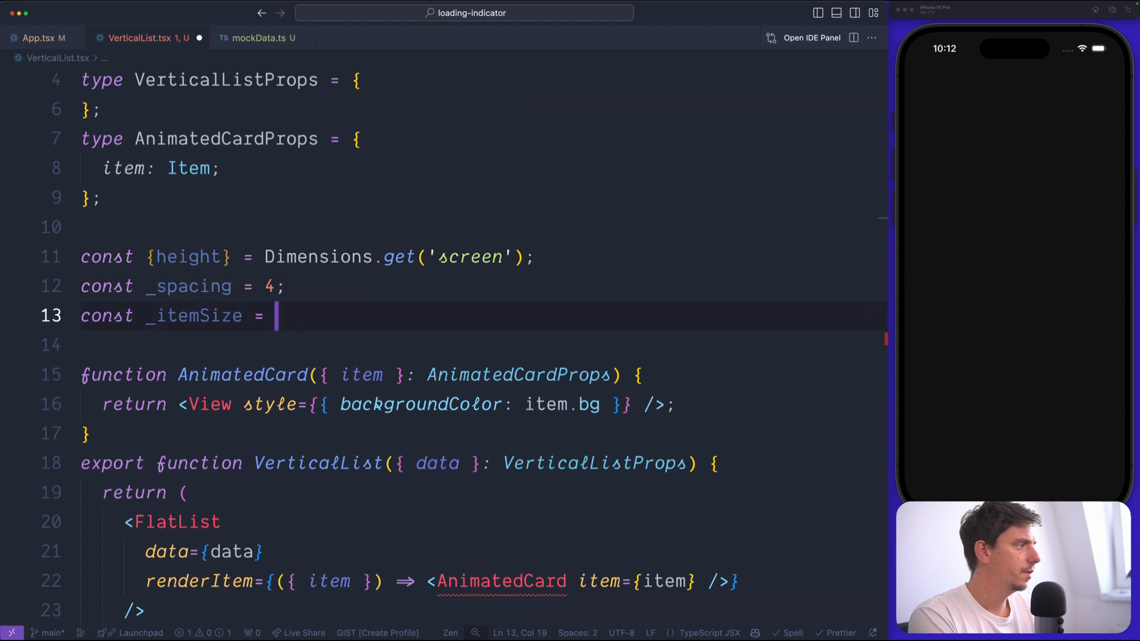
pyautogui.write('height *')
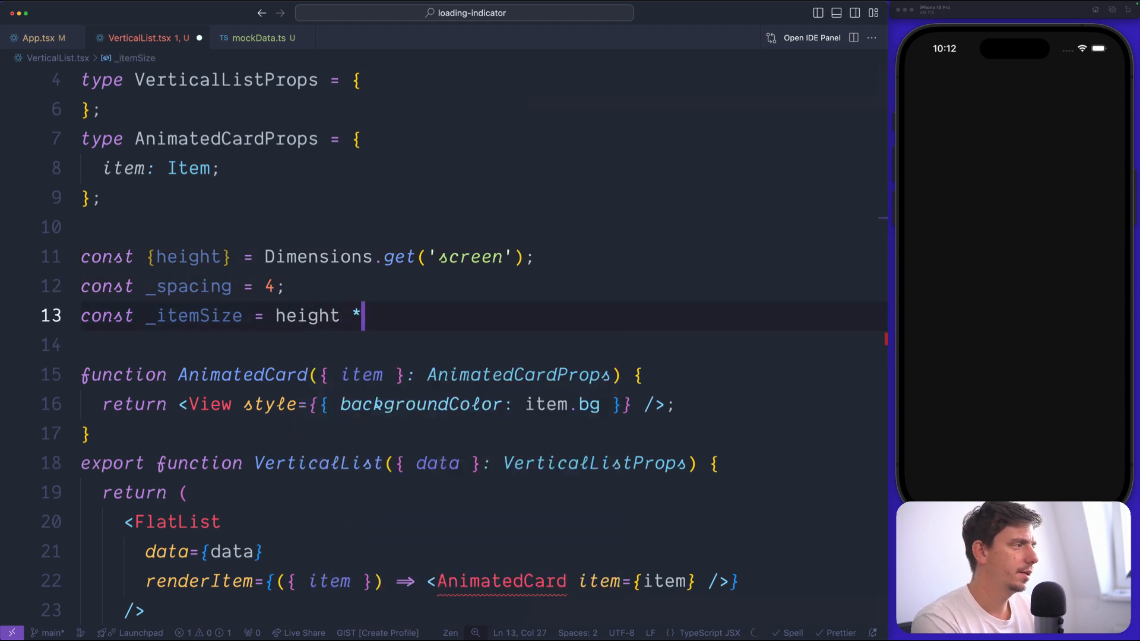
pyautogui.write('0.62;')
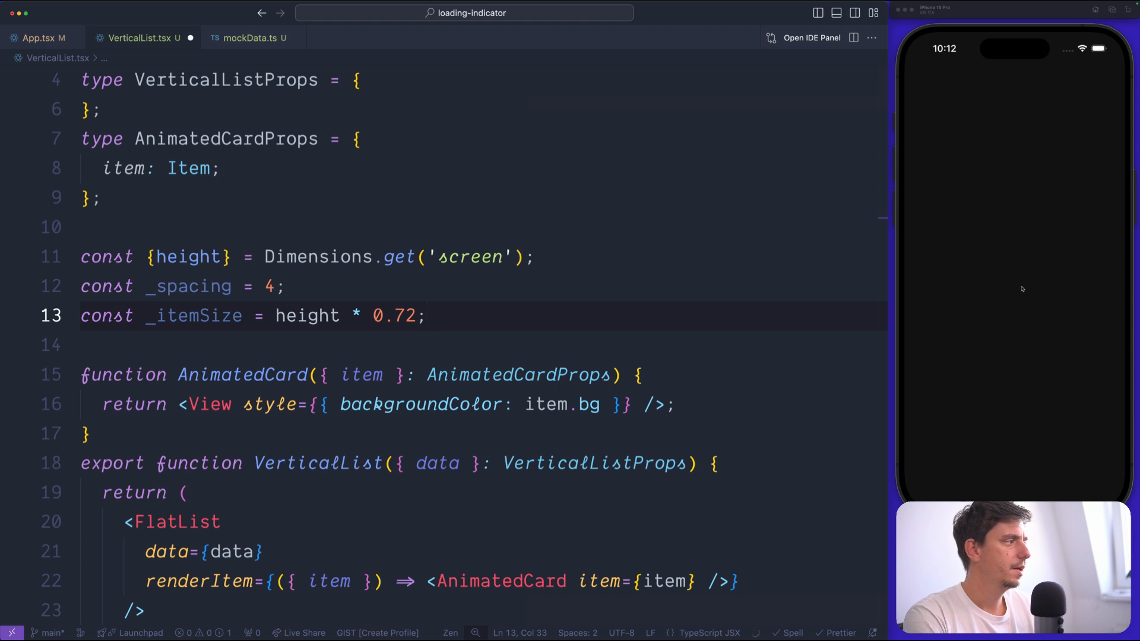
# Step: Give the card View flex: 1, height _itemSize and a white '#fff' background
pyautogui.doubleClick(193, 316)
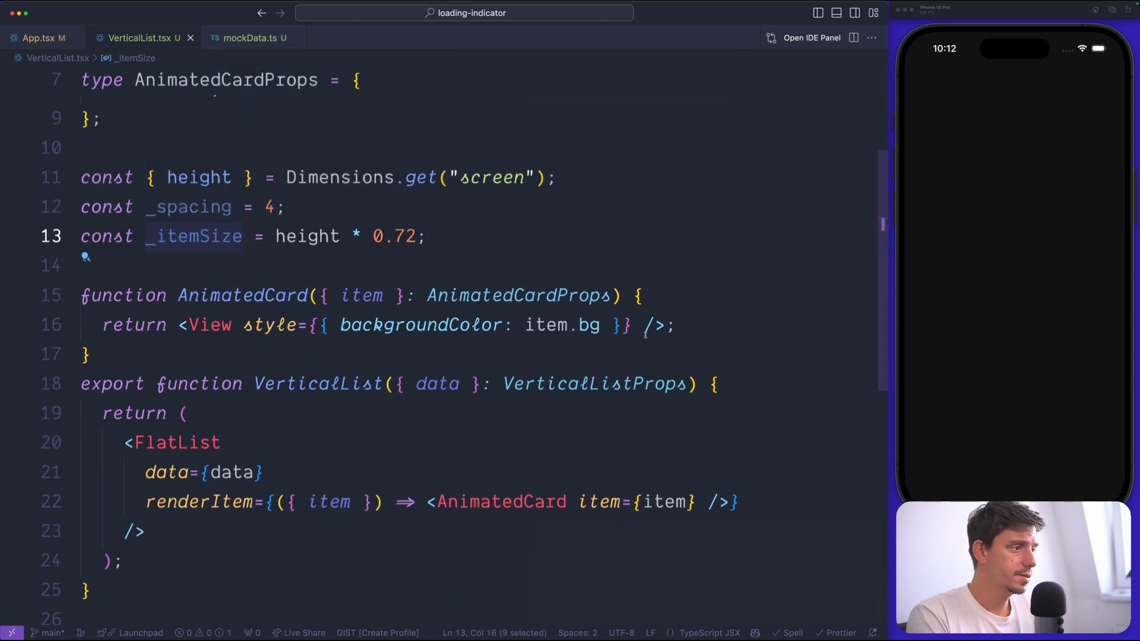
pyautogui.write(',')
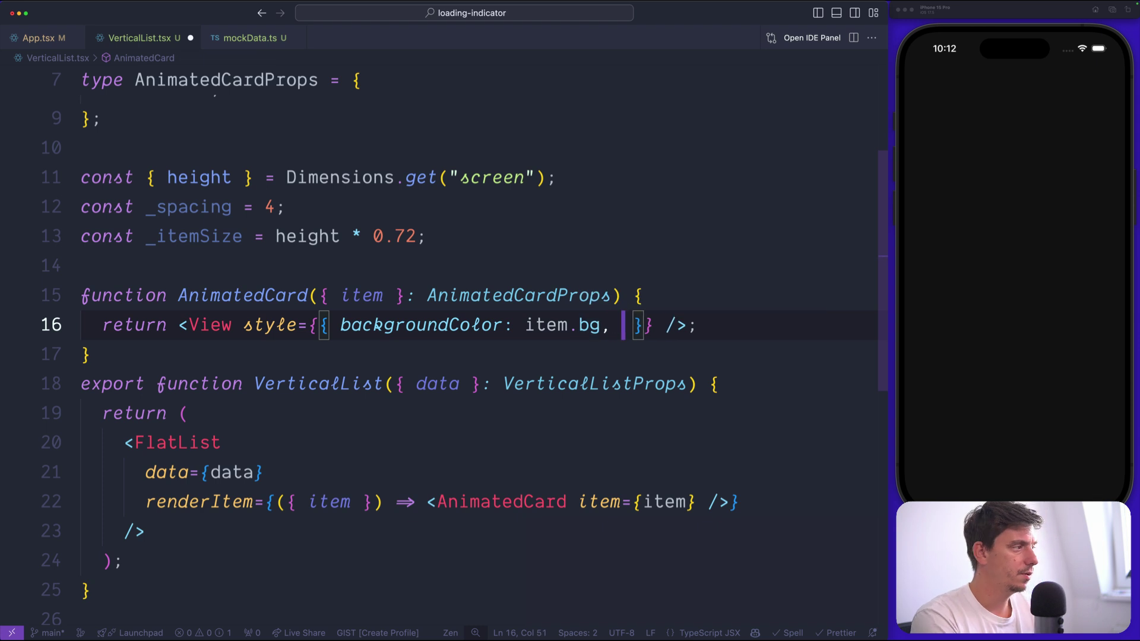
pyautogui.write('flex: 1, height: _itemSize')
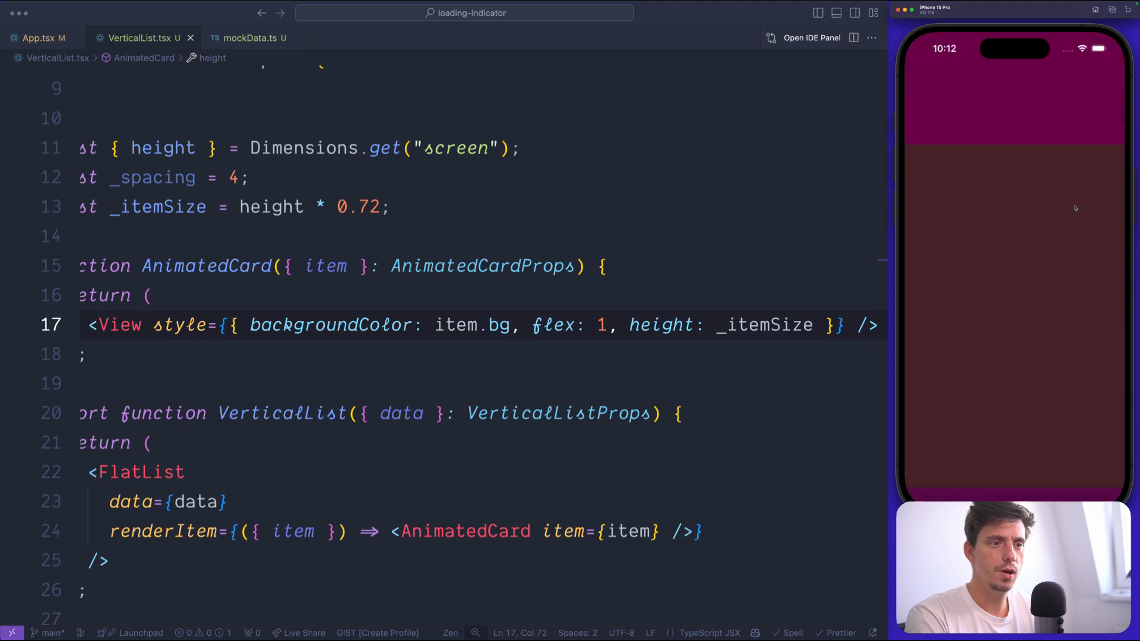
pyautogui.click(149, 296)
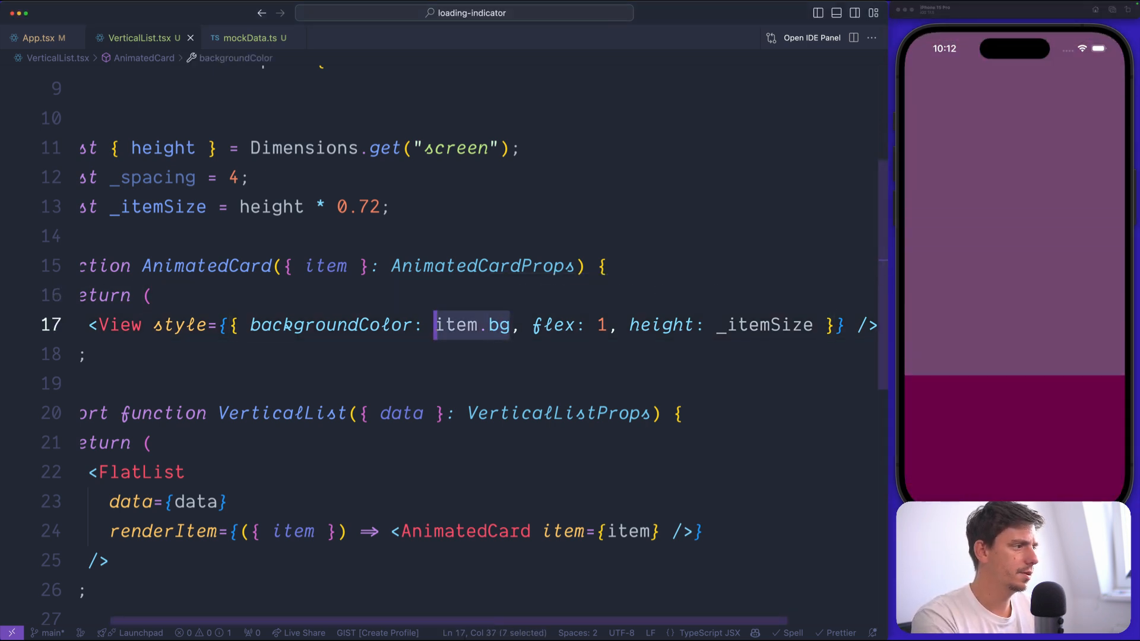
pyautogui.write("'#fff'")
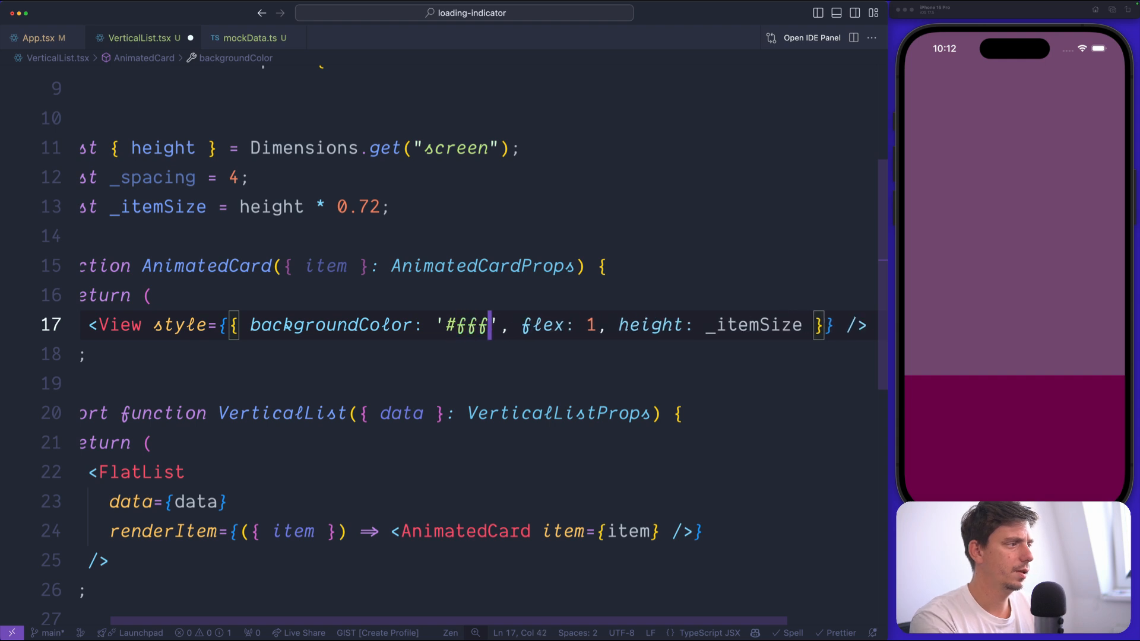
# Step: Add contentContainerStyle with padding _spacing * 3 and gap _spacing * 2 to the FlatList
pyautogui.click(458, 325)
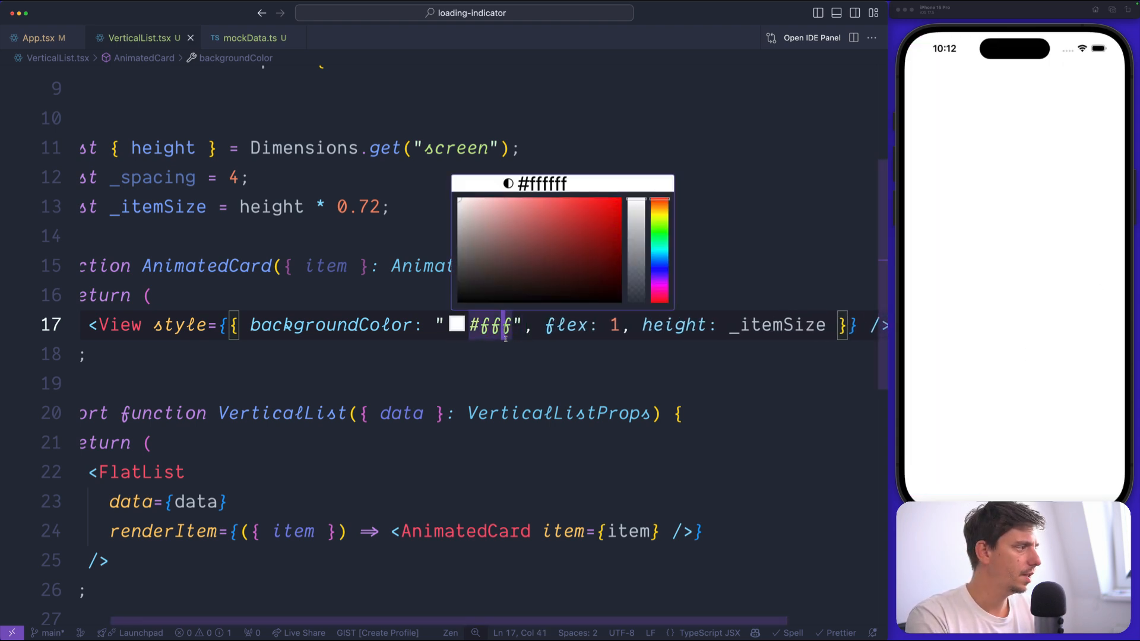
pyautogui.write('contentContainerStyle={{ padding: _spacing * 3')
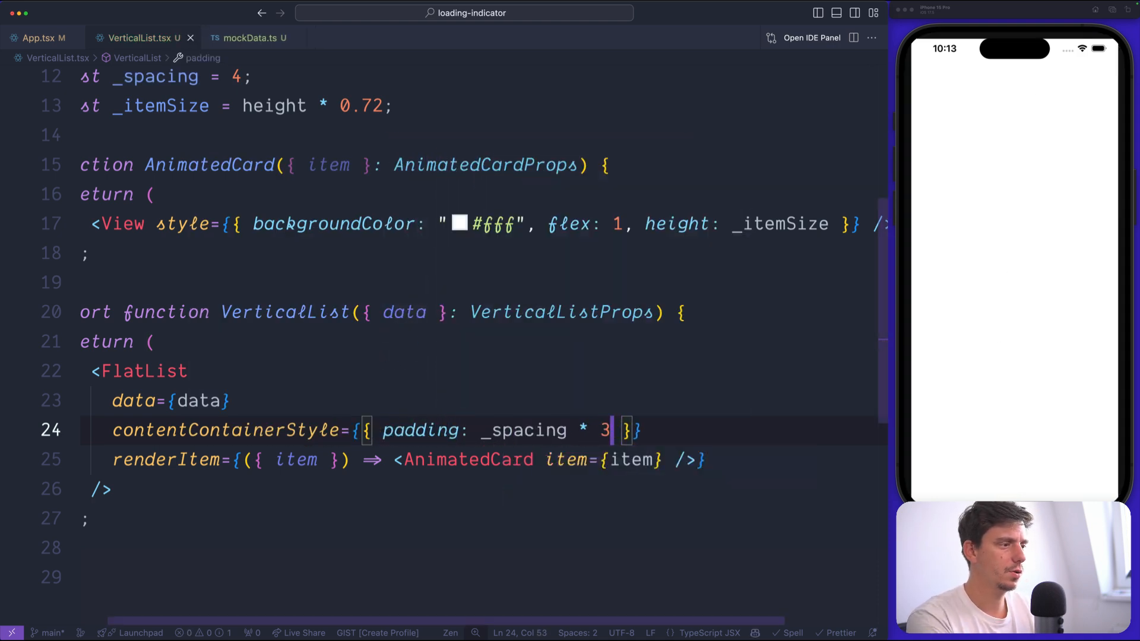
pyautogui.write(', gap: _spacing * 2')
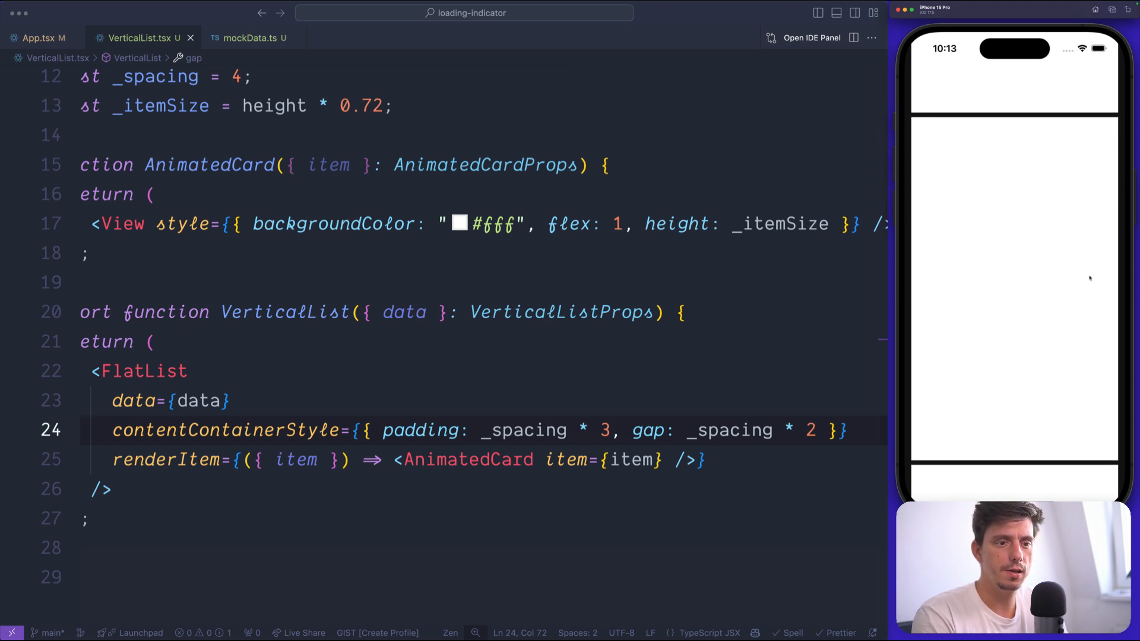
pyautogui.moveTo(970, 166)
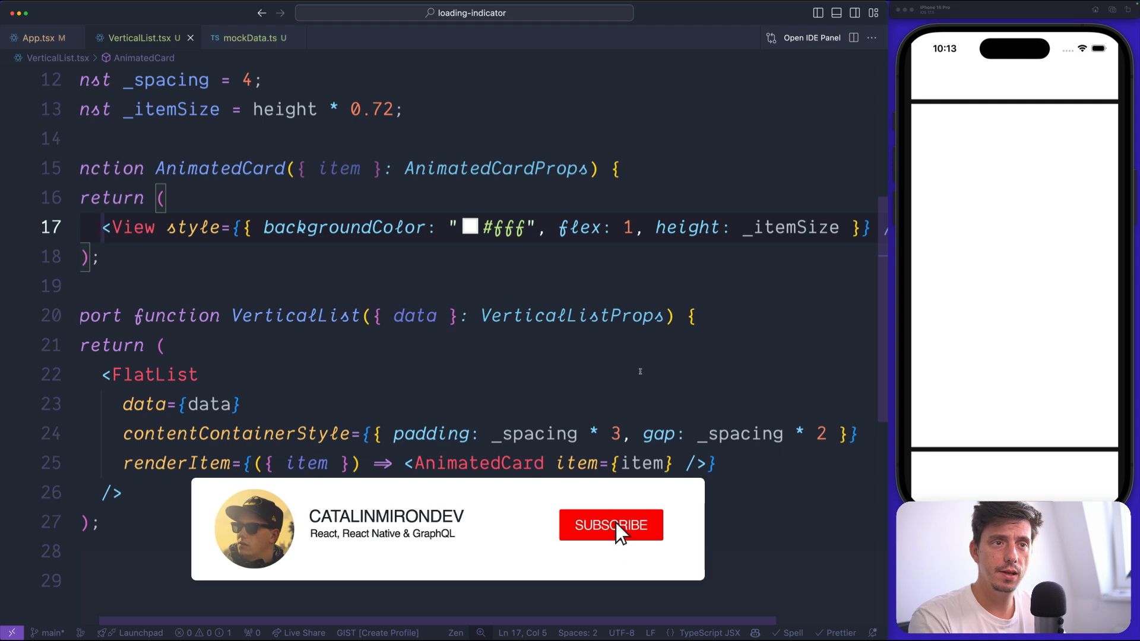
pyautogui.click(610, 525)
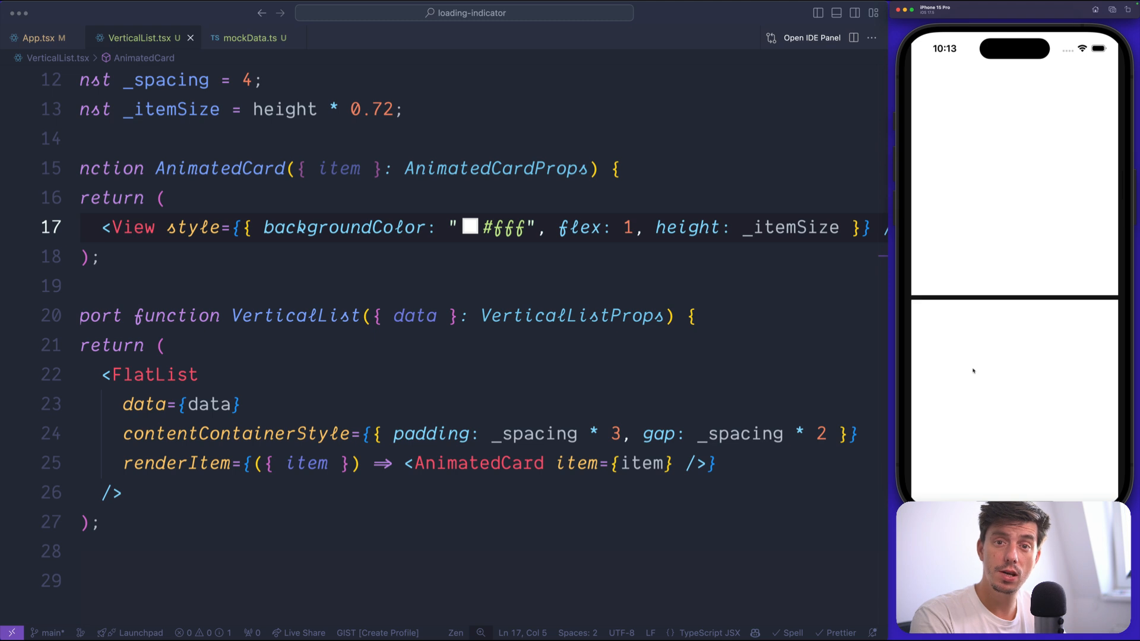
pyautogui.click(542, 435)
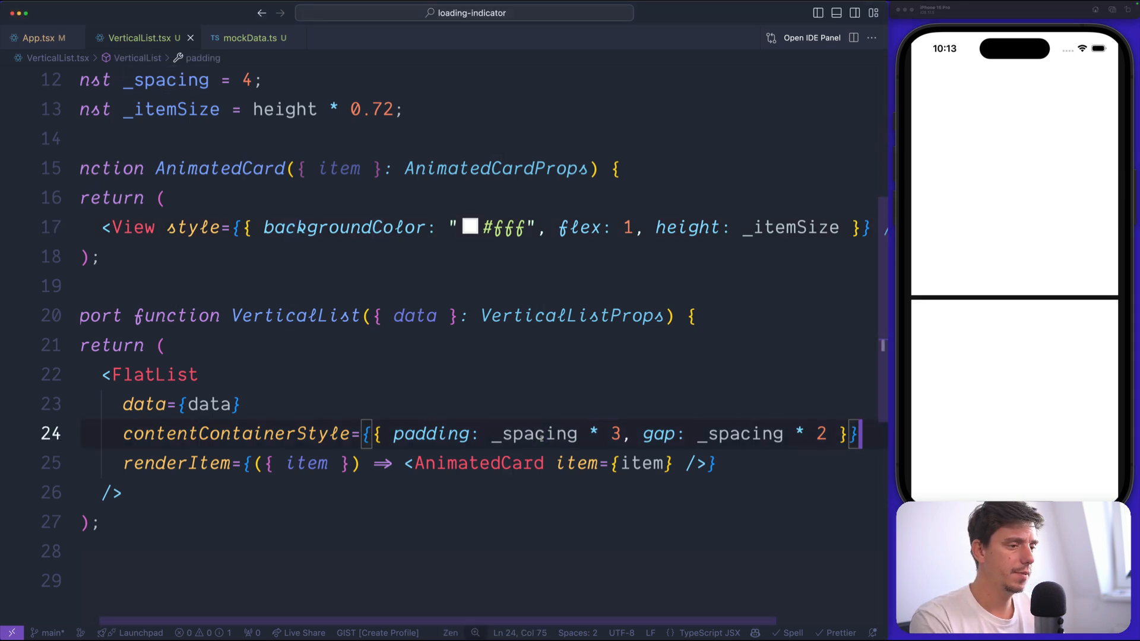
# Step: Add snapToInterval of the item size plus twice the spacing to the FlatList
pyautogui.scroll(3)
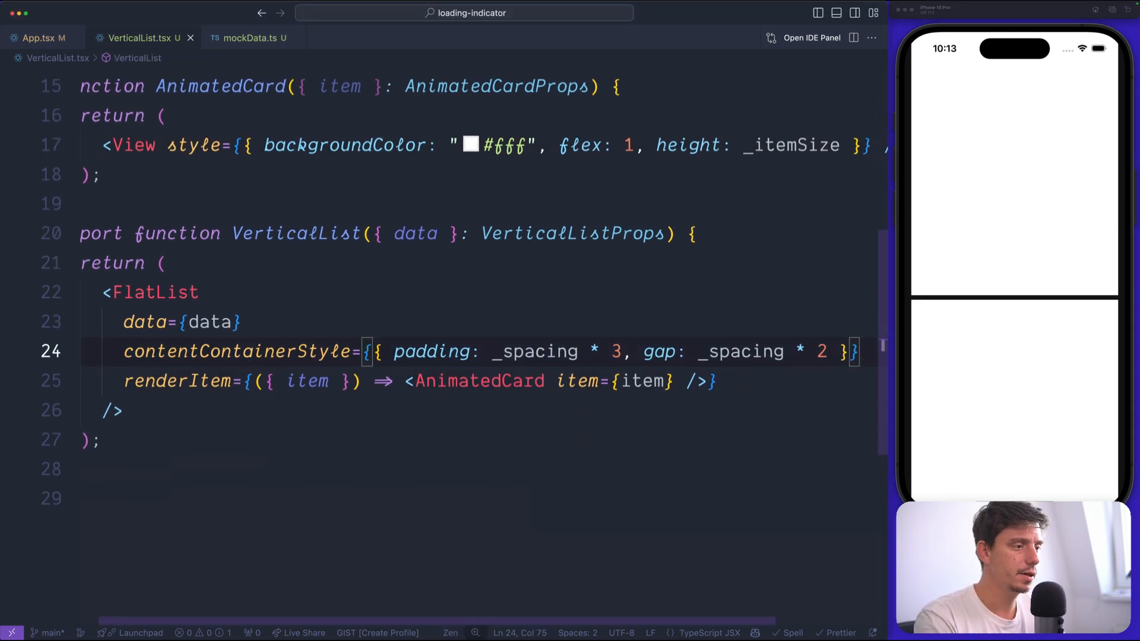
pyautogui.write('snapToInterval={_itemSize')
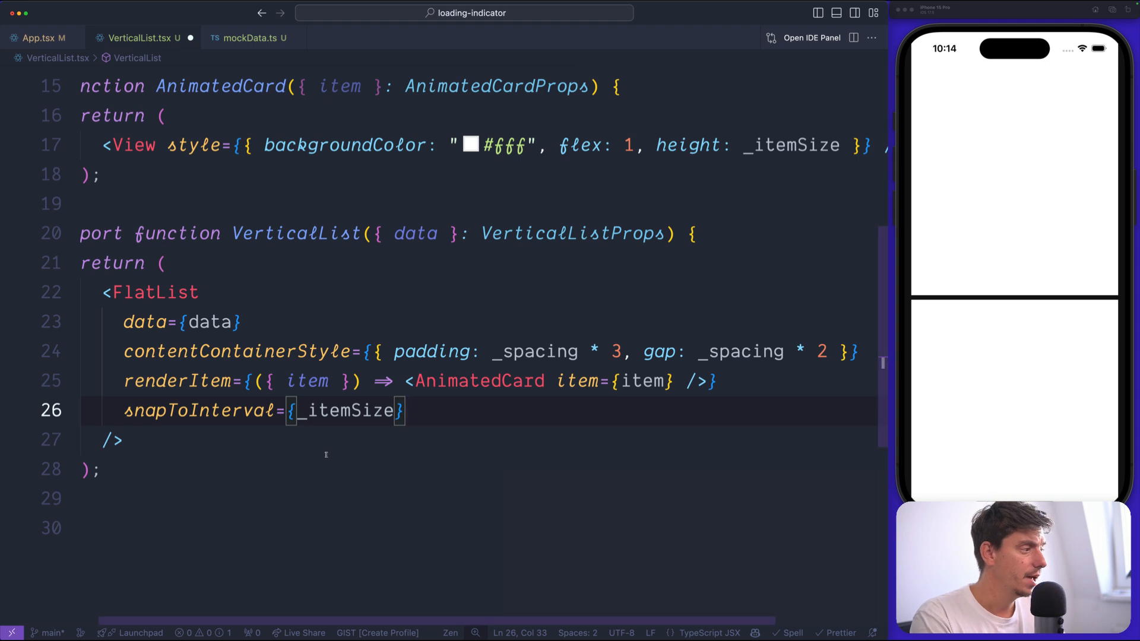
pyautogui.doubleClick(345, 411)
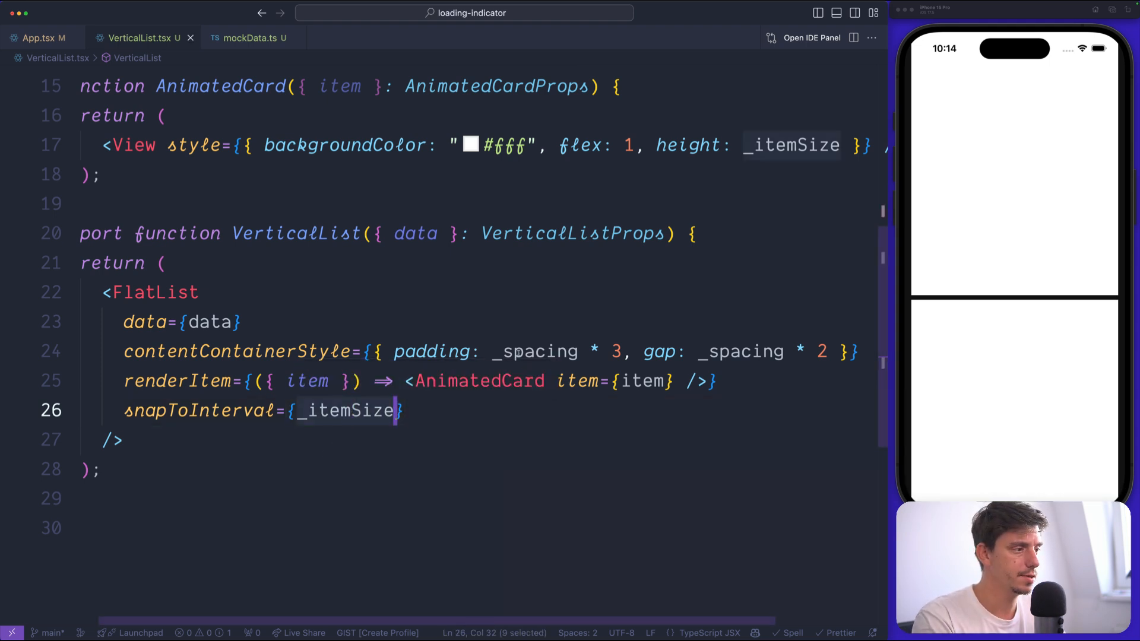
pyautogui.write('+')
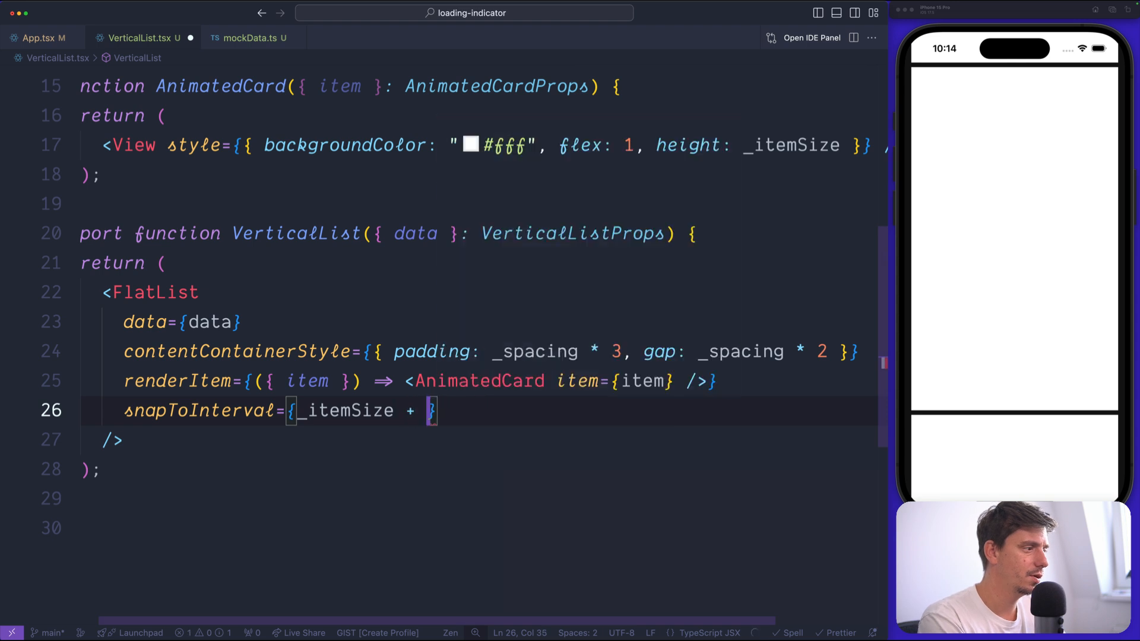
pyautogui.write('_spacing * 2')
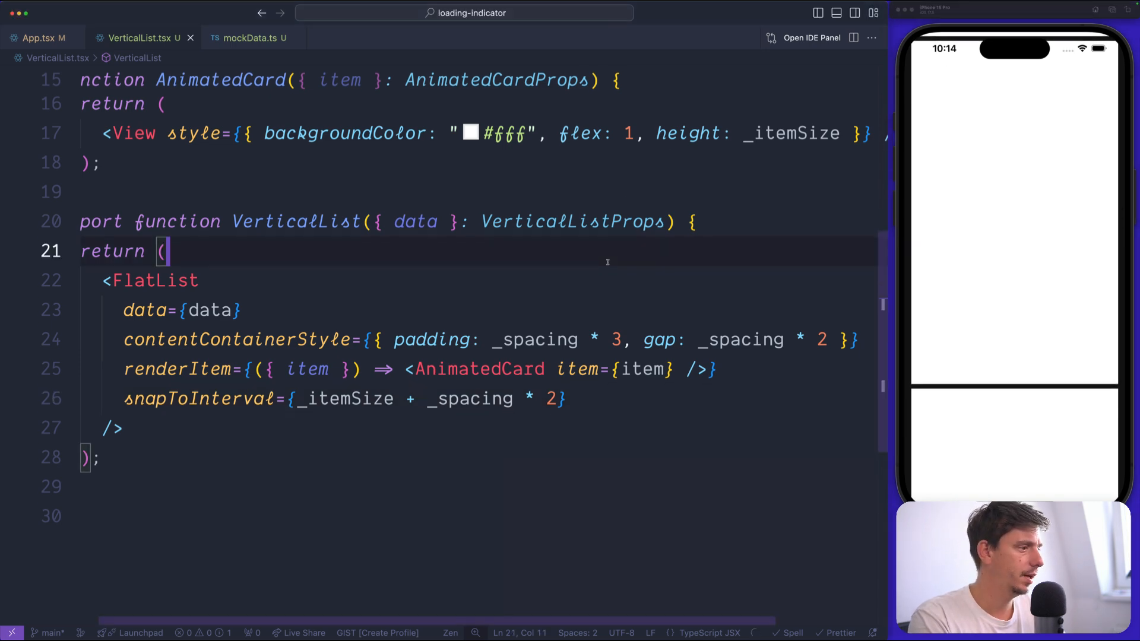
# Step: Define const _itemFullSize = _itemSize + _spacing * 2 and set decelerationRate 'fast'
pyautogui.scroll(3)
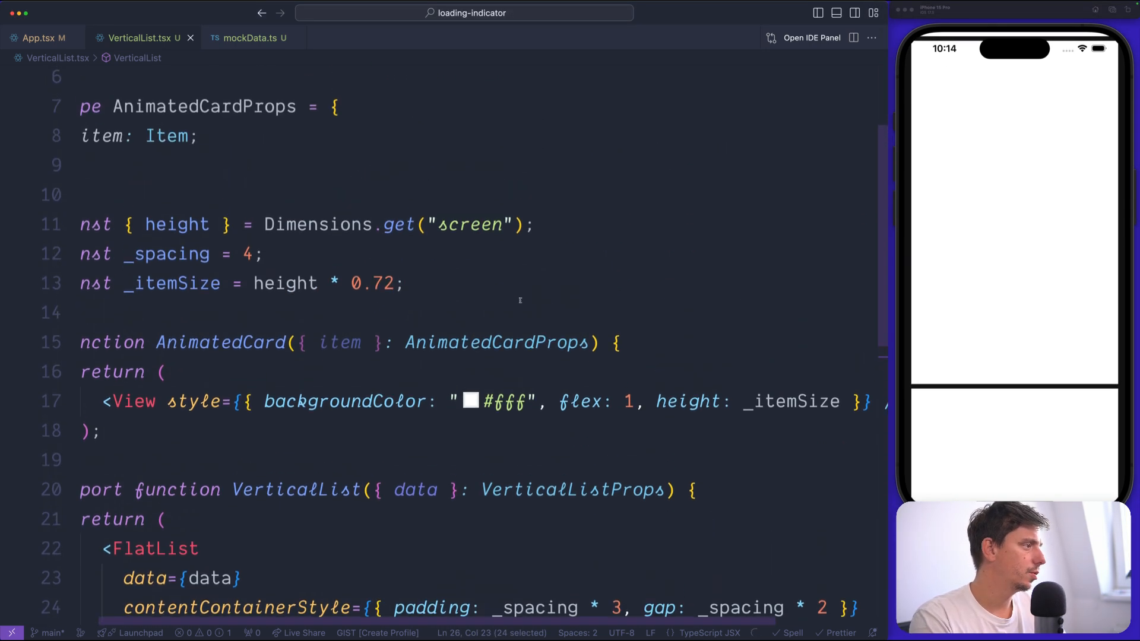
pyautogui.write('const _itemFullSize')
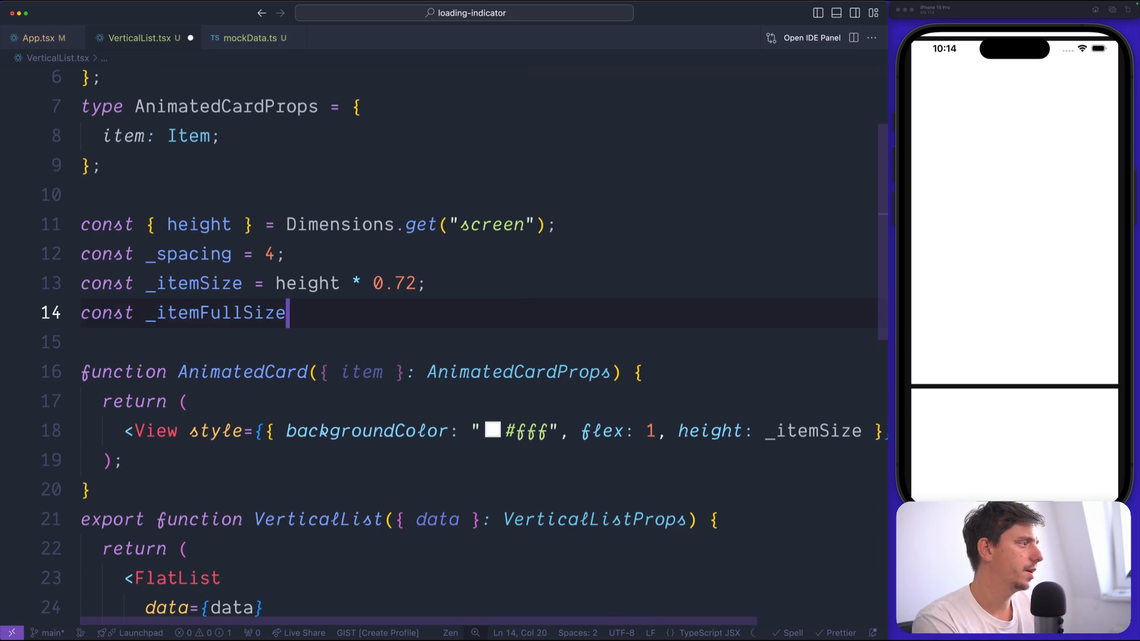
pyautogui.write('= _itemSize + _spacing * 2;')
pyautogui.write('snapToInterval={_itemFullSize')
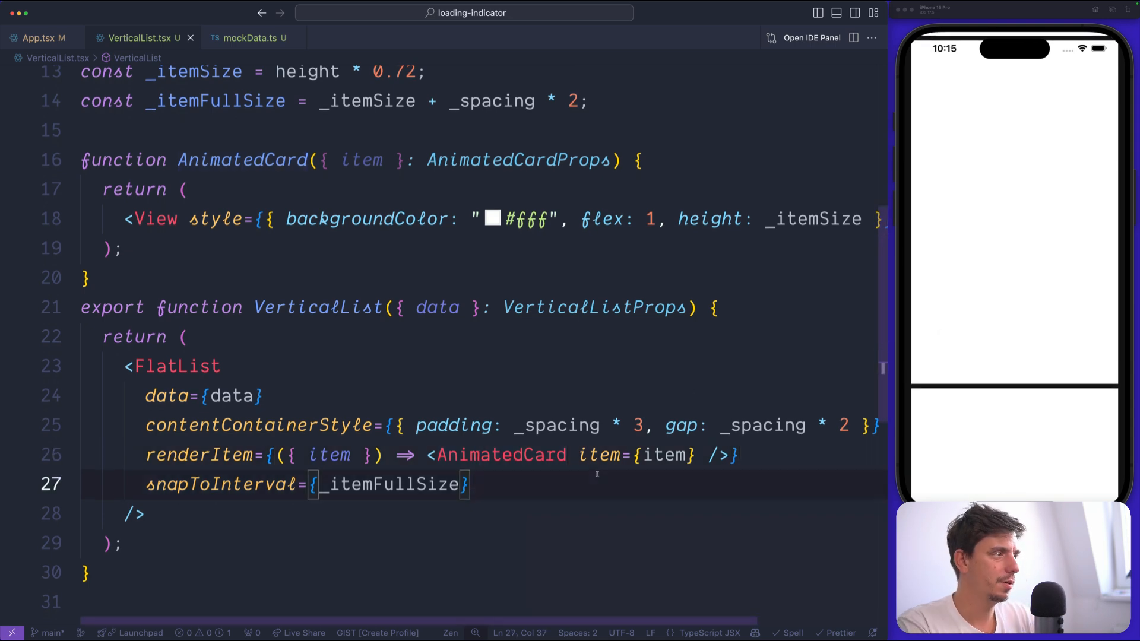
pyautogui.write('decelerationRate={"fast"}')
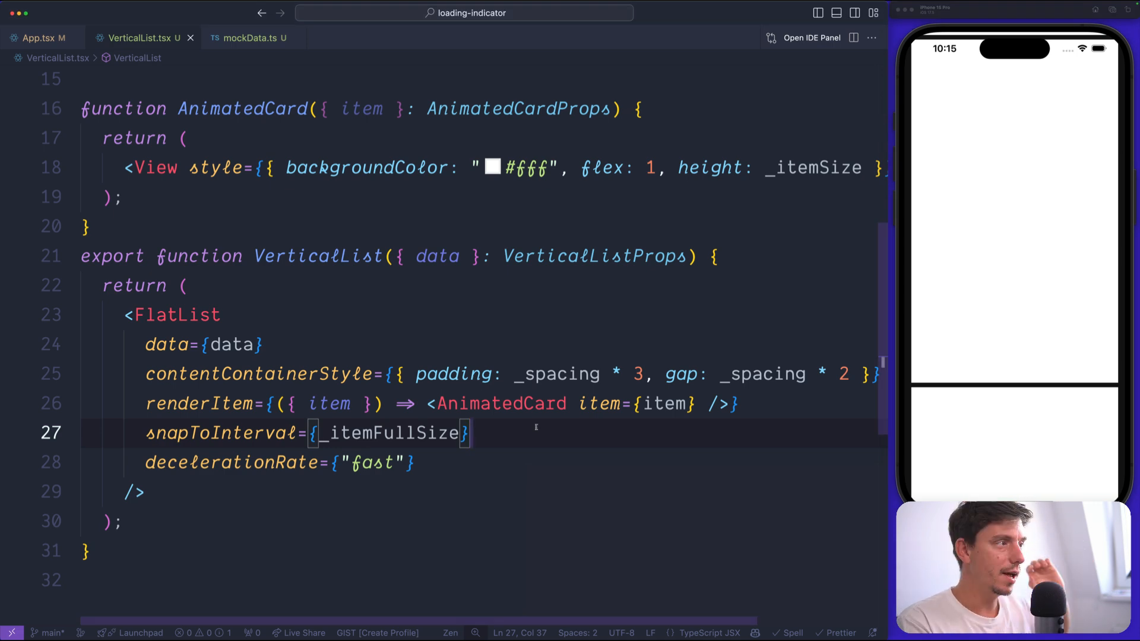
# Step: Add an Image of item.image with flex: 1 and height _itemSize * 0.4 to the card
pyautogui.scroll(3)
pyautogui.write('}></View')
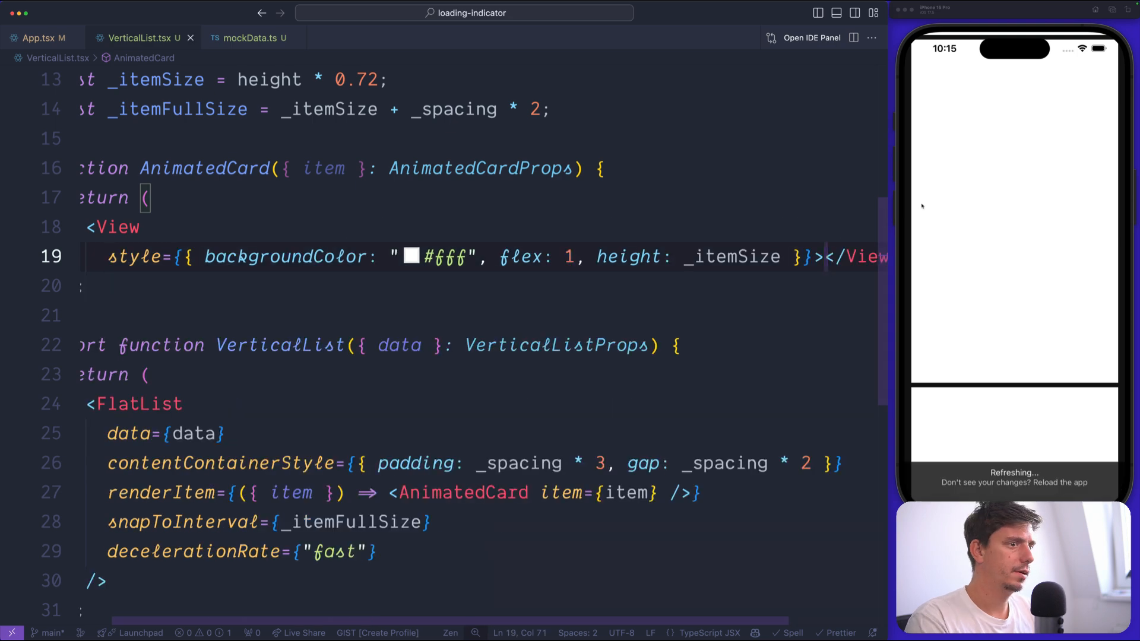
pyautogui.write('<Image />')
pyautogui.write('style={{flex: 1')
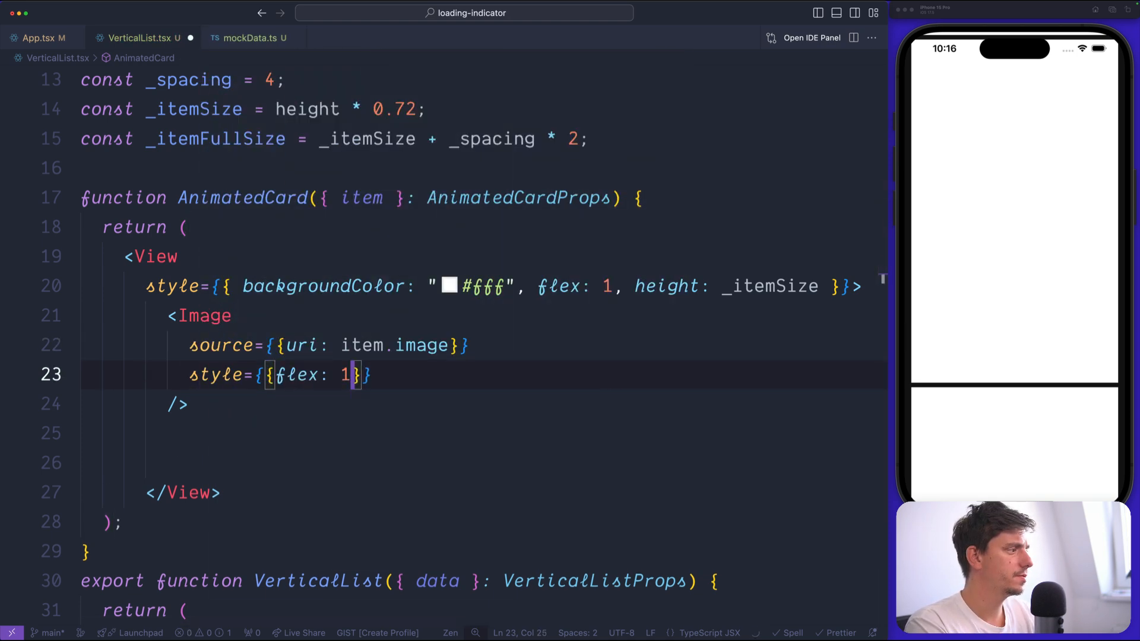
pyautogui.write(', height: _itemSize * 0.')
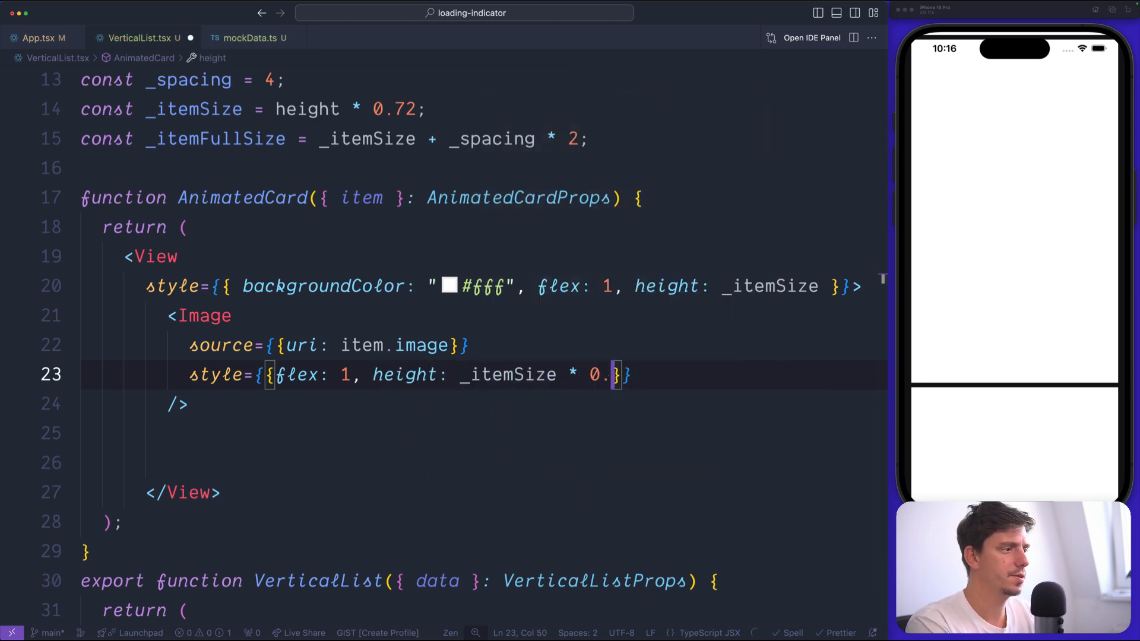
pyautogui.write('4')
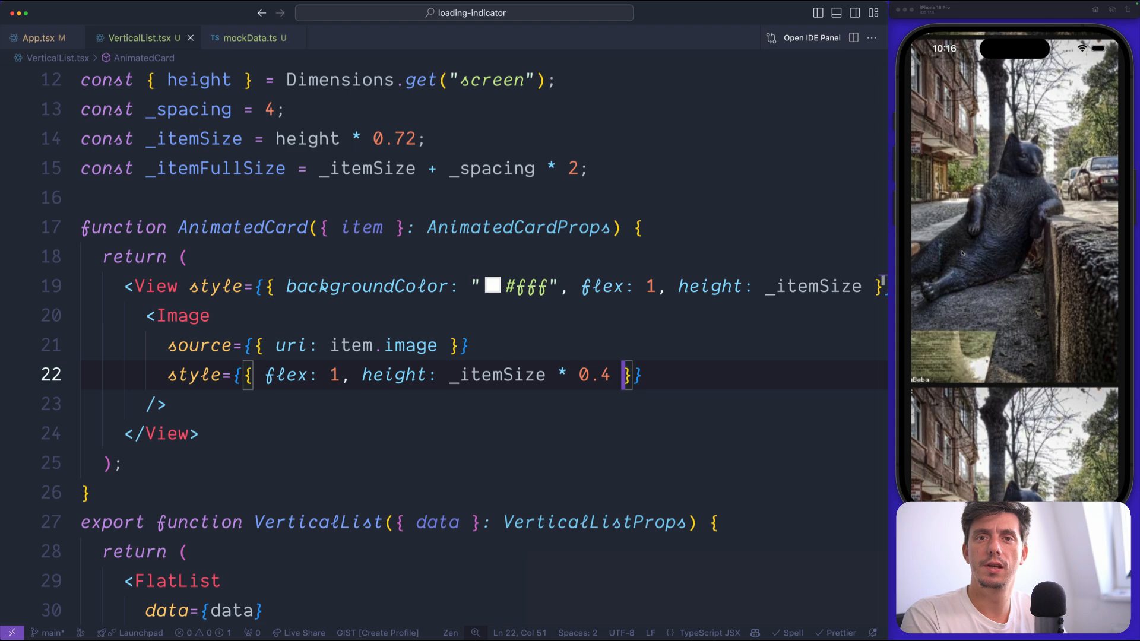
# Step: Add a View with Text elements showing item.title and item.description
pyautogui.write('<Text></Text>')
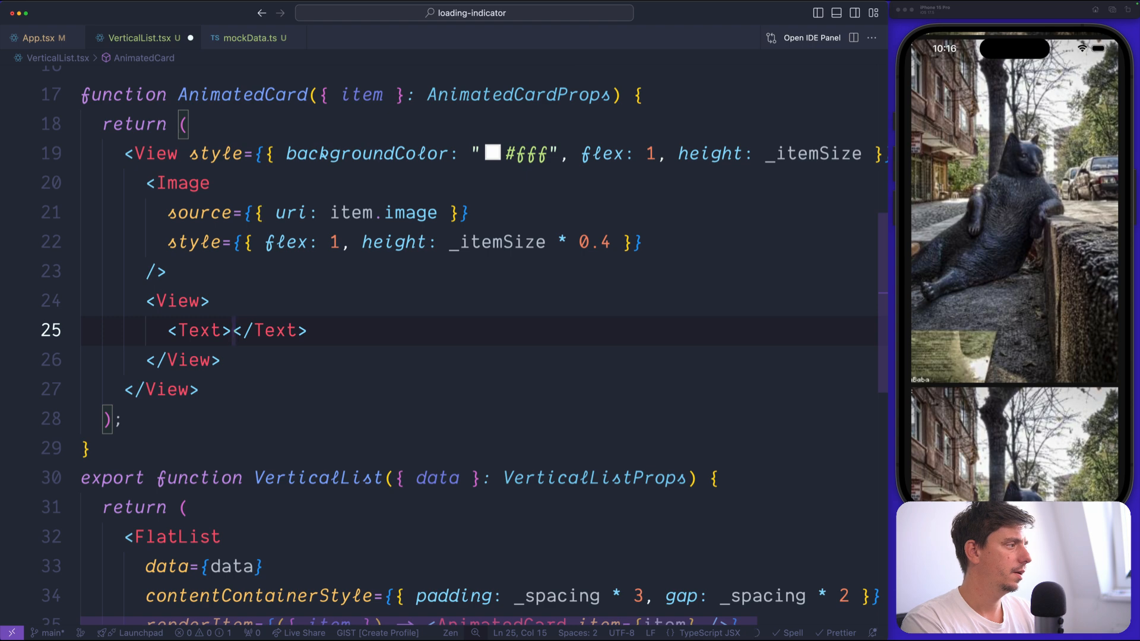
pyautogui.write('{item.title}')
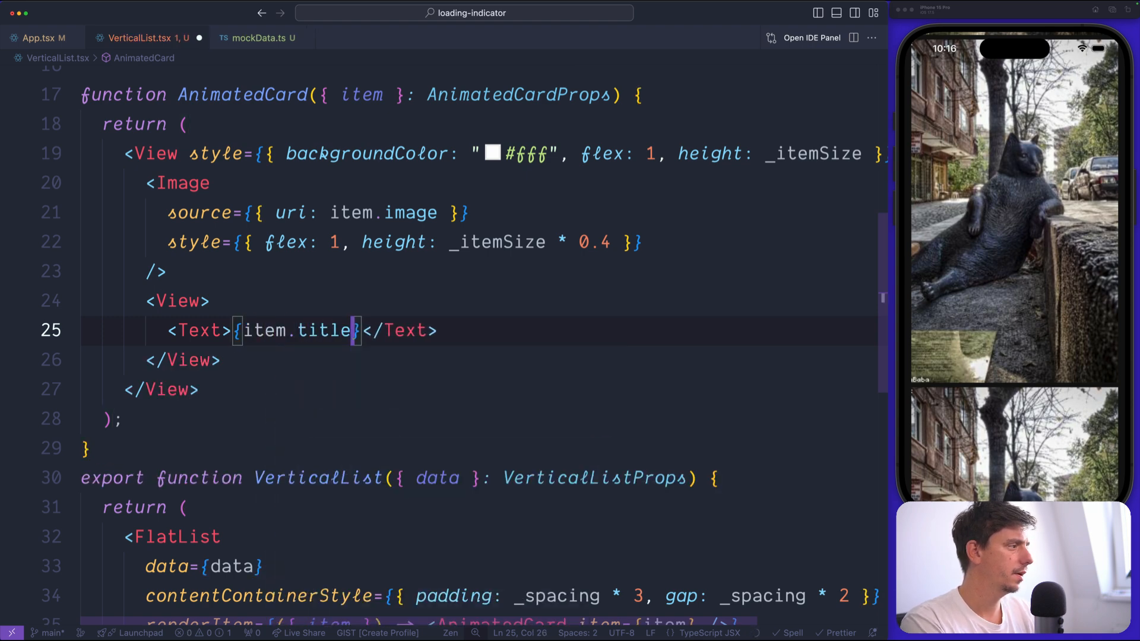
pyautogui.write('<Text>{item.description}</Text>')
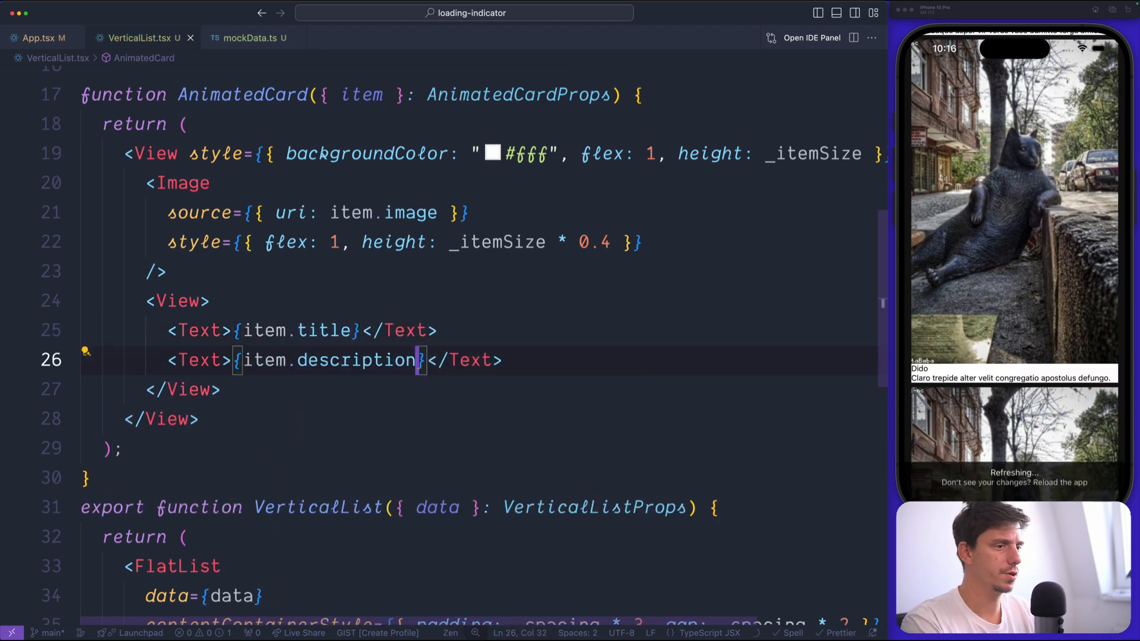
# Step: Add a border radius and gap: _spacing to the card View style
pyautogui.click(211, 301)
pyautogui.write('padding: _spa')
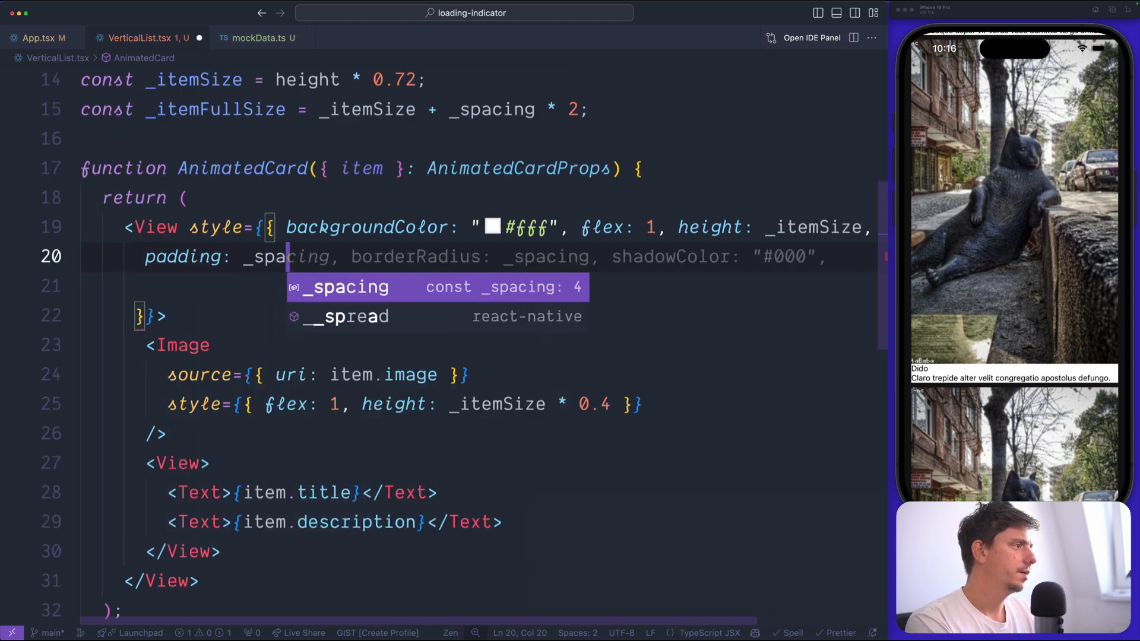
pyautogui.write('borderRadius: 8,')
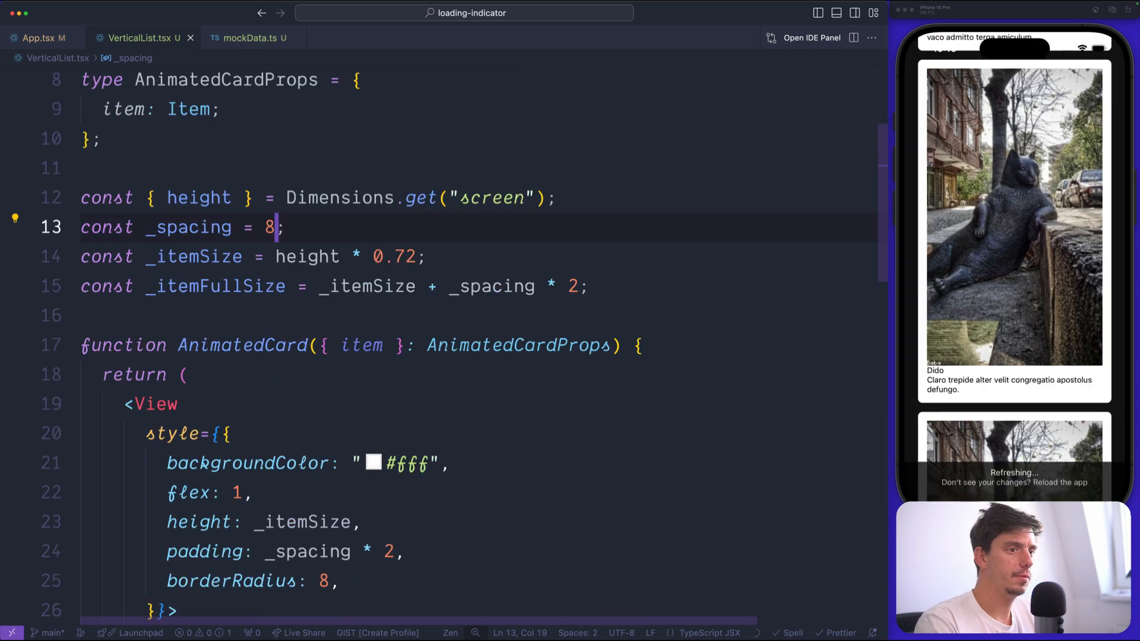
pyautogui.scroll(-3)
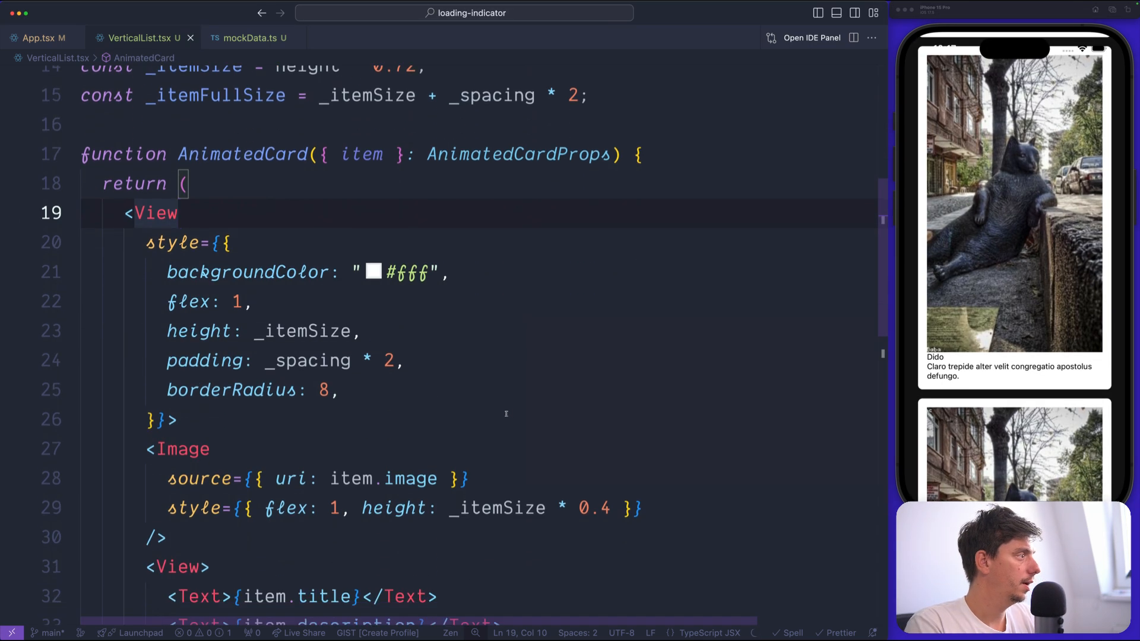
pyautogui.write('gap: _spacing,')
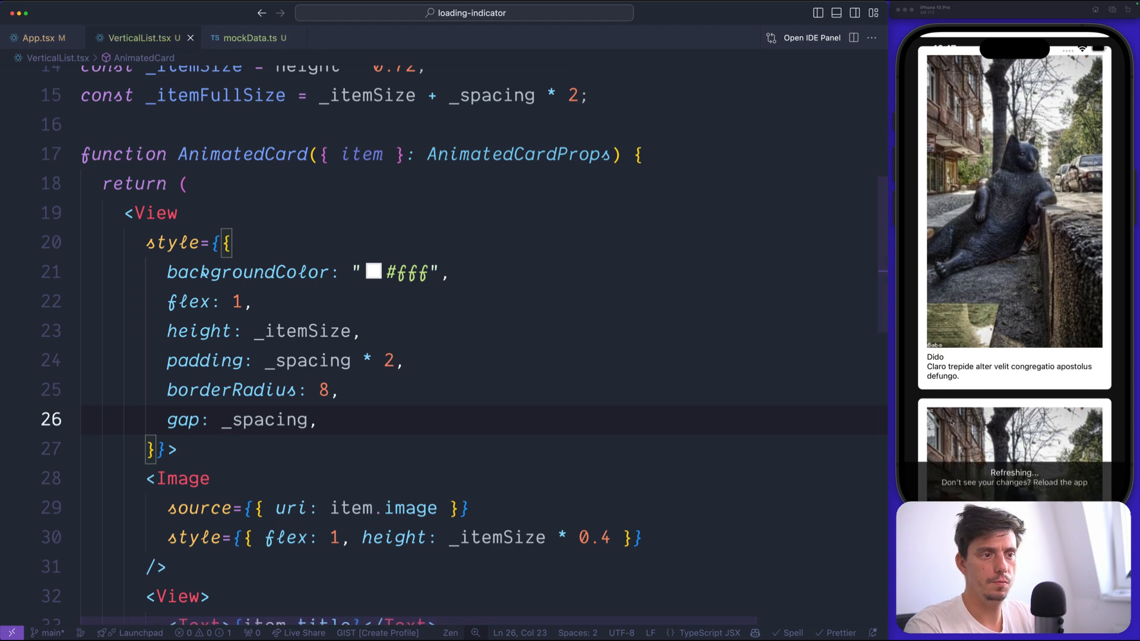
pyautogui.scroll(-3)
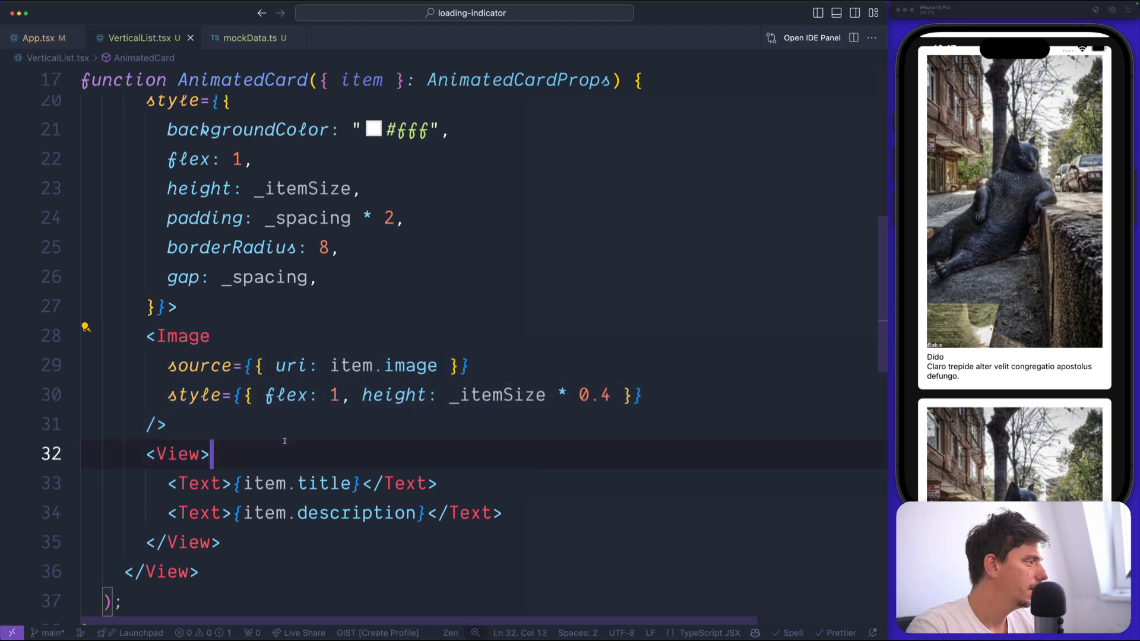
pyautogui.scroll(-3)
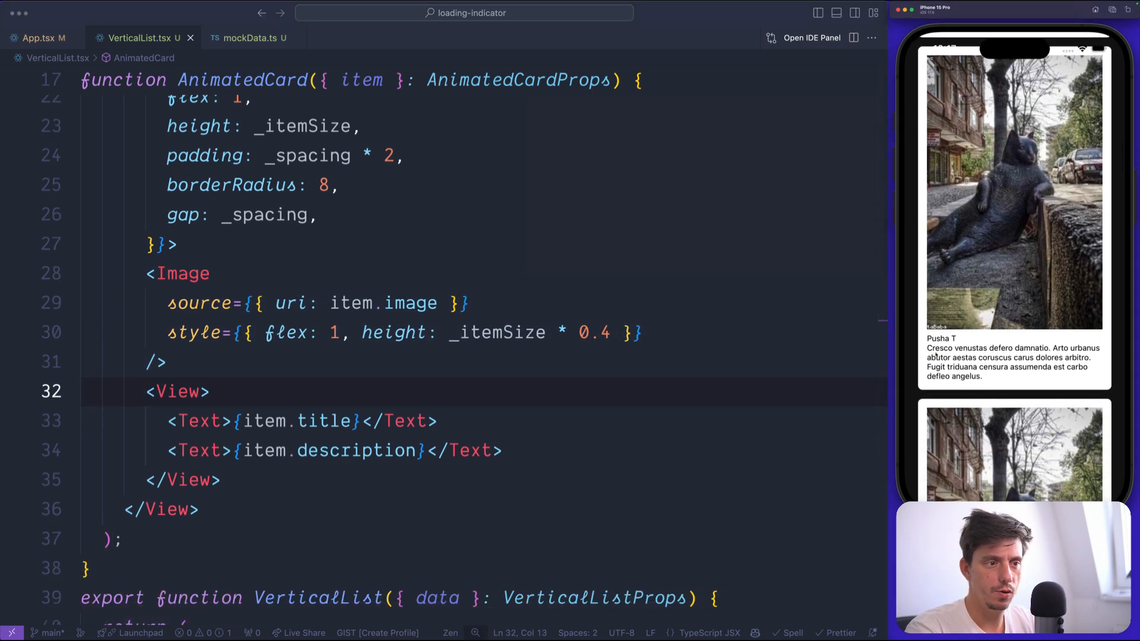
# Step: Cap the description at 3 lines, title fontSize 24 weight 700, and text block gap _spacing
pyautogui.click(226, 480)
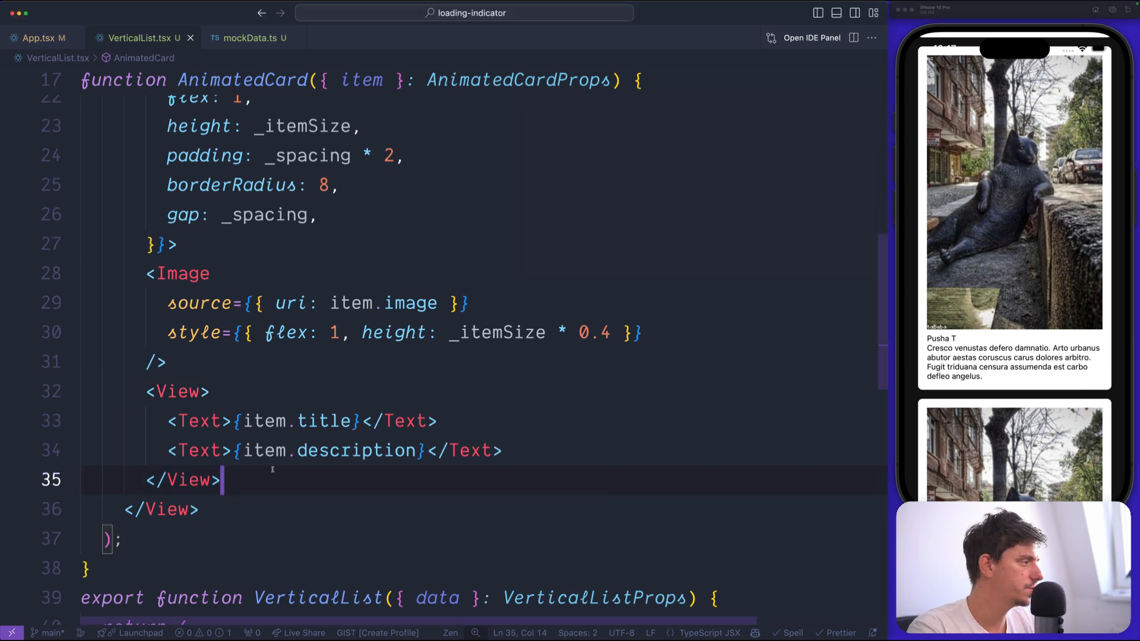
pyautogui.write('numberOfLines={')
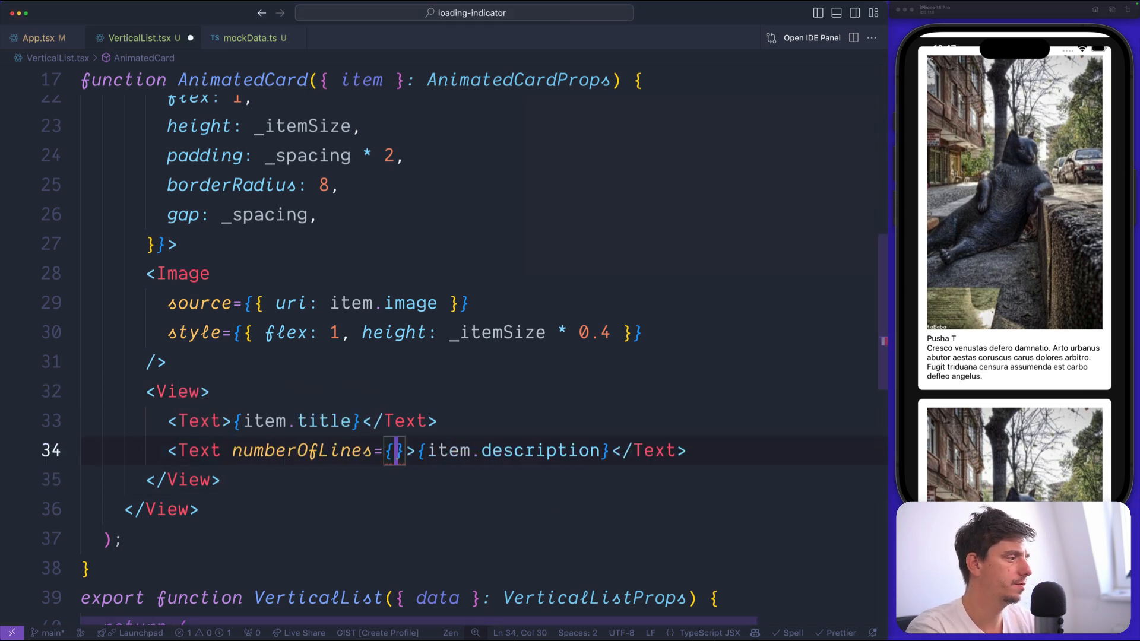
pyautogui.write('3')
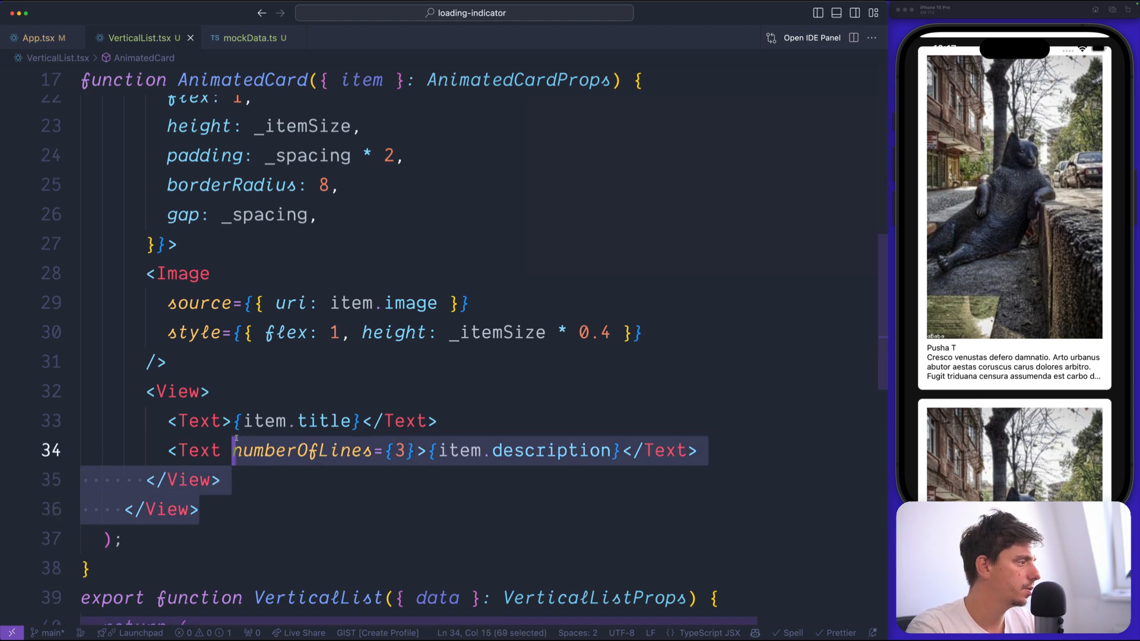
pyautogui.write('style={{}}')
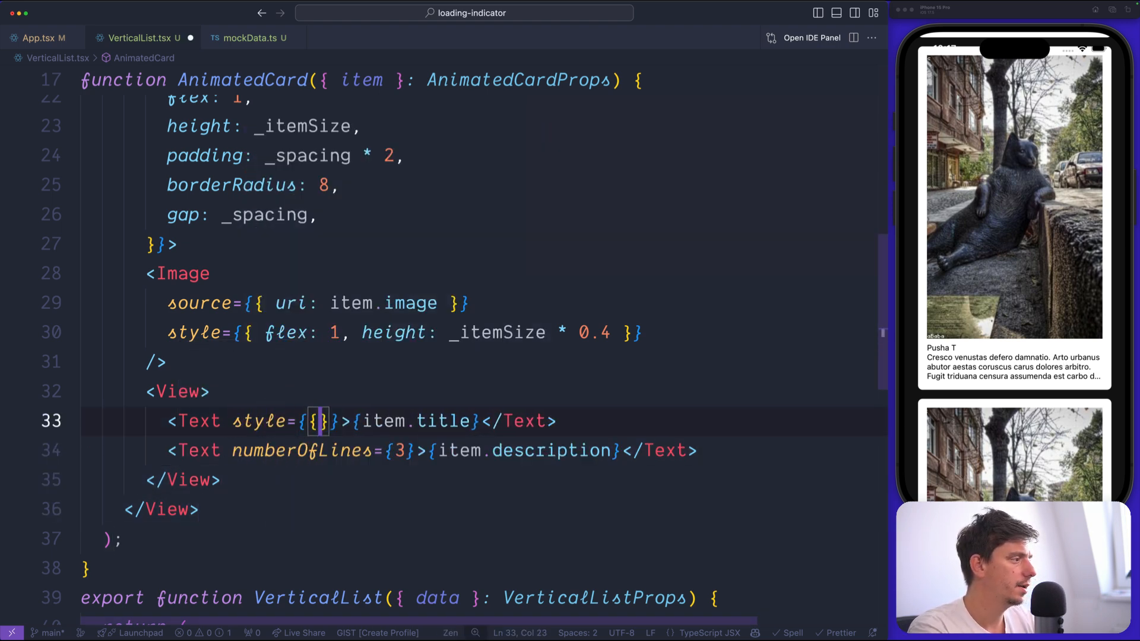
pyautogui.write('fontSize:')
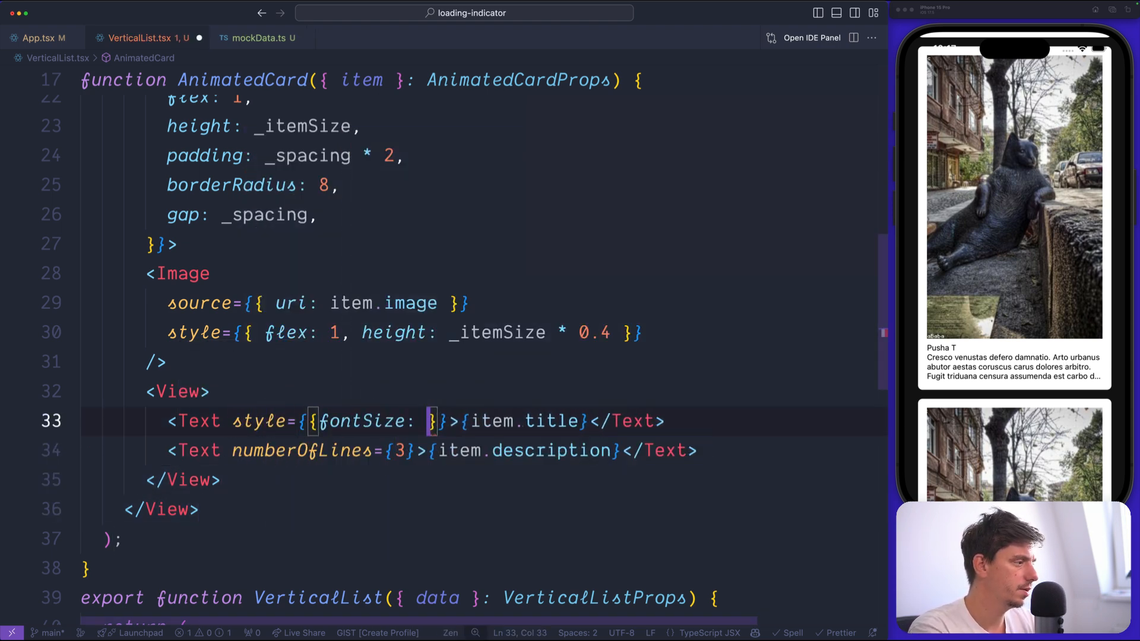
pyautogui.write('24, fontWeight: "700')
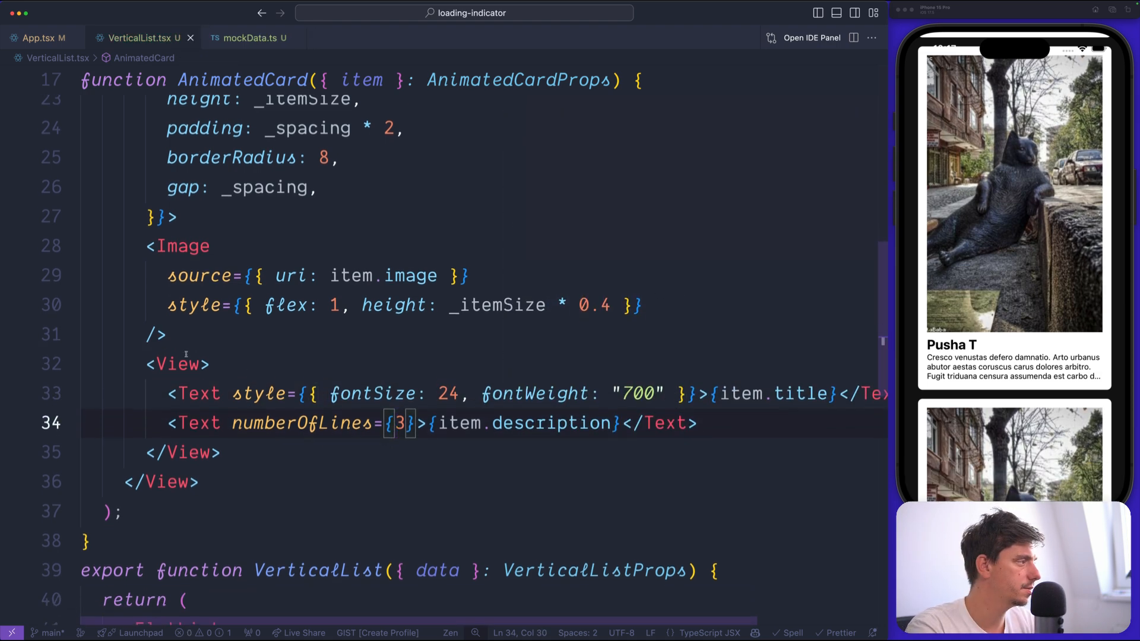
pyautogui.write('f}}')
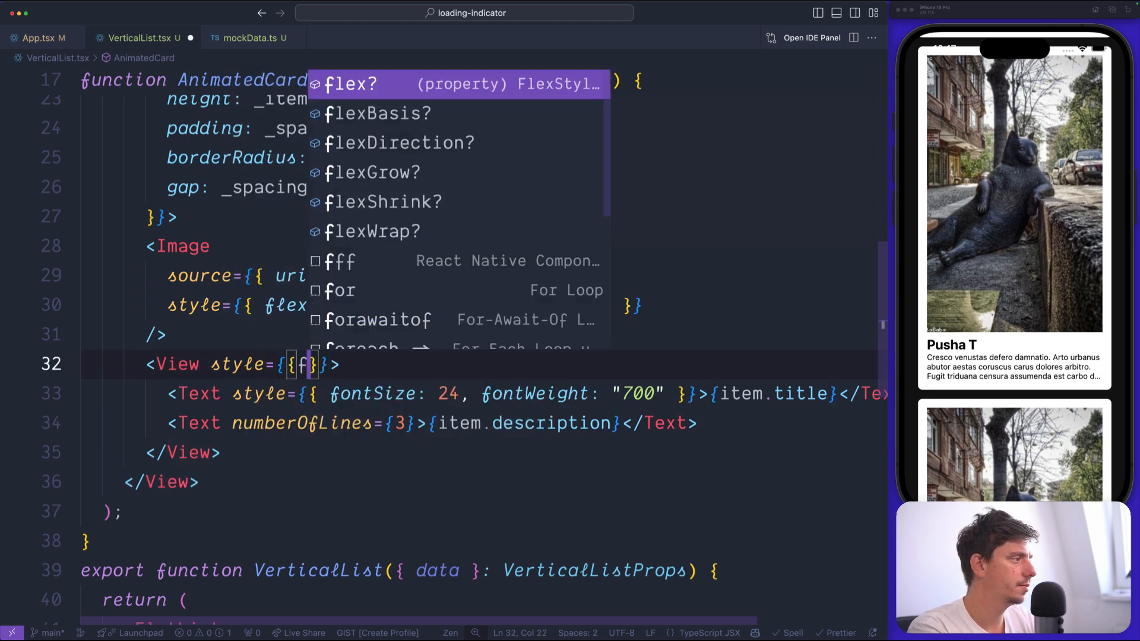
pyautogui.write('gap: _spacing')
pyautogui.write('<View>')
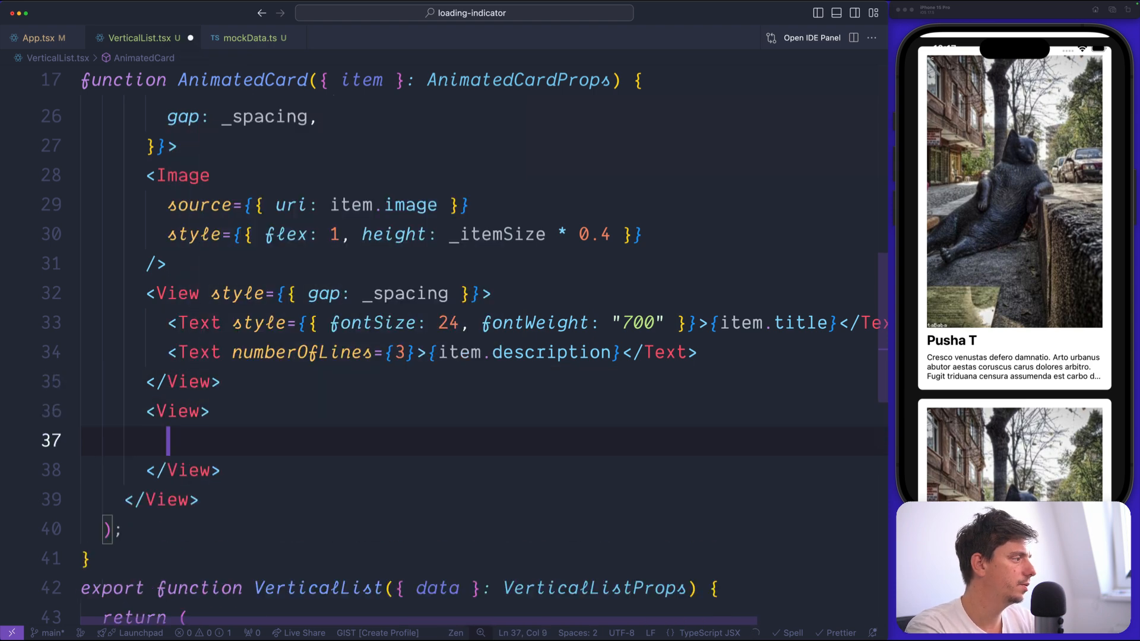
# Step: Add an avatar Image (width 24, aspectRatio 1, borderRadius 12) and a Text with item.author.name
pyautogui.write('<Image')
pyautogui.write('aspectRatio: 1')
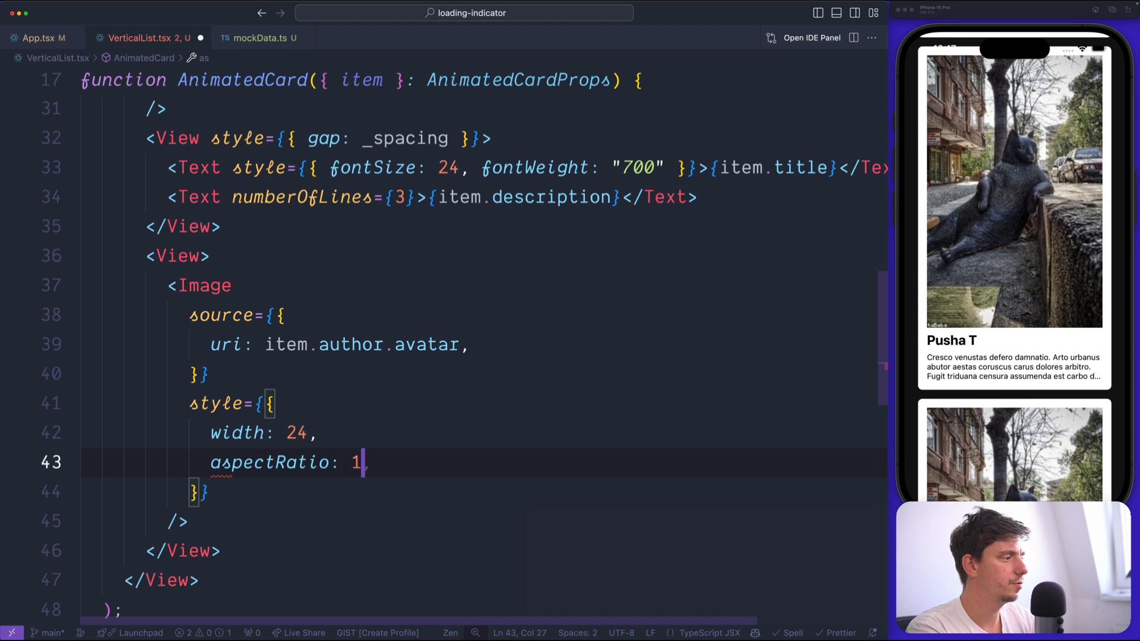
pyautogui.write('borderRadius: 12,')
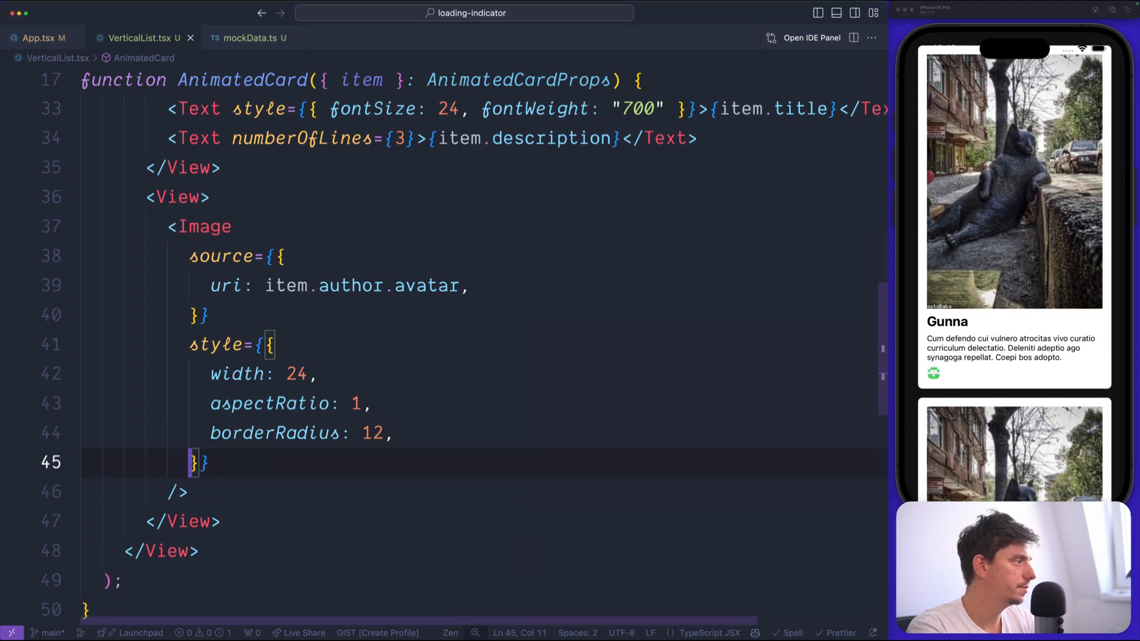
pyautogui.write('<Text/>')
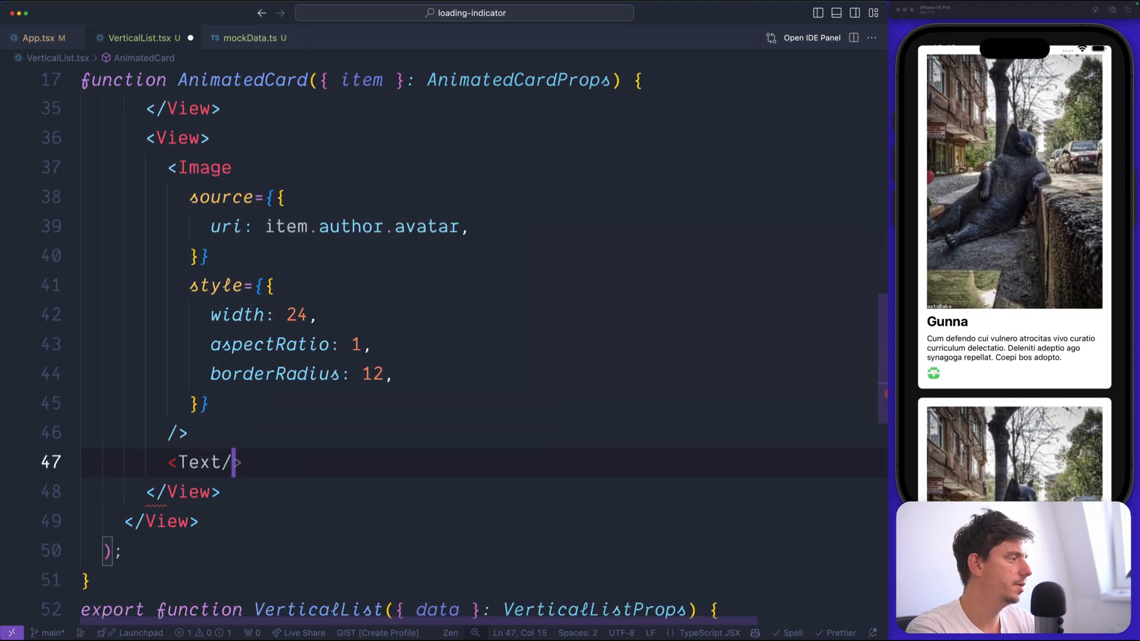
pyautogui.write('item.author.name} - {item')
pyautogui.click(483, 137)
pyautogui.write(' style={{')
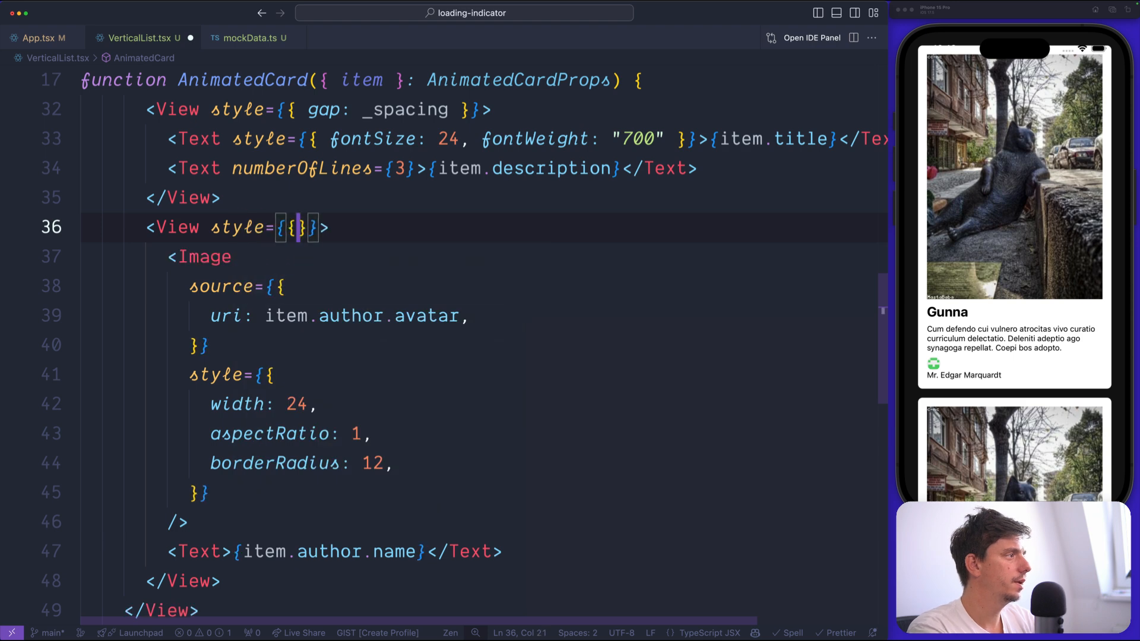
# Step: Make the author View a centered row with gap _spacing and the name fontSize 12
pyautogui.write('flexDirection:')
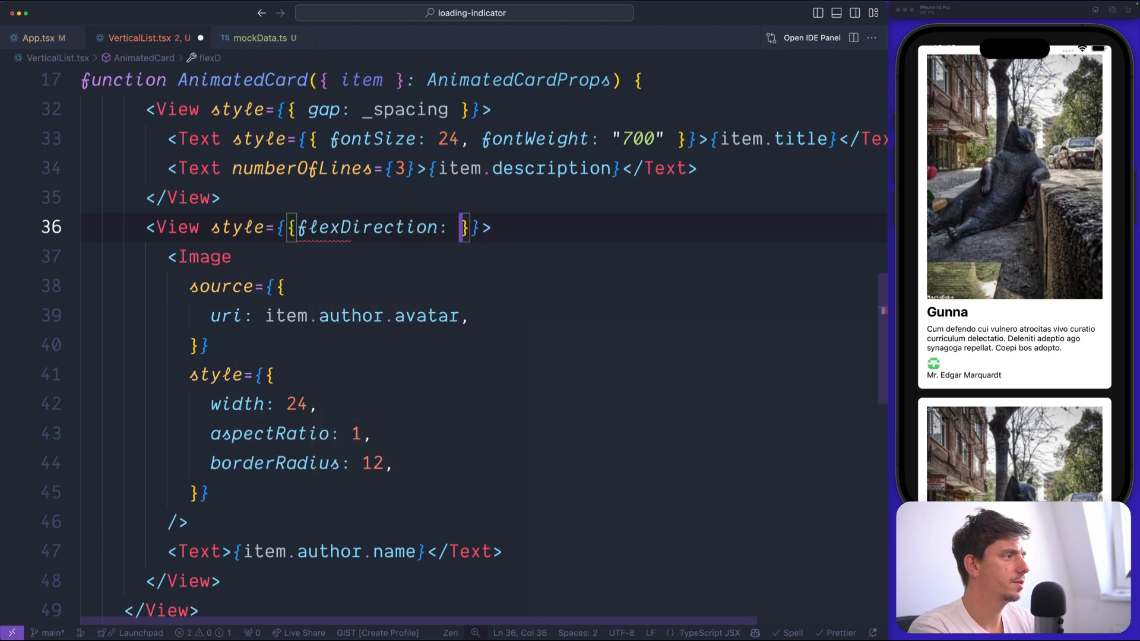
pyautogui.write("'row', gap:")
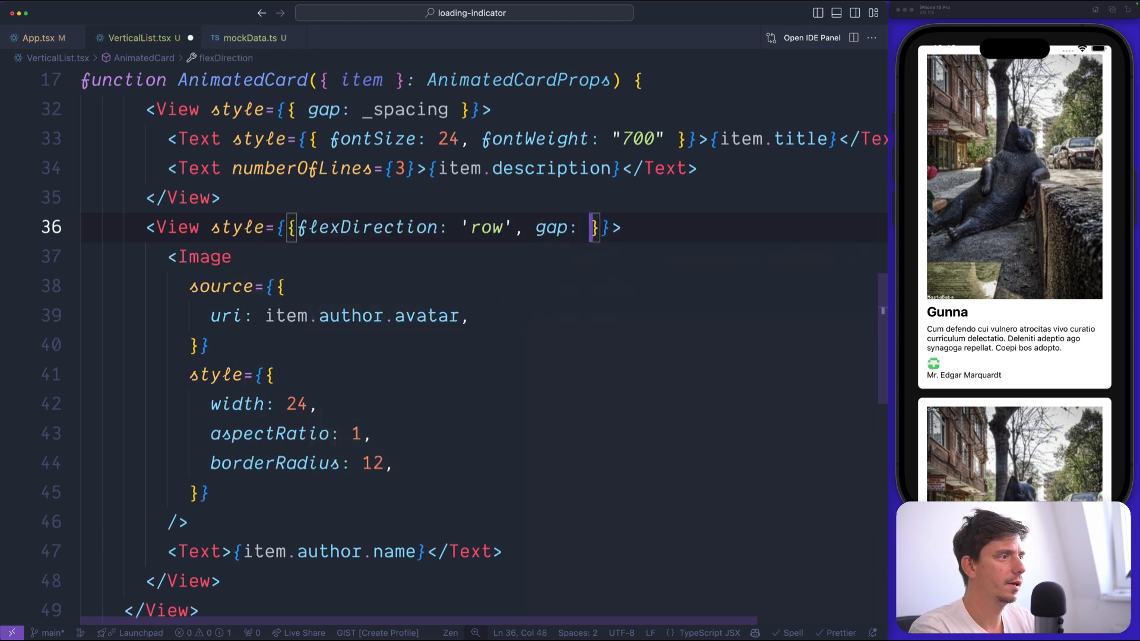
pyautogui.write('_spacing, alignItems: "center')
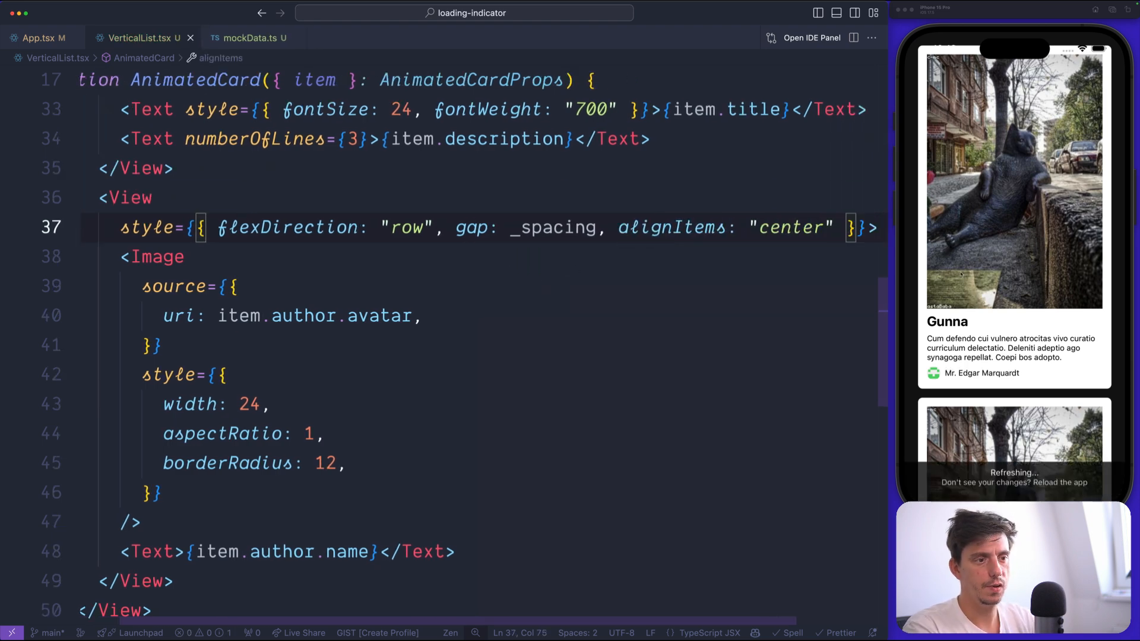
pyautogui.scroll(-3)
pyautogui.write(' style={{')
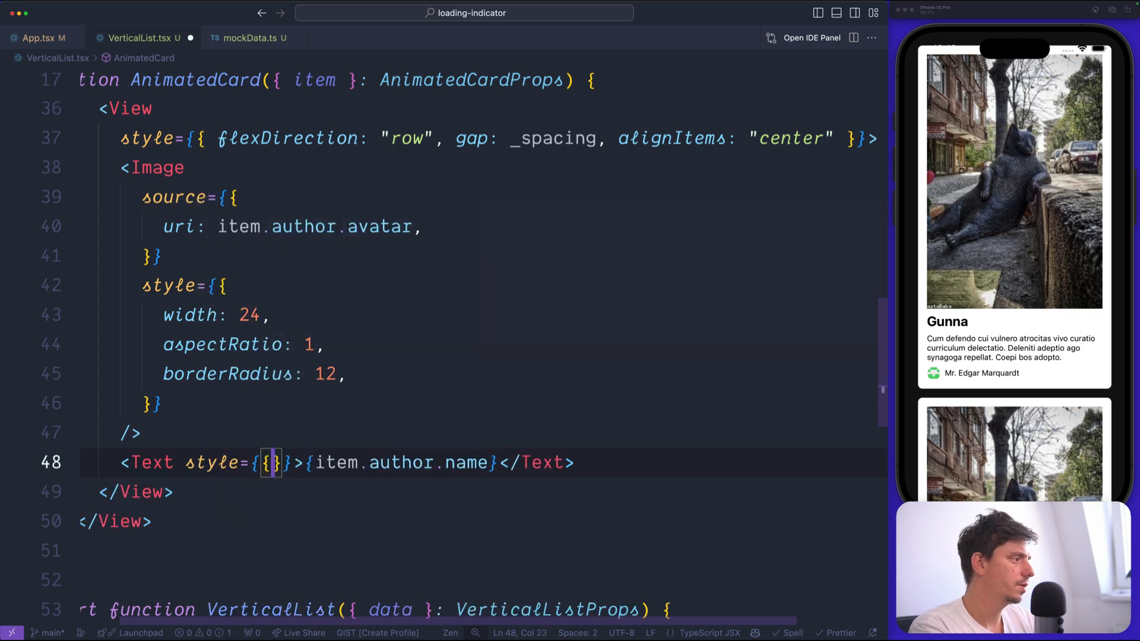
pyautogui.write('fontSize: 12')
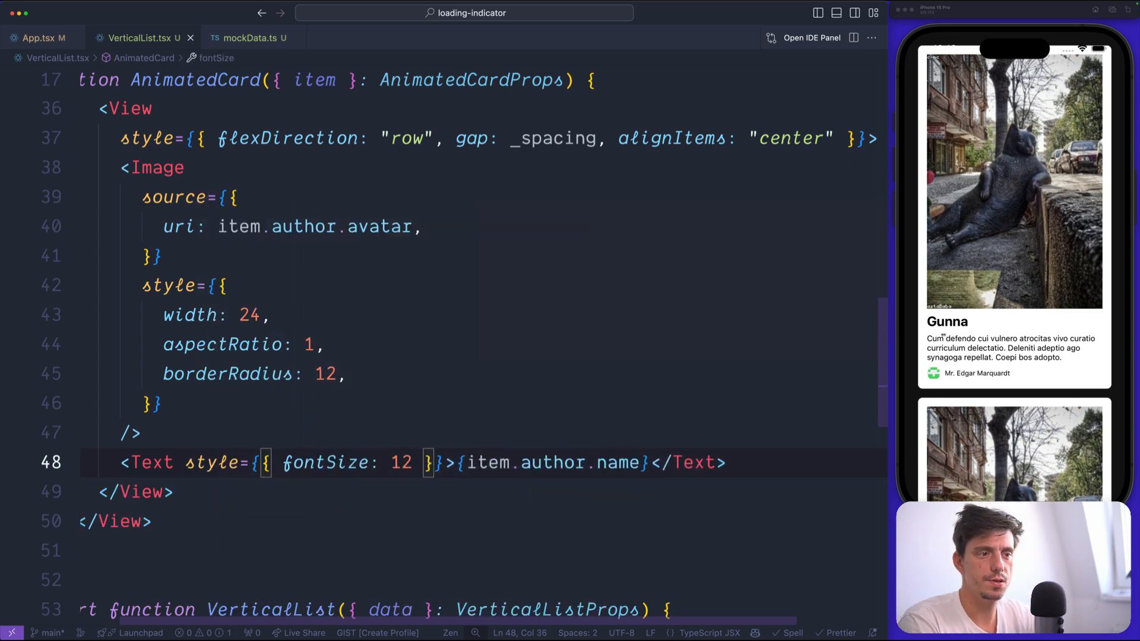
pyautogui.scroll(-3)
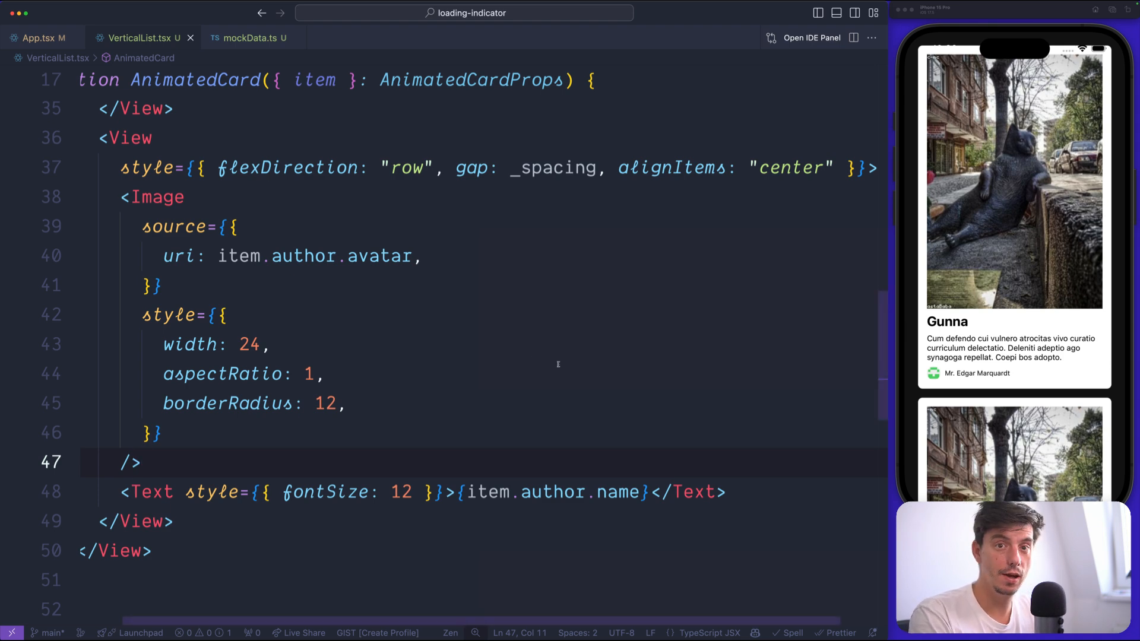
# Step: Duplicate the Image as a StyleSheet.absoluteFillObject background with borderRadius 12 and blurRadius 50
pyautogui.click(153, 196)
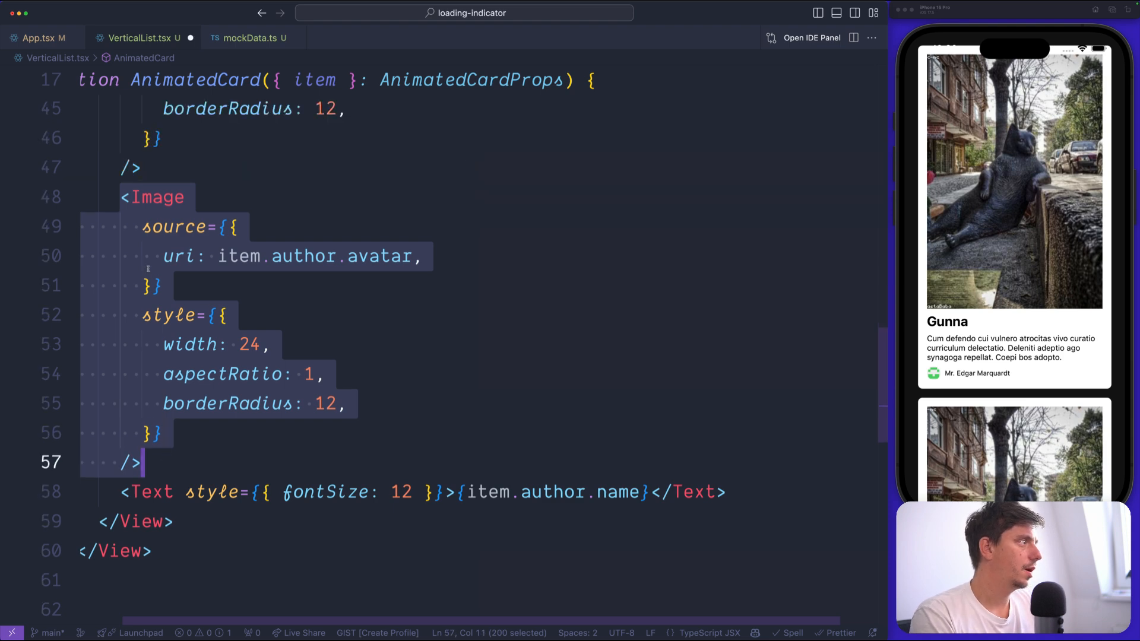
pyautogui.scroll(3)
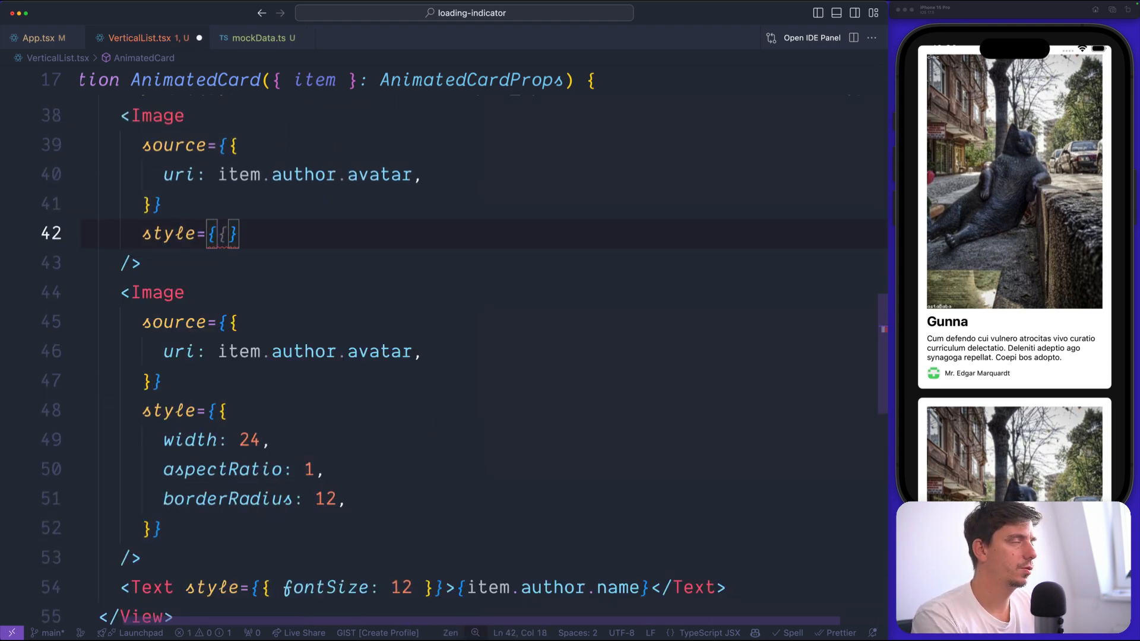
pyautogui.write('StyleSheet.absoluteFillObject, { borderRadius: 12 }]}')
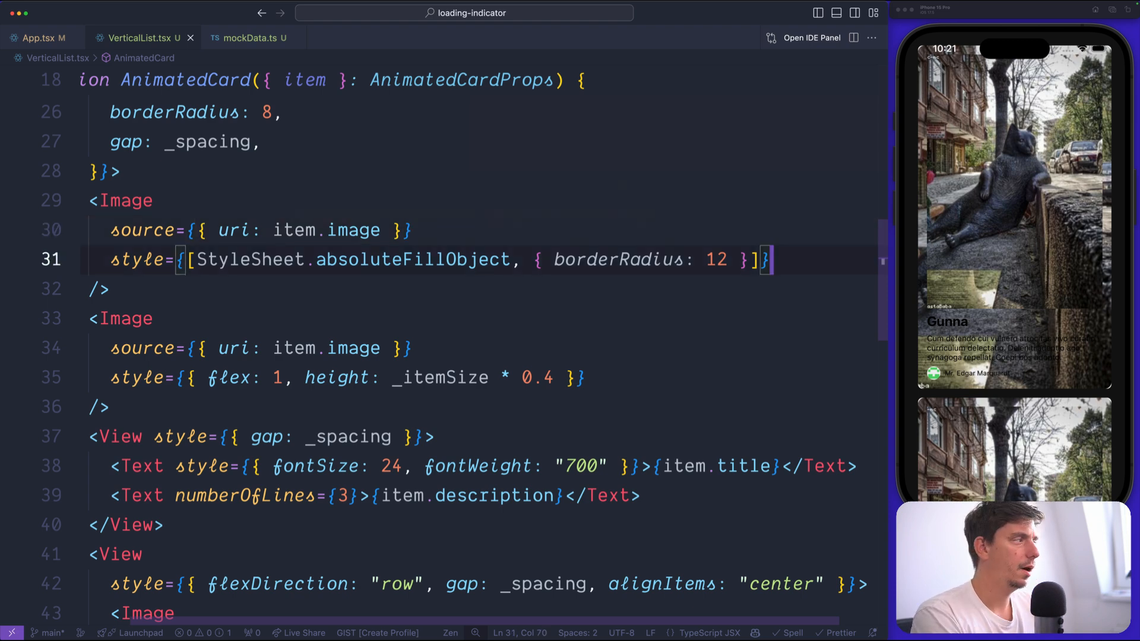
pyautogui.write('blurRadius={50')
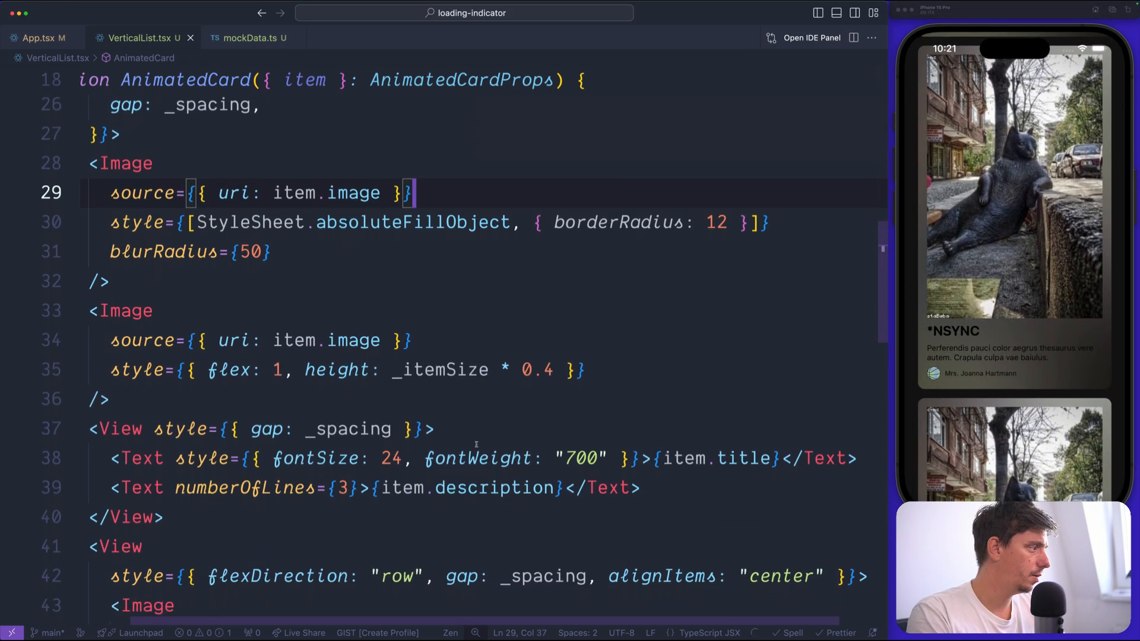
pyautogui.click(426, 433)
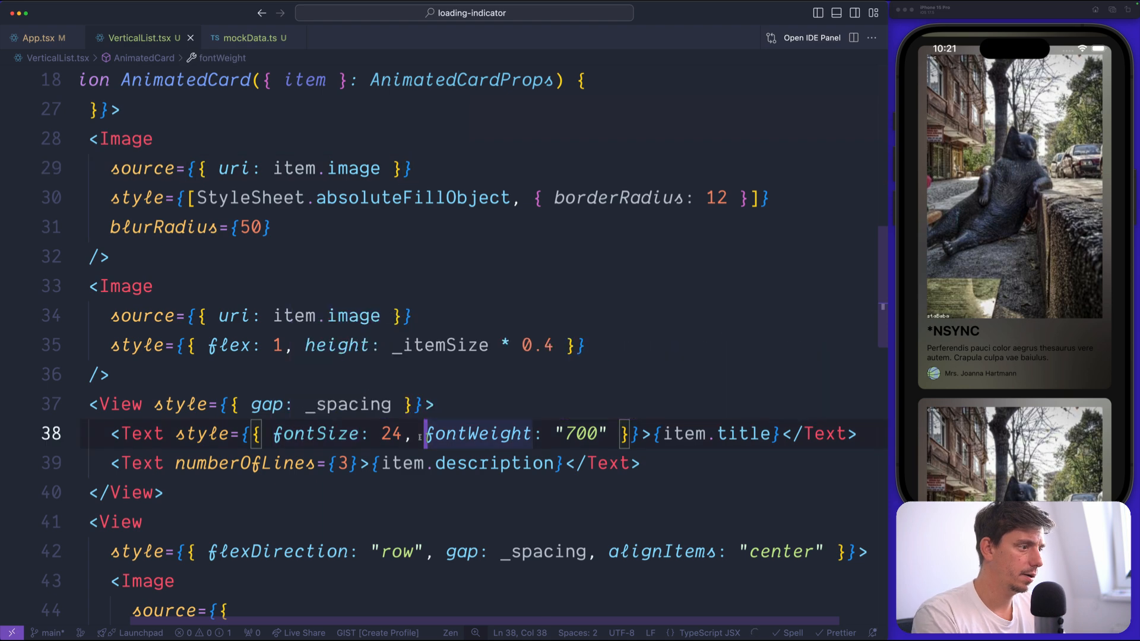
pyautogui.write(", color: '")
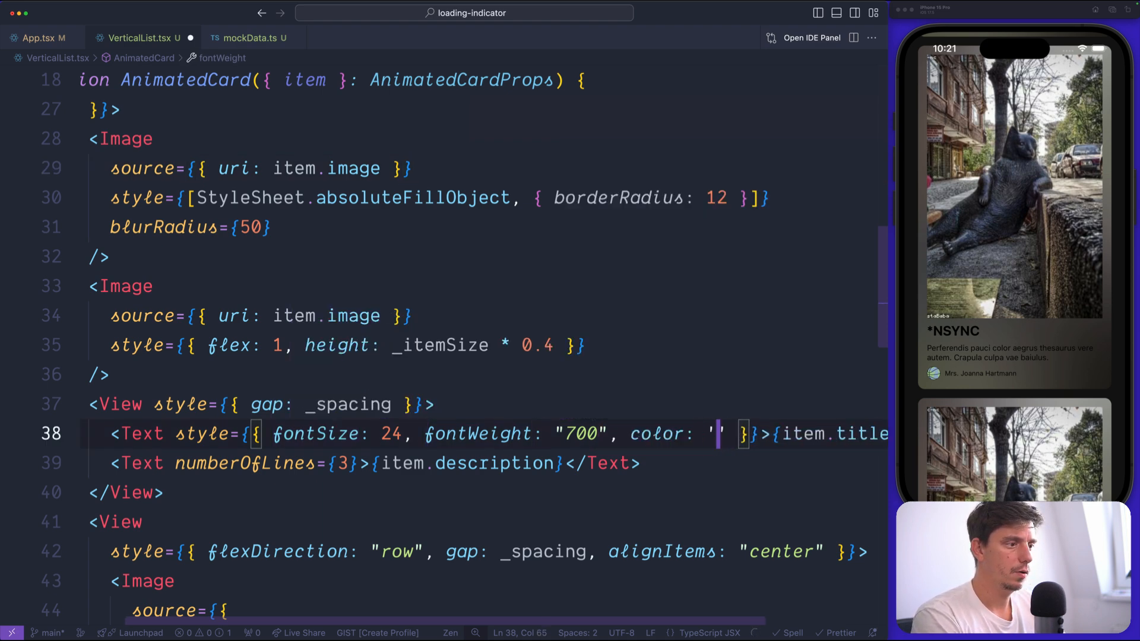
pyautogui.write('#fff')
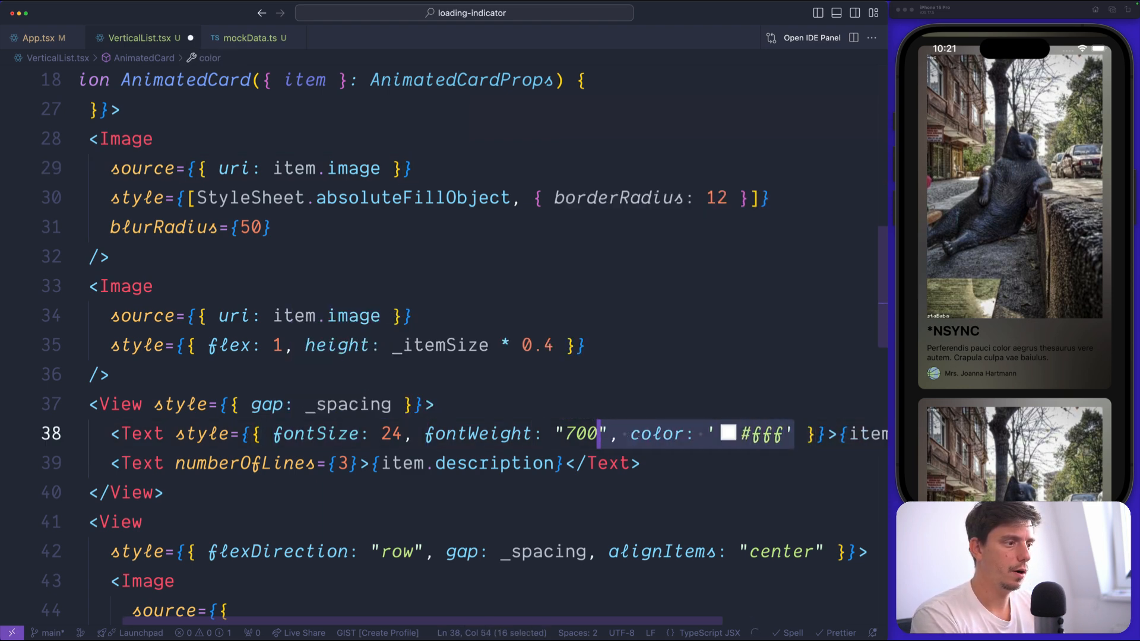
pyautogui.click(168, 463)
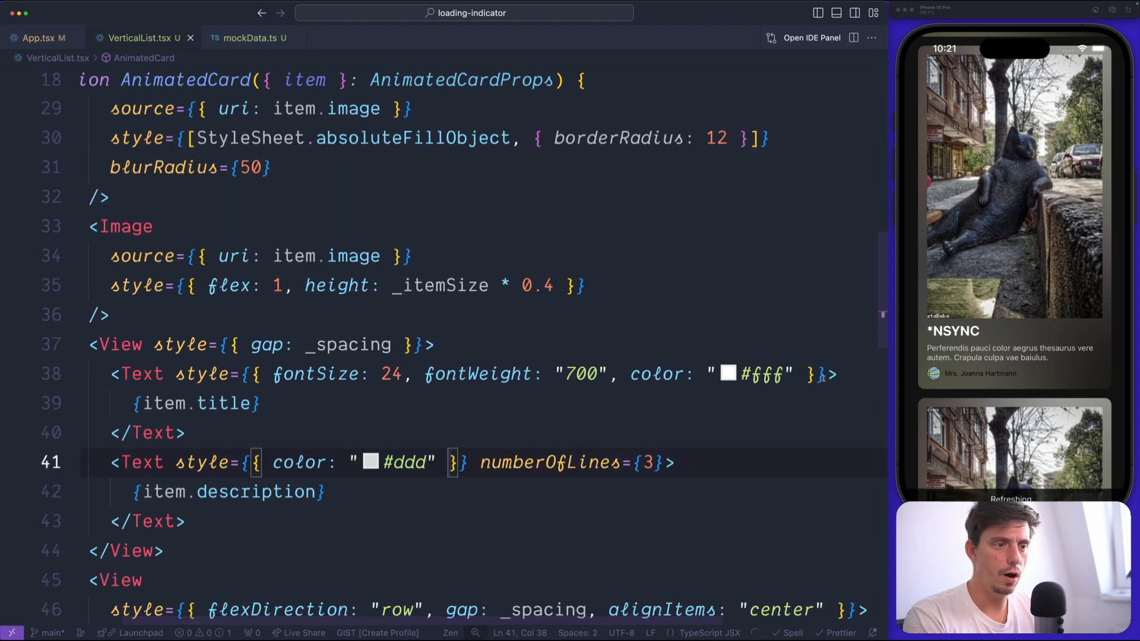
pyautogui.scroll(-3)
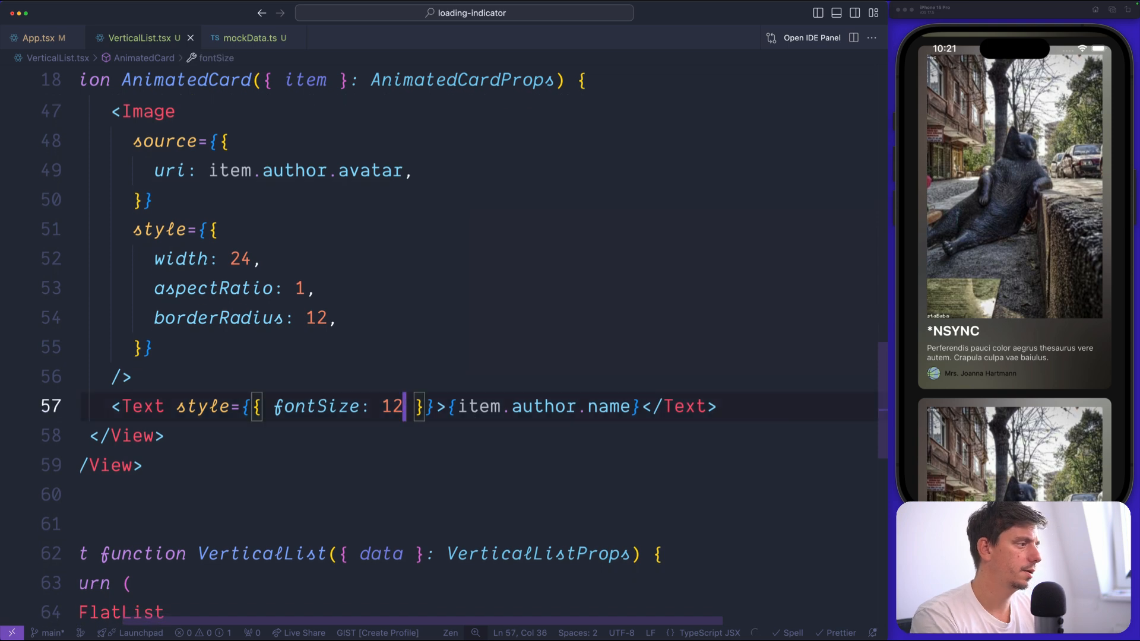
pyautogui.write(", color: '#ddd'")
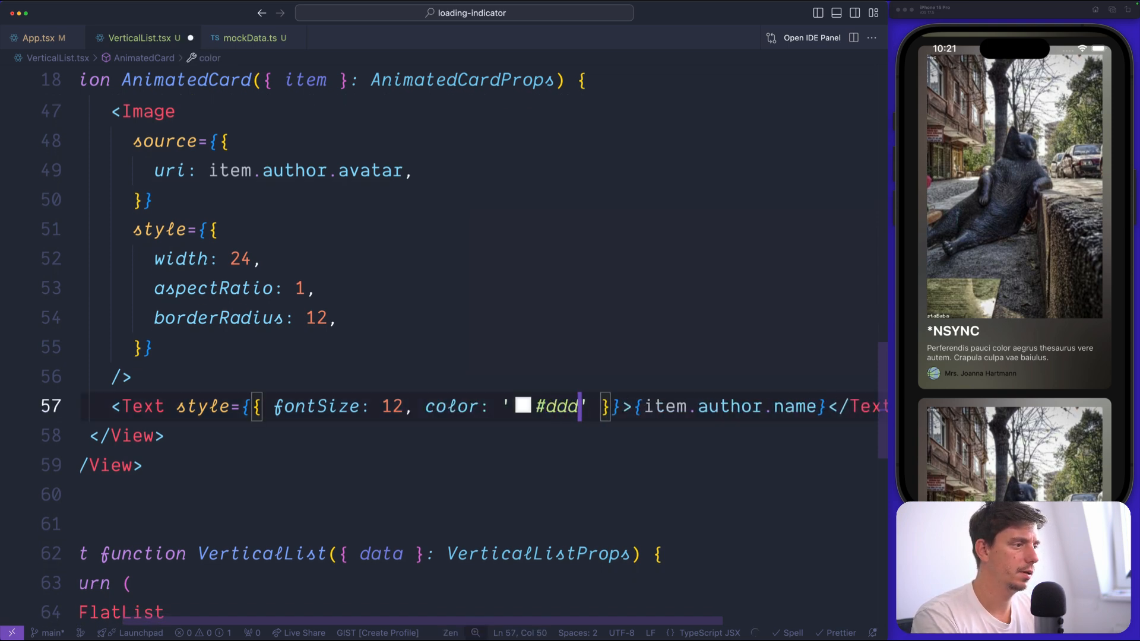
pyautogui.write('"')
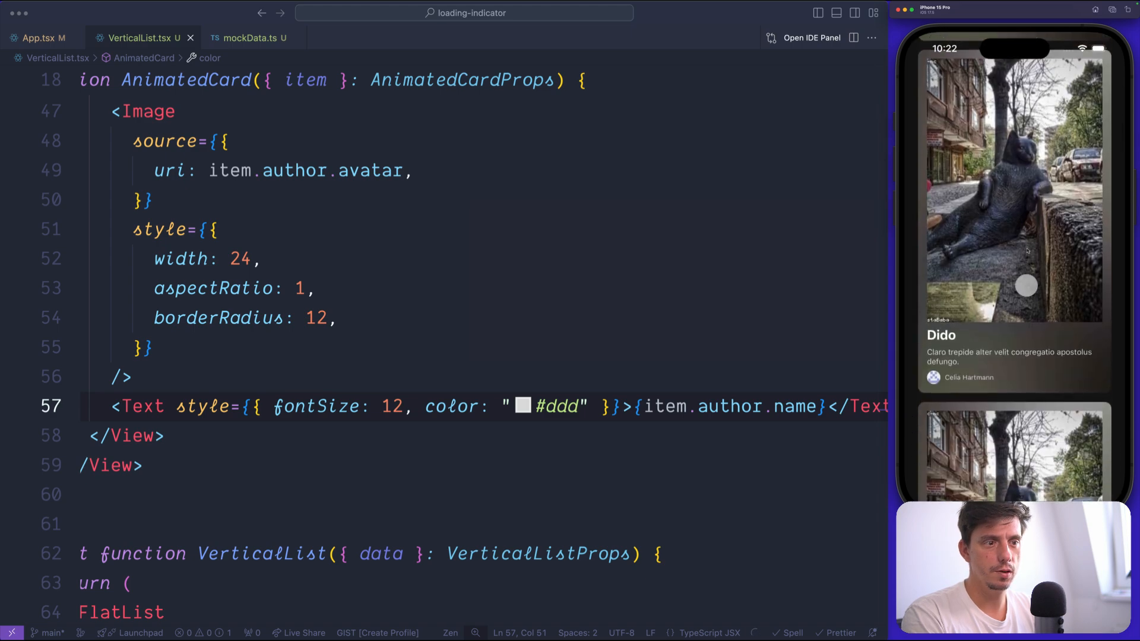
pyautogui.scroll(-3)
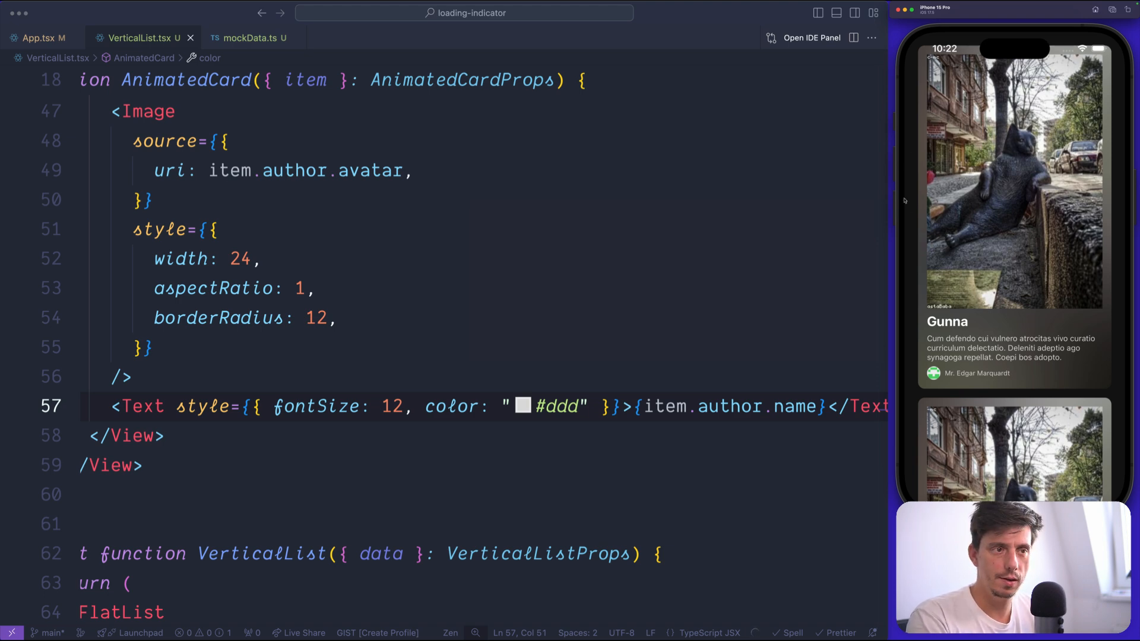
# Step: Add paddingVertical: (height - _itemFullSize) / 2 to contentContainerStyle below paddingHorizontal
pyautogui.scroll(-3)
pyautogui.write('paddingHorizontal: _spacing * 3,')
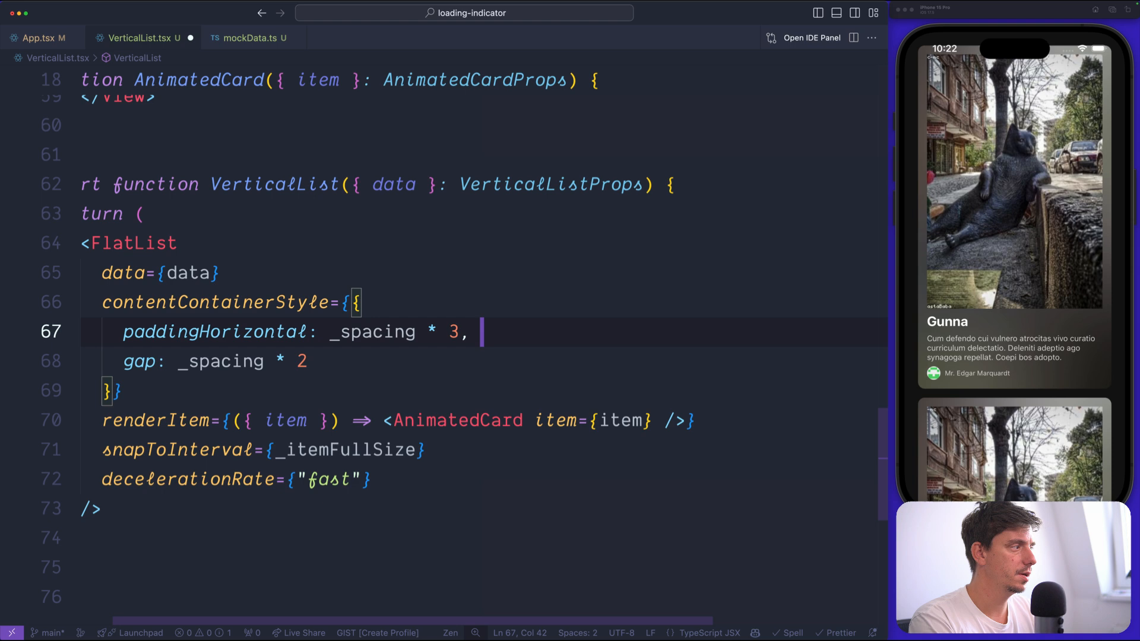
pyautogui.write('paddingVertical: _spacing,')
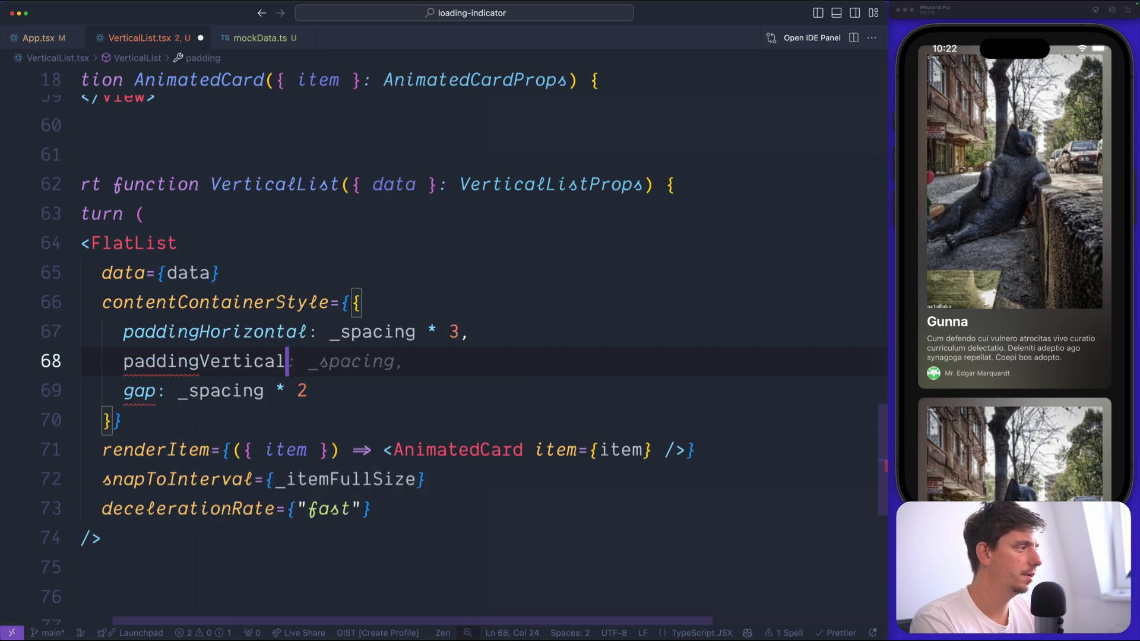
pyautogui.write('height - _itemFullSize)')
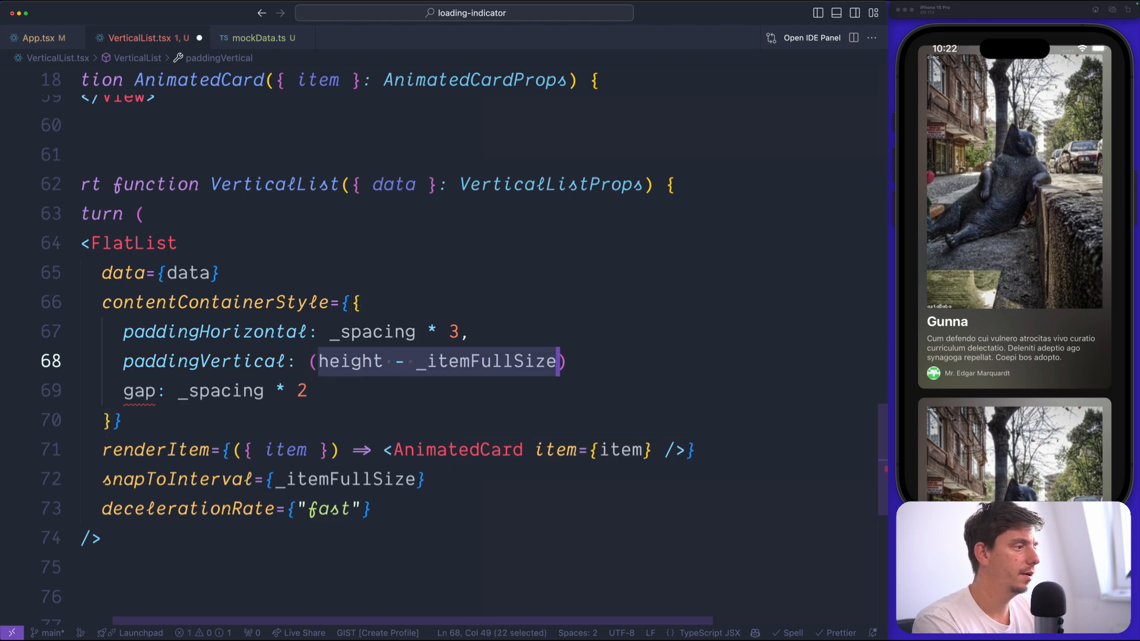
pyautogui.write('/ 2')
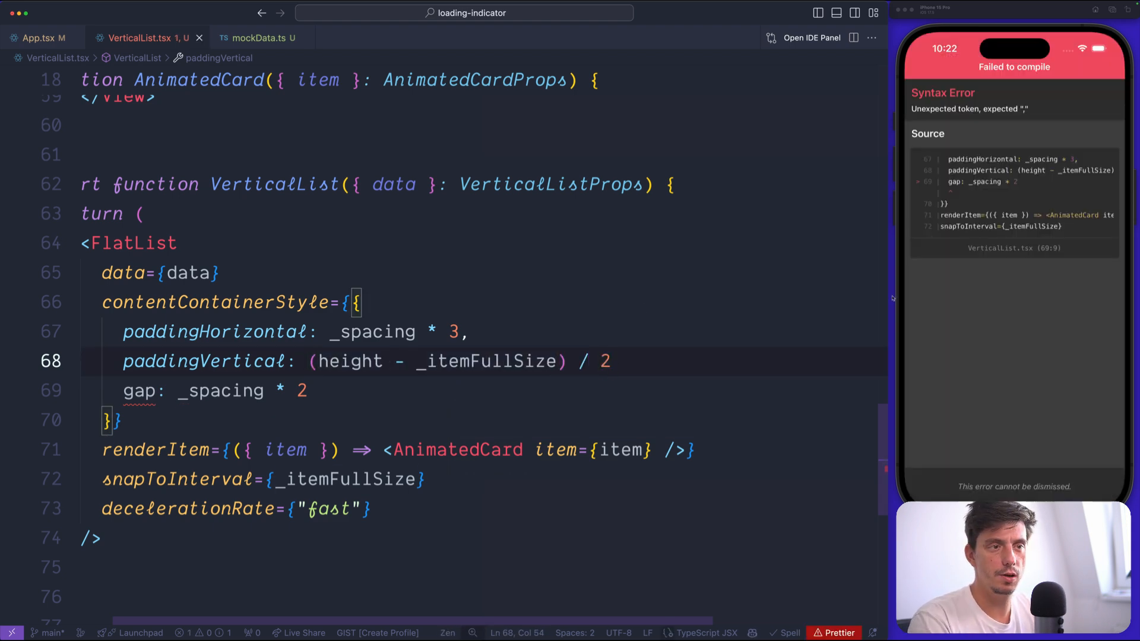
pyautogui.write(',')
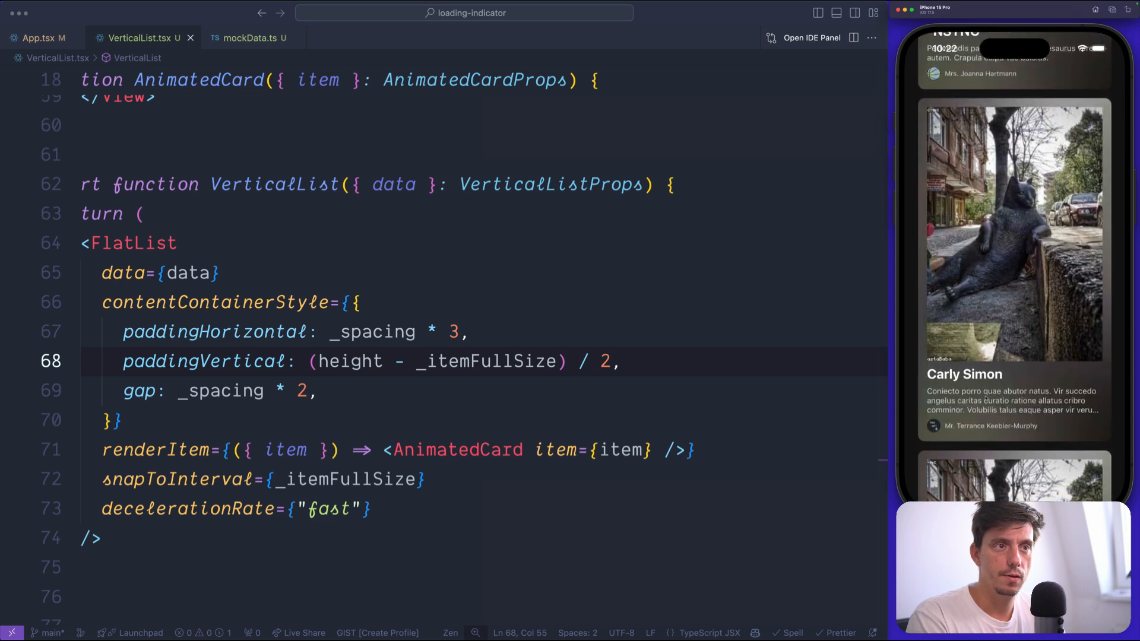
pyautogui.scroll(-3)
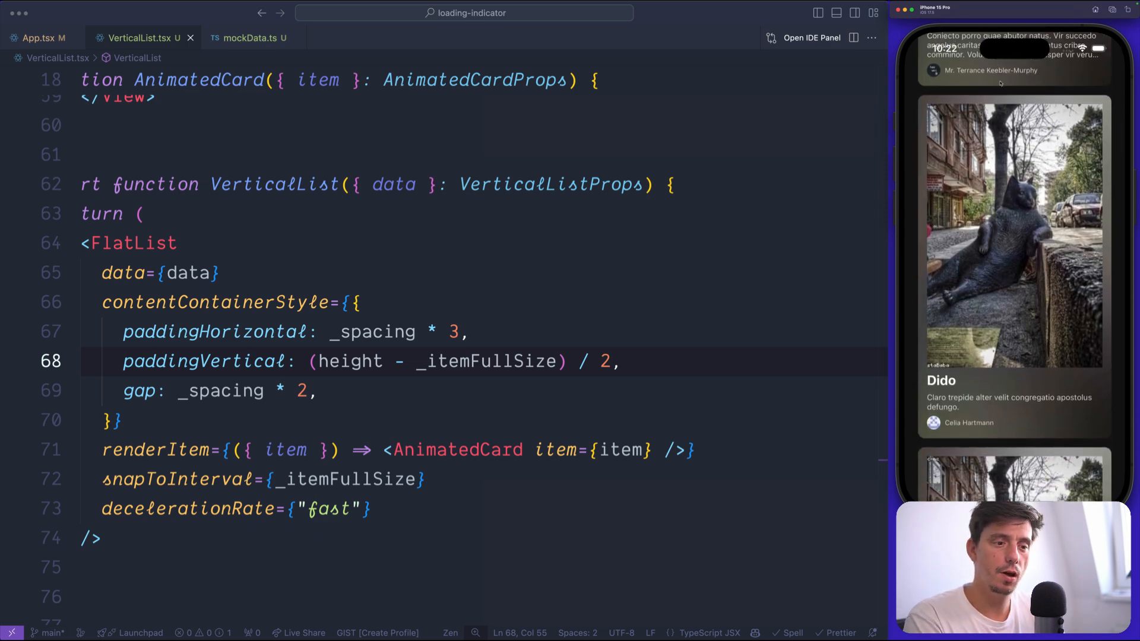
pyautogui.moveTo(558, 451)
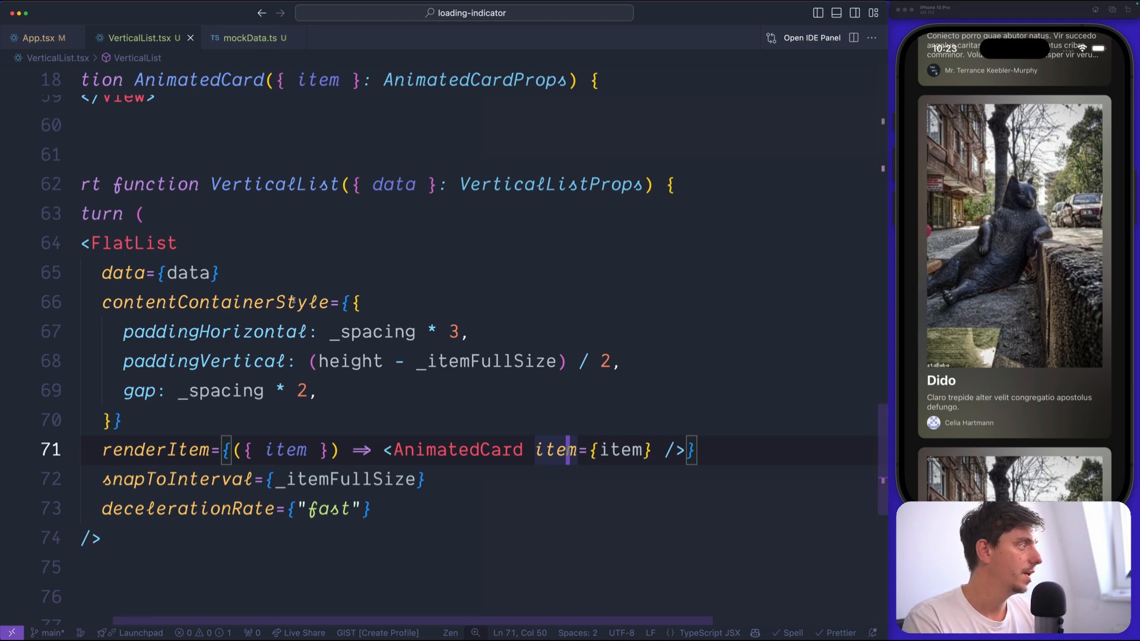
# Step: Declare const scrollY = useSharedValue(0) at the top of the VerticalList body
pyautogui.click(226, 241)
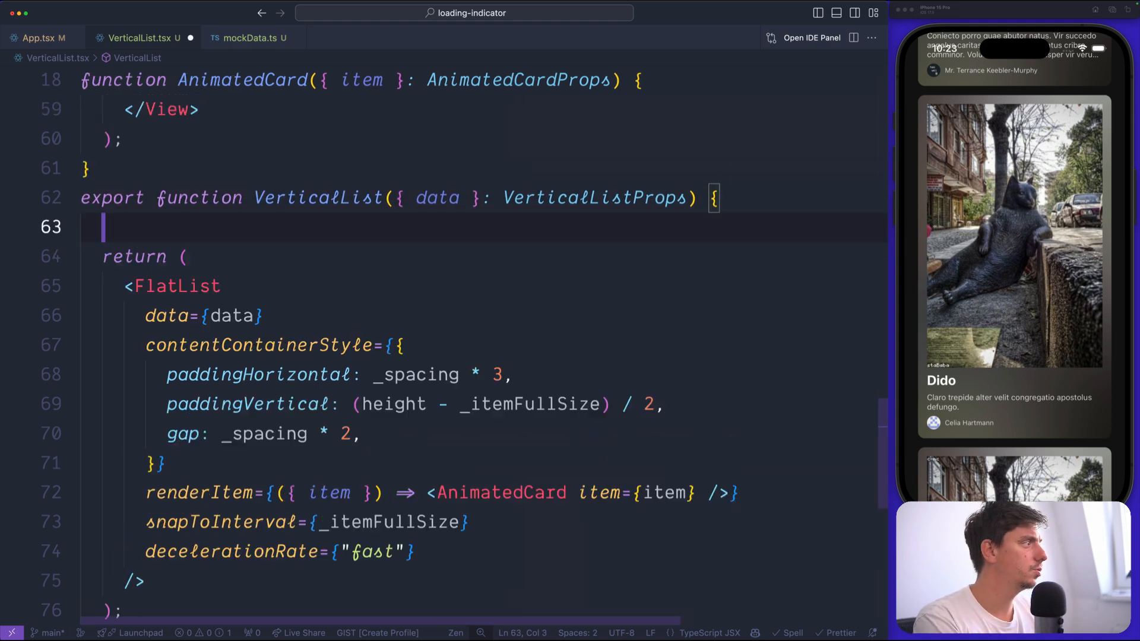
pyautogui.write('const scrollY = useShare')
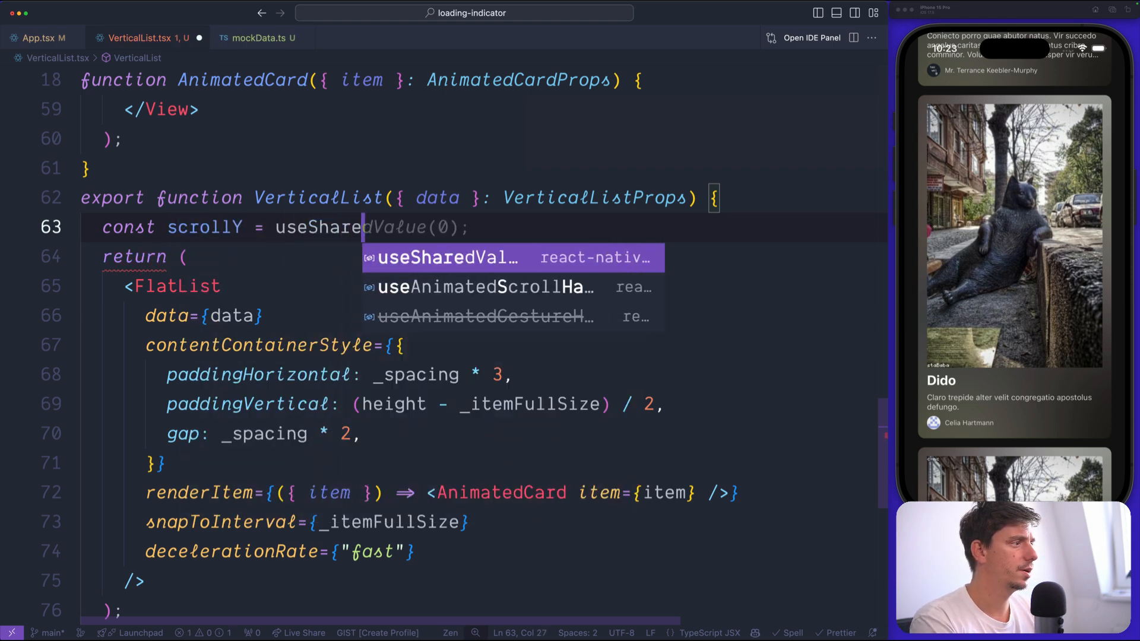
pyautogui.press('Enter')
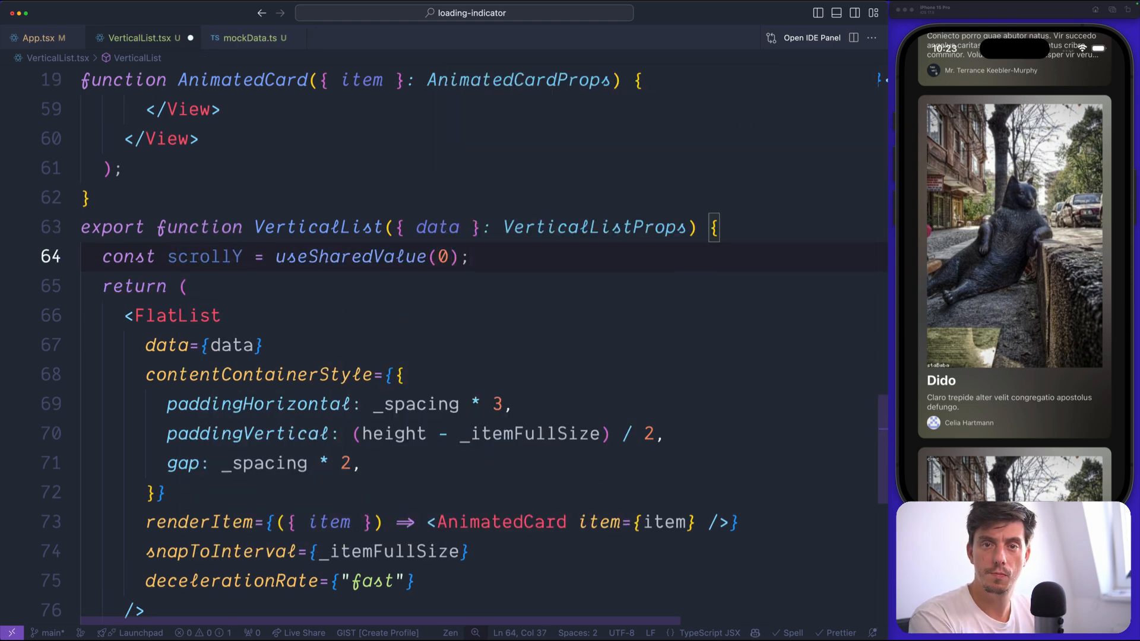
# Step: Add an onScroll useAnimatedScrollHandler that sets scrollY.value = e.contentOffset.y
pyautogui.click(542, 310)
pyautogui.write('const')
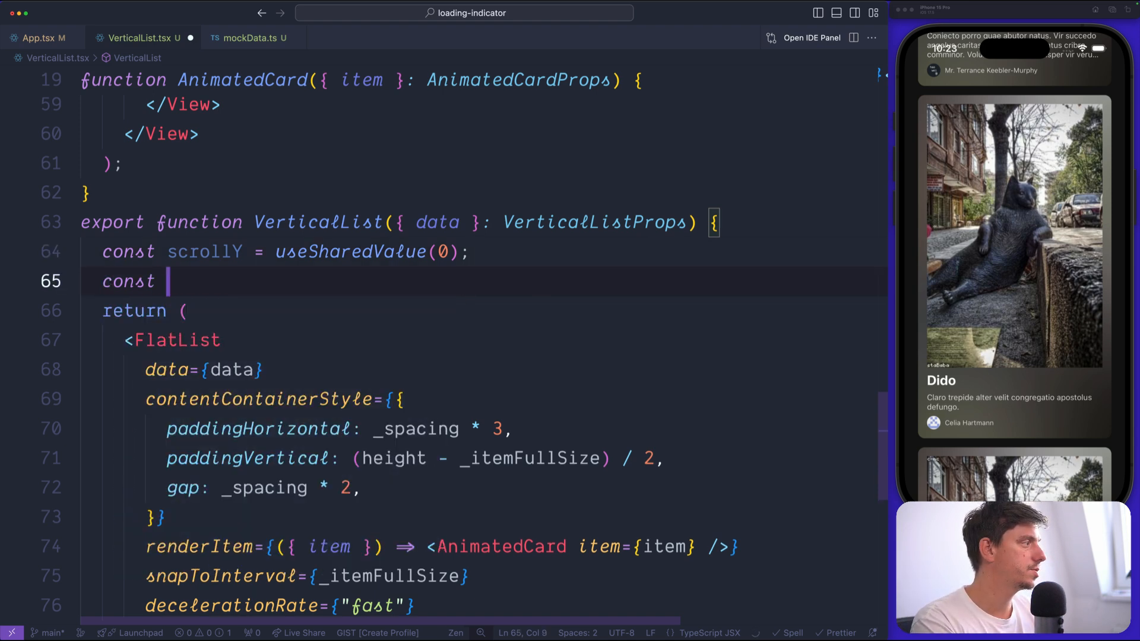
pyautogui.write('onScroll = useAnimatedScrollHandler(')
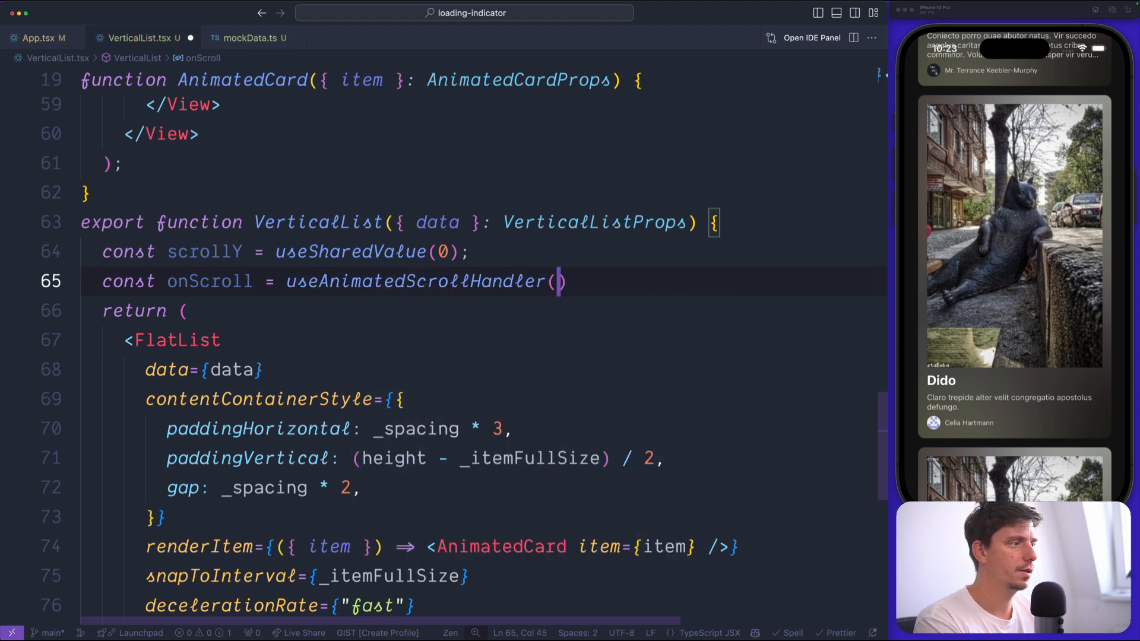
pyautogui.write('e => {')
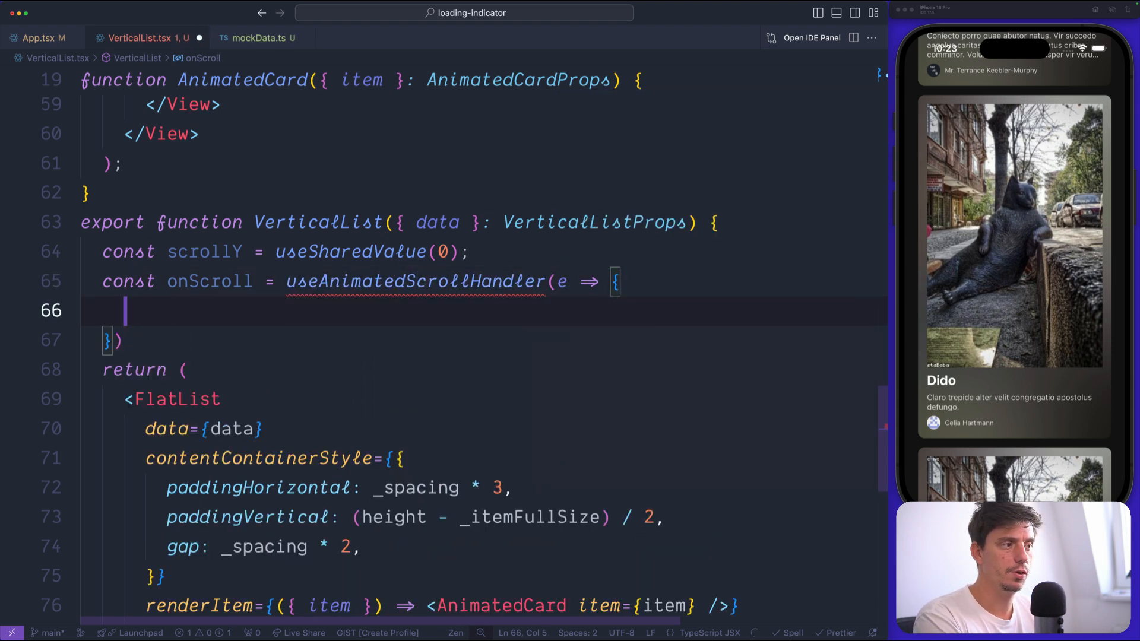
pyautogui.write('scrollY.value = e.contentOffset.y;')
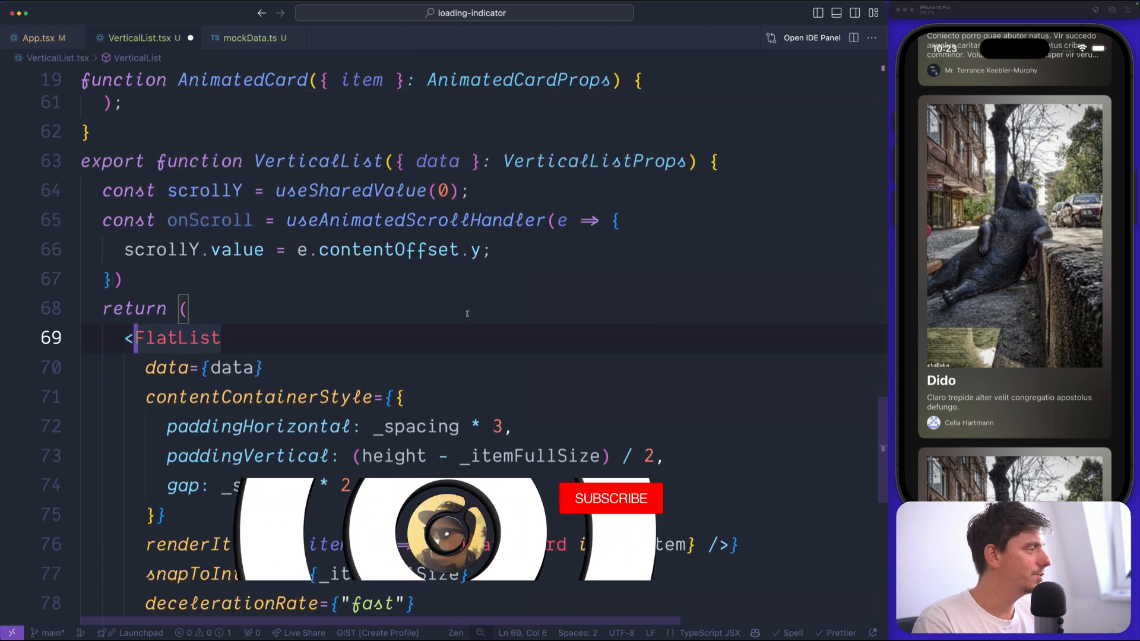
# Step: Rename the list to Animated.FlatList and pass onScroll={onScroll}, keeping the scroll indicator hidden
pyautogui.write('Animated.')
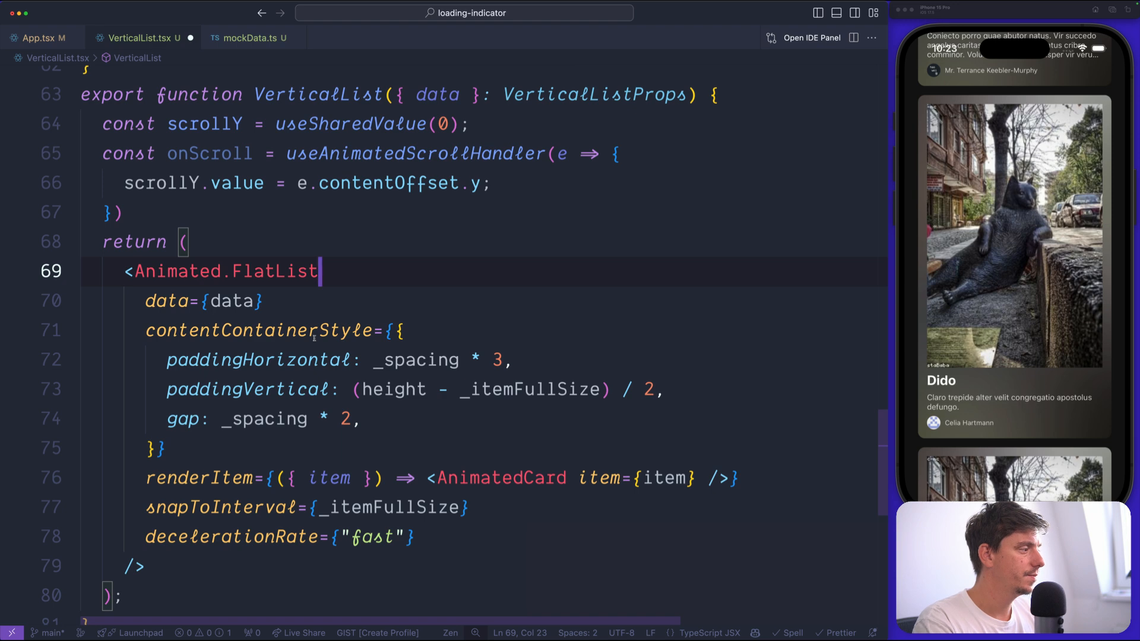
pyautogui.write('pn')
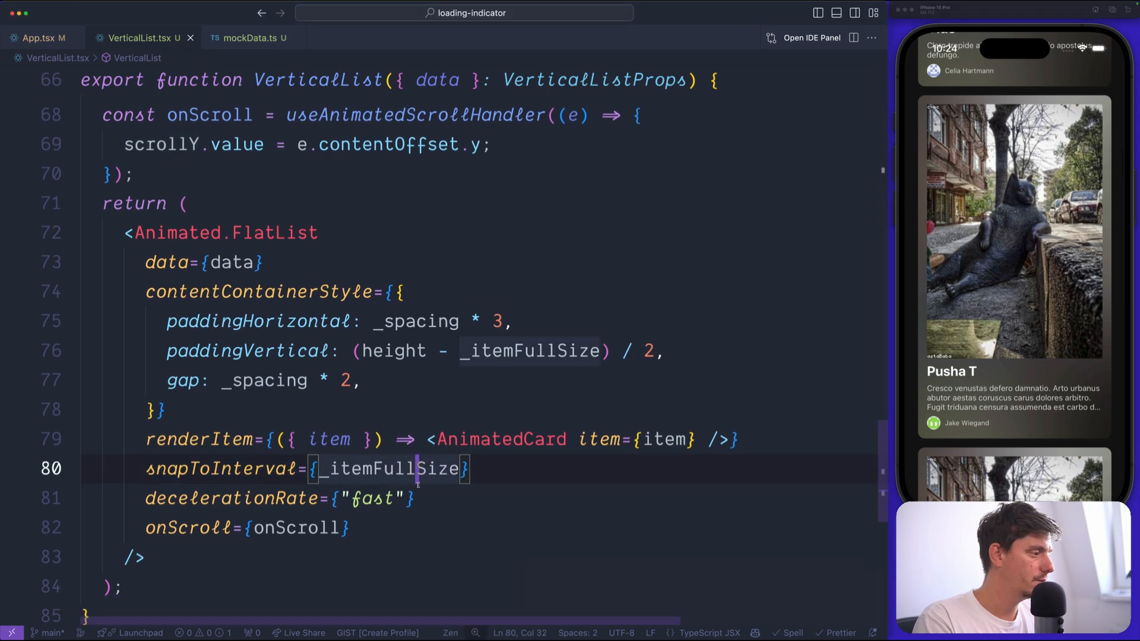
pyautogui.write('showsVerticalScrollIndicator={false}')
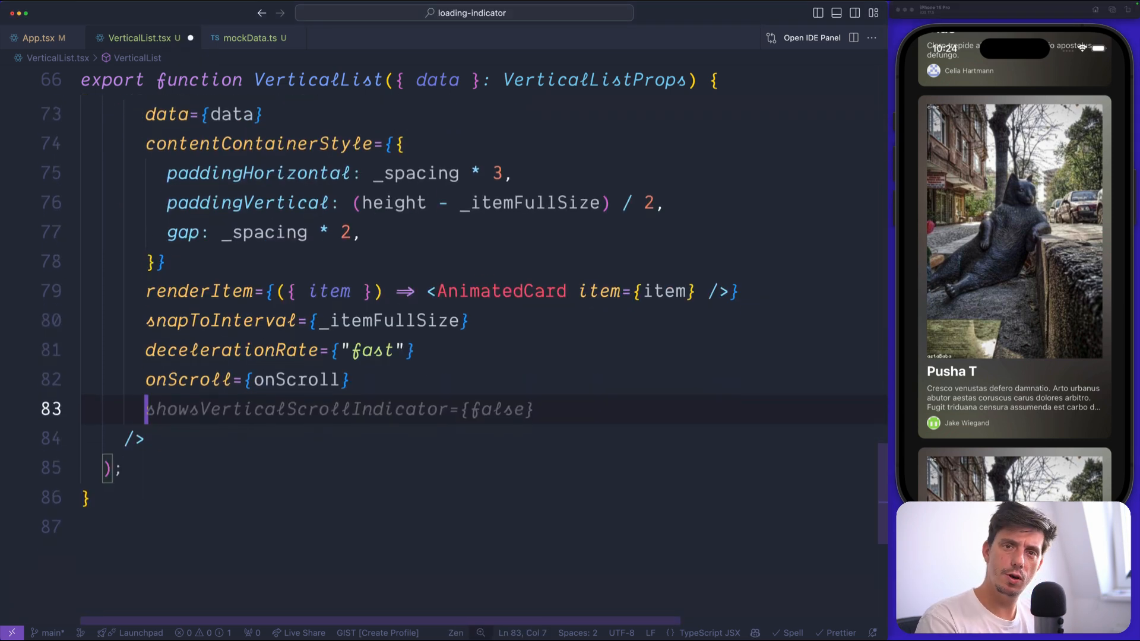
# Step: Add scrollEventThrottle={16} commented as 1000 / 60 and check the onScroll handler's type
pyautogui.write('scrollEventThrottle={16')
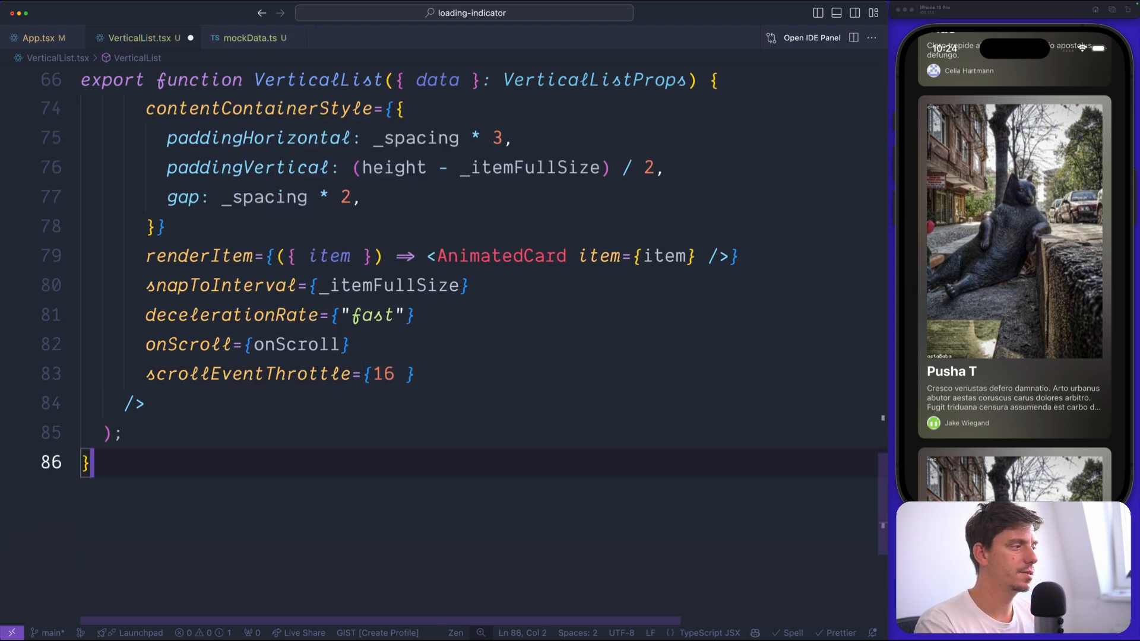
pyautogui.write('//')
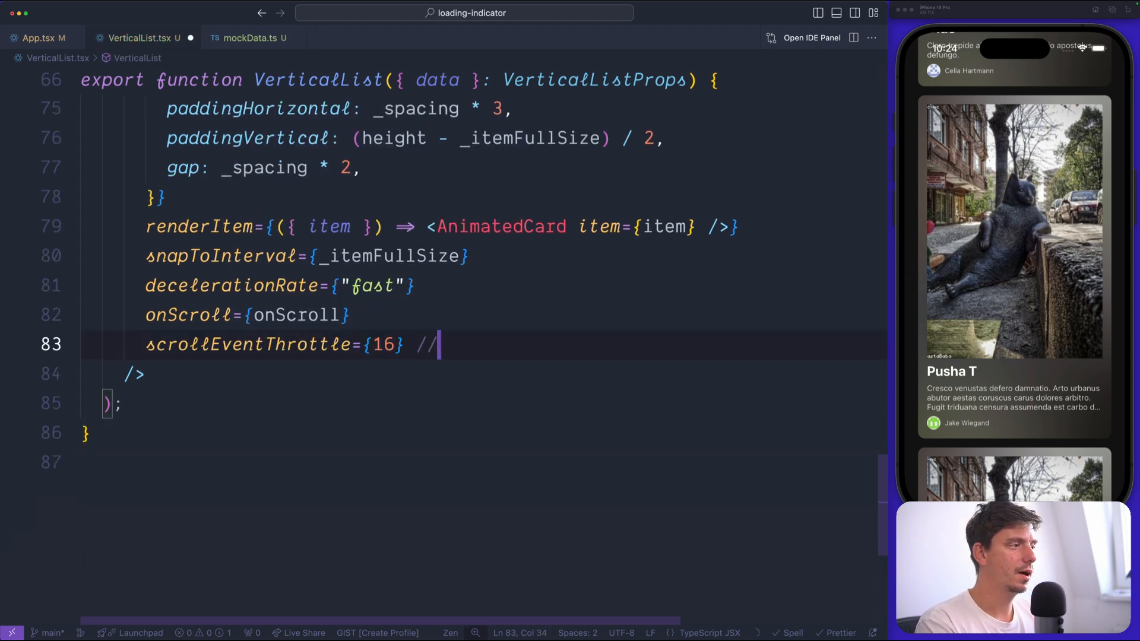
pyautogui.write('1000 / 60')
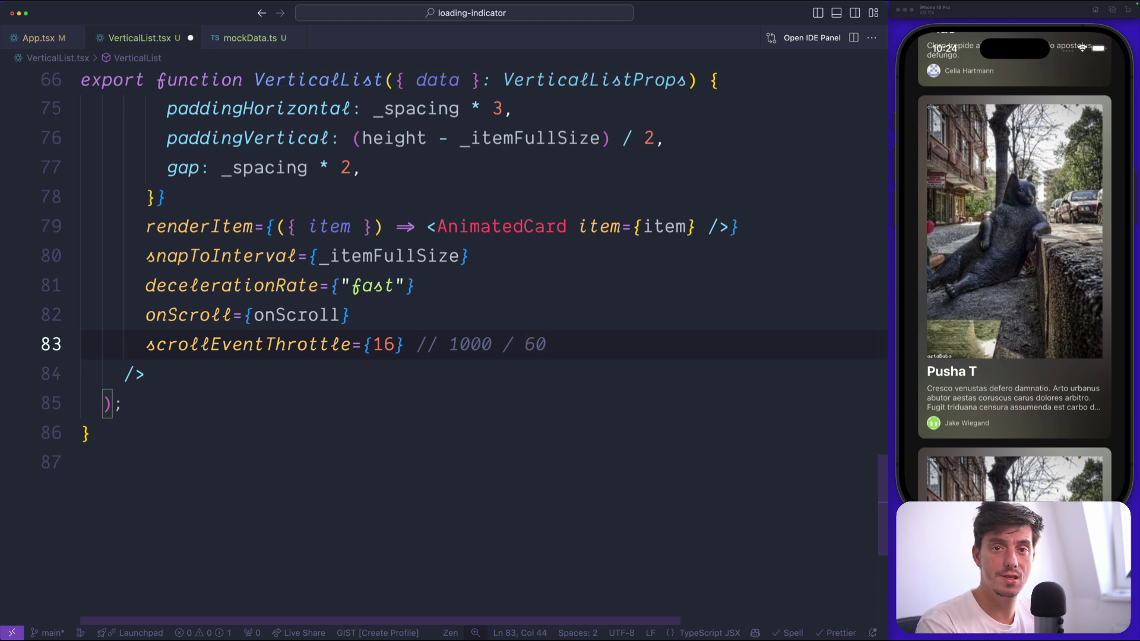
pyautogui.write('30')
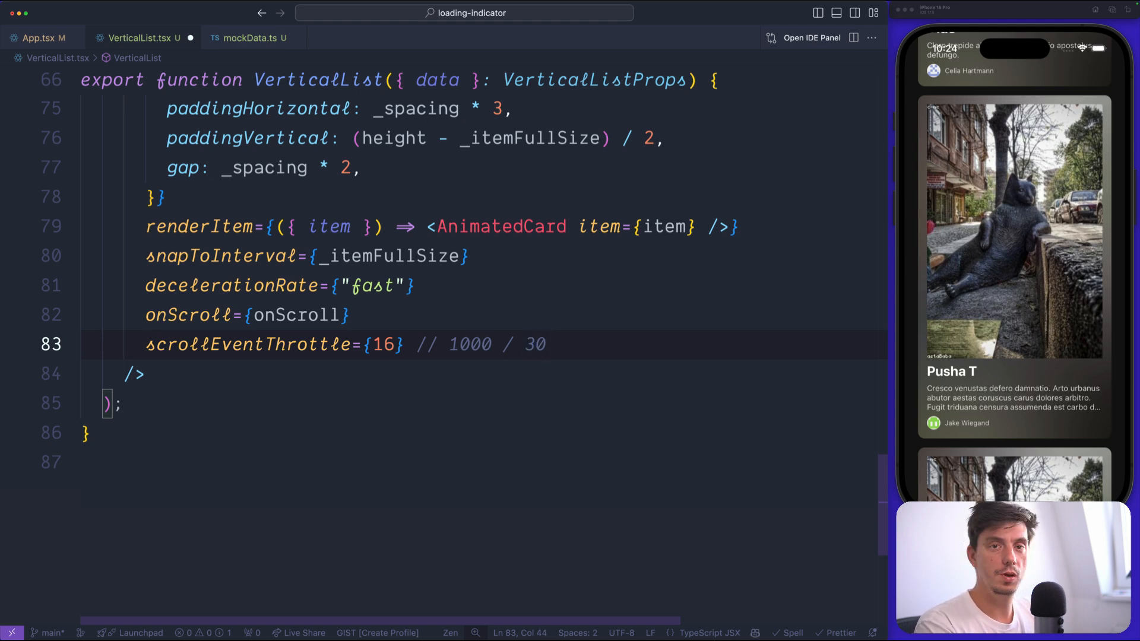
pyautogui.write('60')
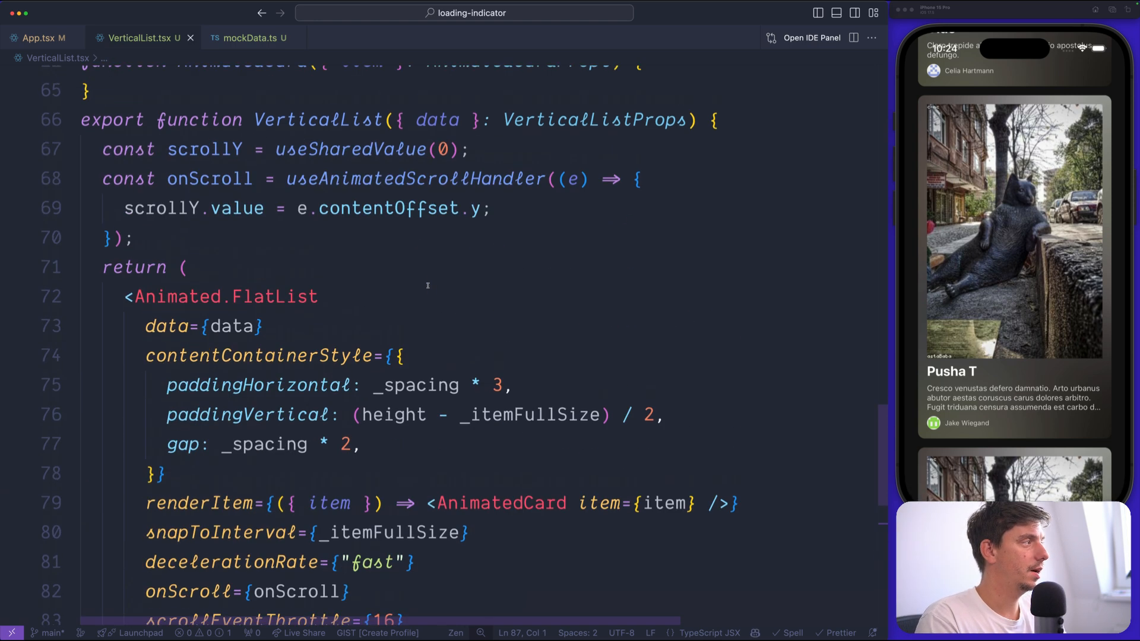
pyautogui.doubleClick(209, 179)
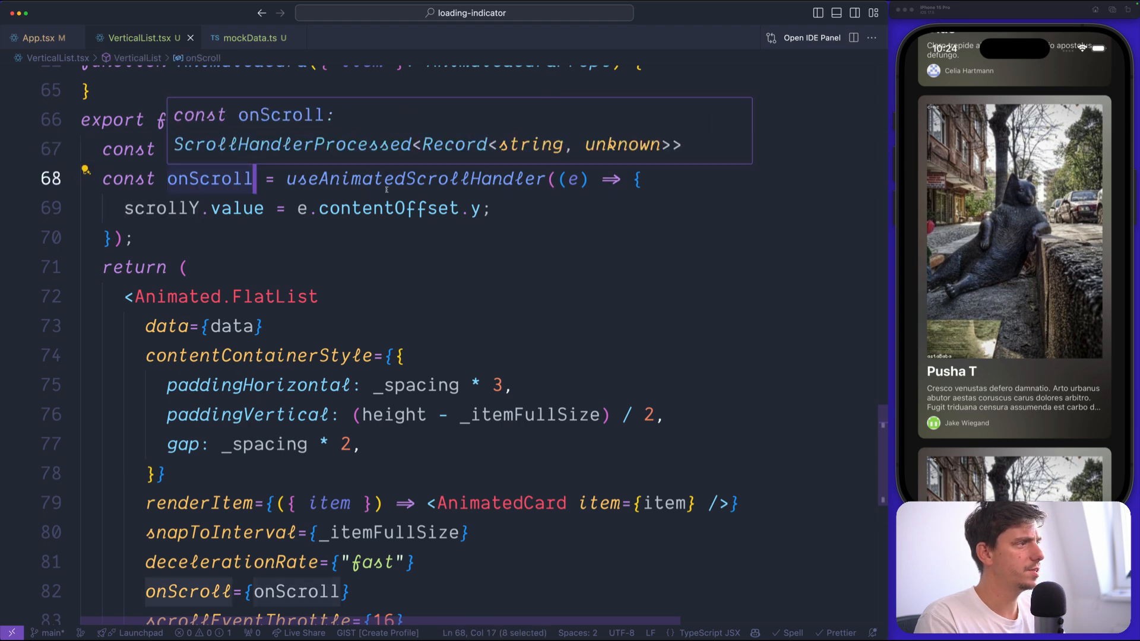
pyautogui.click(284, 268)
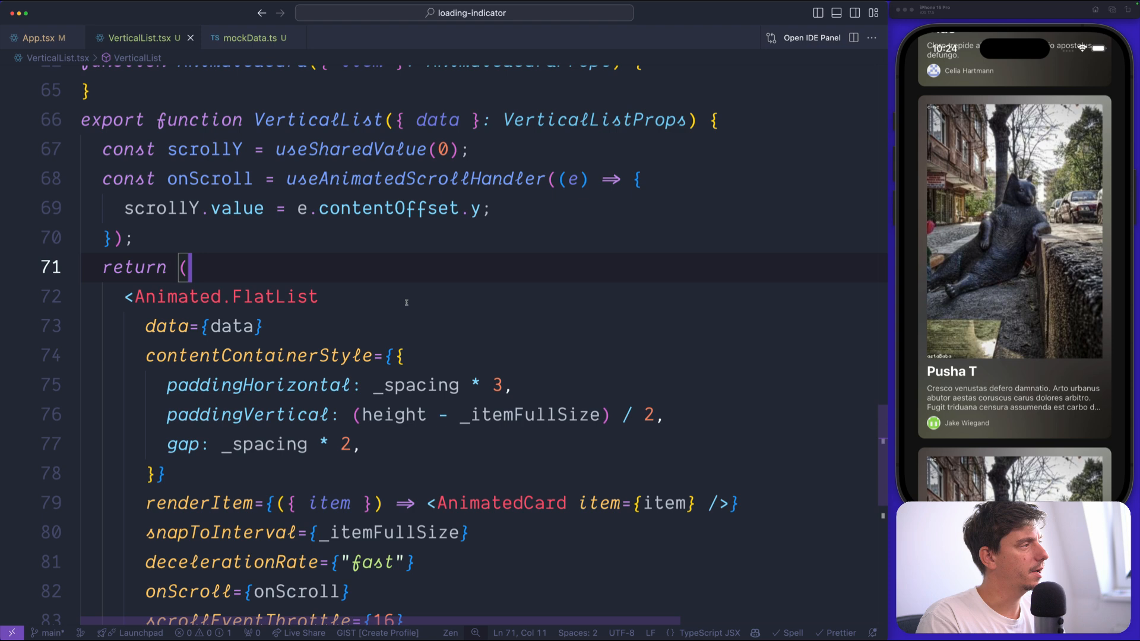
pyautogui.scroll(-3)
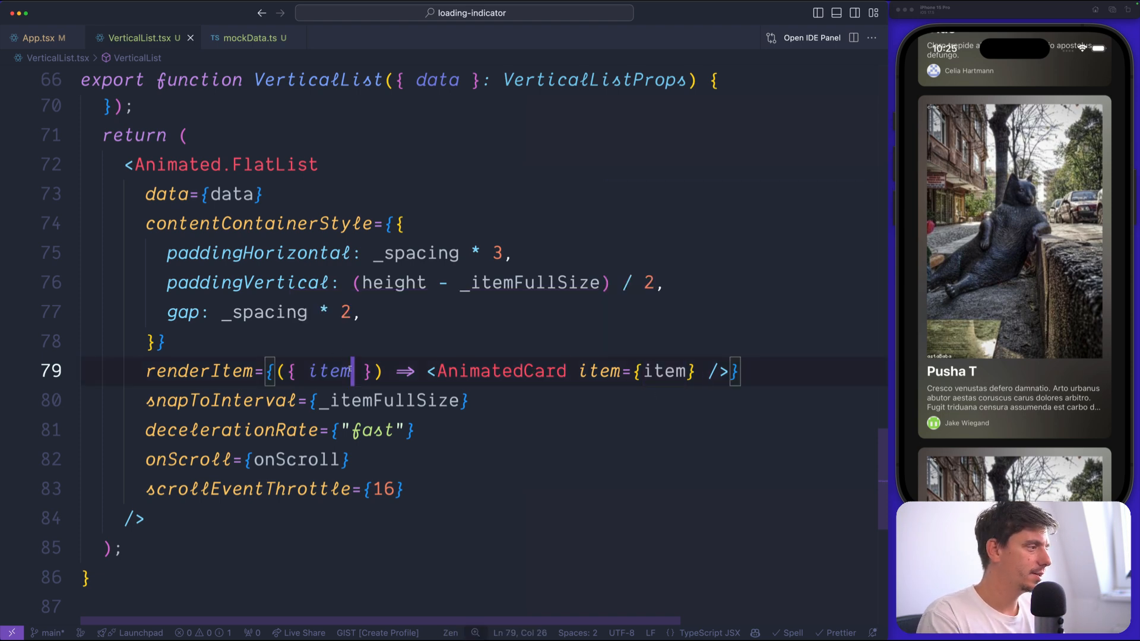
# Step: Pass index to AnimatedCard in renderItem and type index: number and scrollY: SharedValue in AnimatedCardProps
pyautogui.write(', index } ) => <AnimatedCard item={item} index={in')
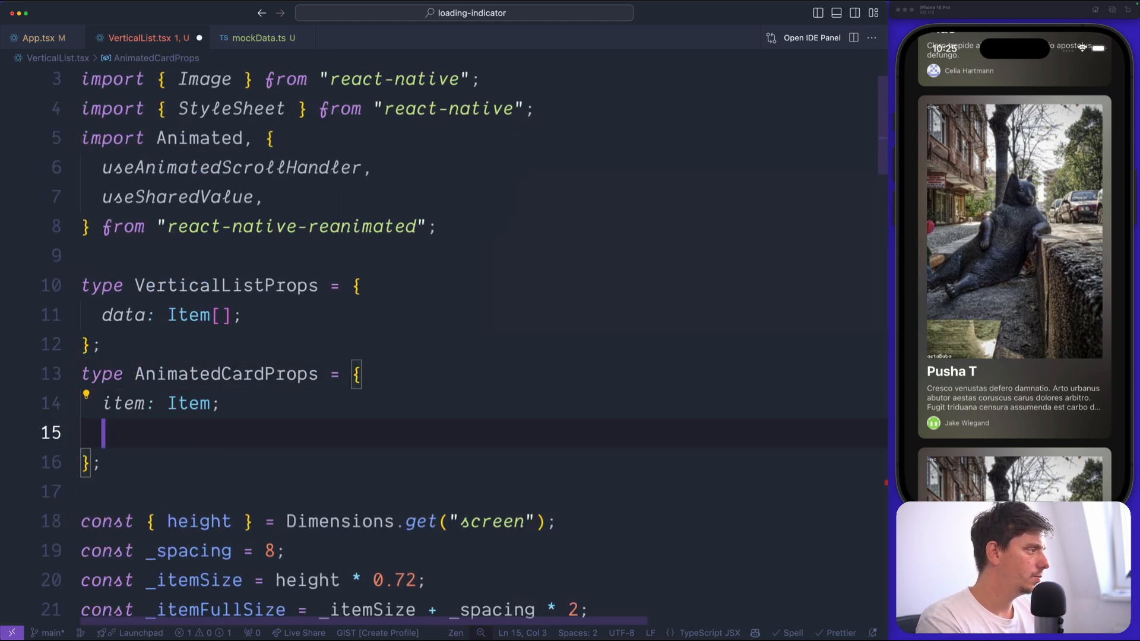
pyautogui.write('index: number;')
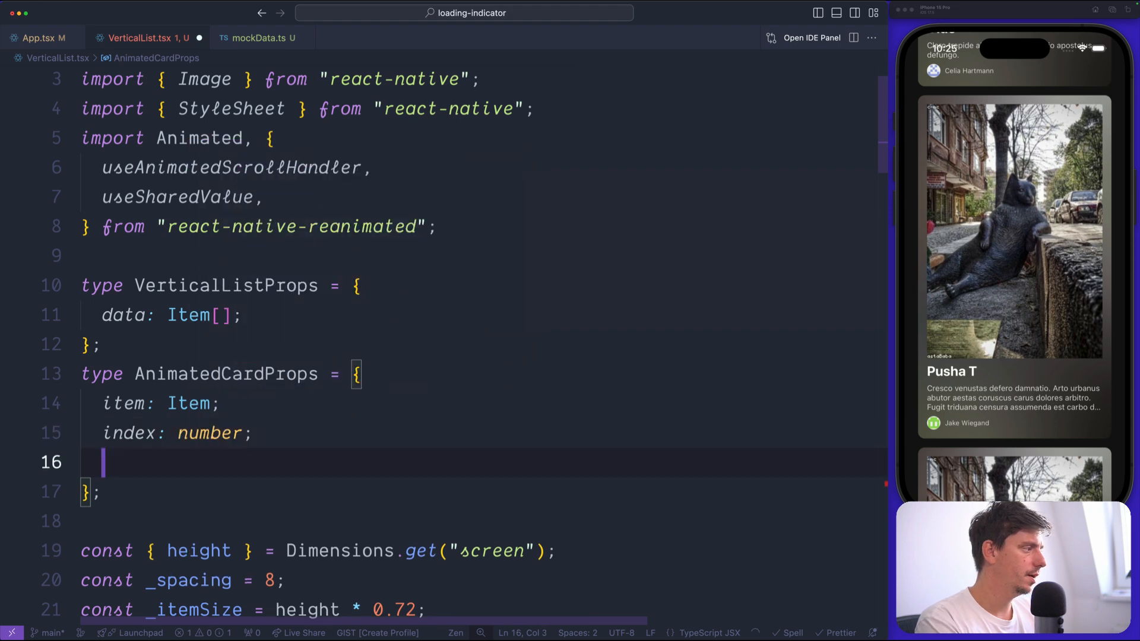
pyautogui.write('scrollY: any;')
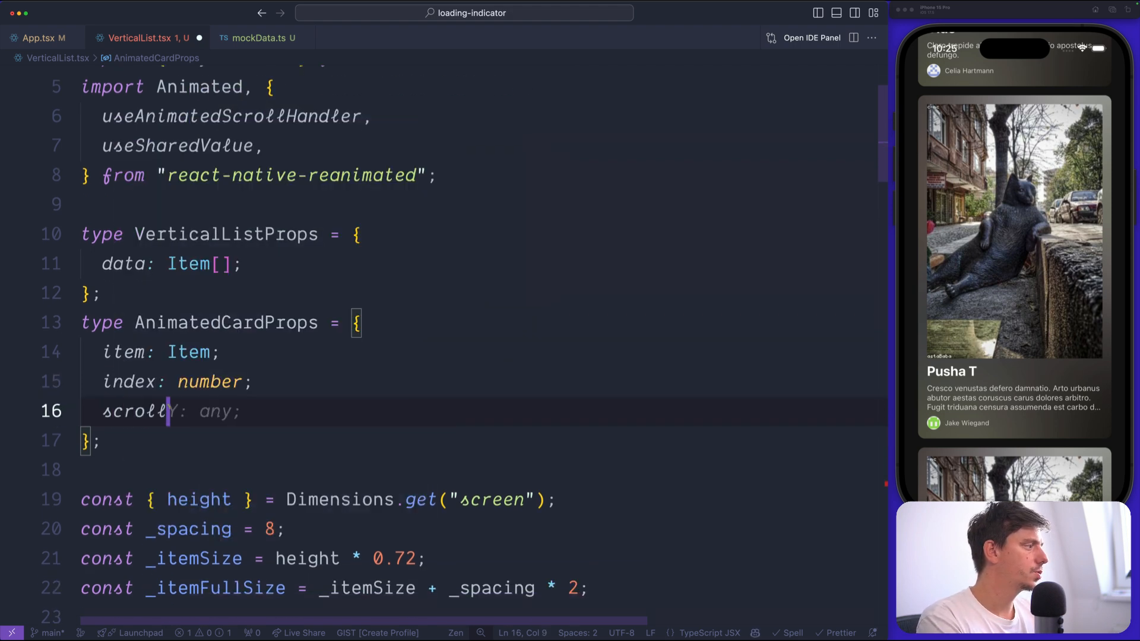
pyautogui.write('SharedV')
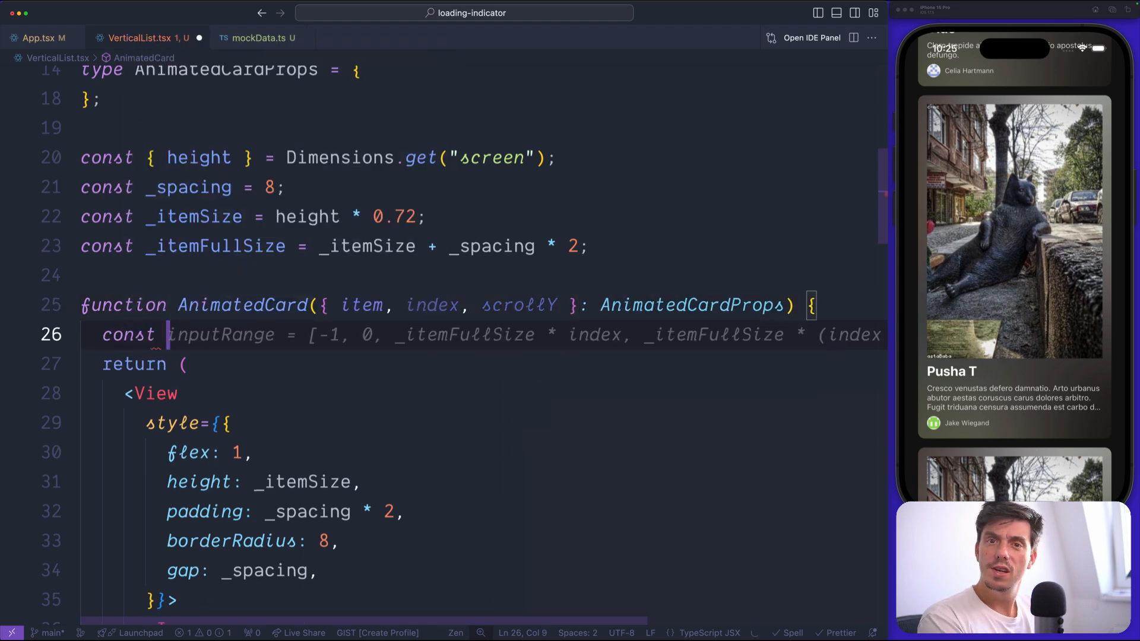
# Step: Create stylez with useAnimatedStyle returning an opacity derived from scrollY.value and index
pyautogui.write('stylez =')
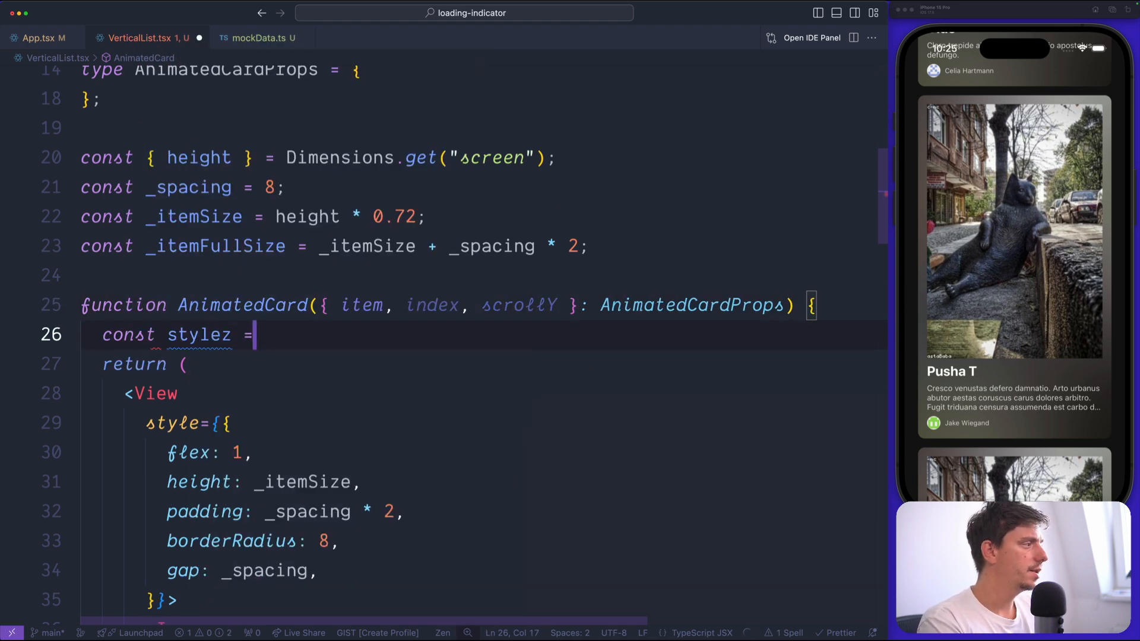
pyautogui.write('useAnimatedStyle(() => {')
pyautogui.write('return {')
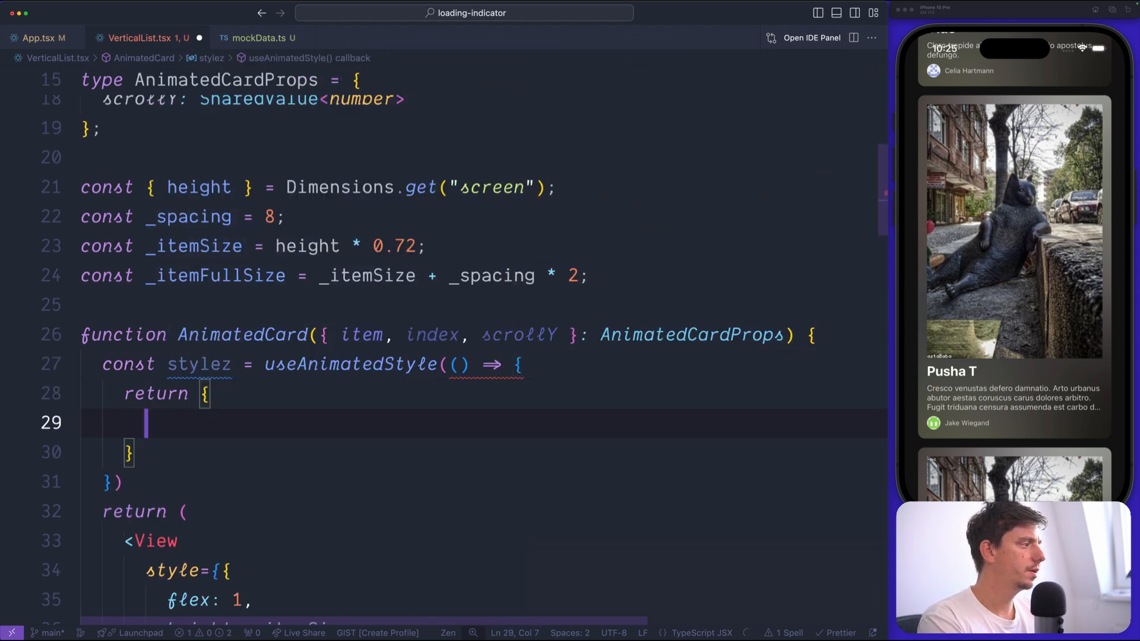
pyautogui.write('opacity: scrollY.value === 0 ? 1 : 1 - (index * 0.1) / scrollY.value,')
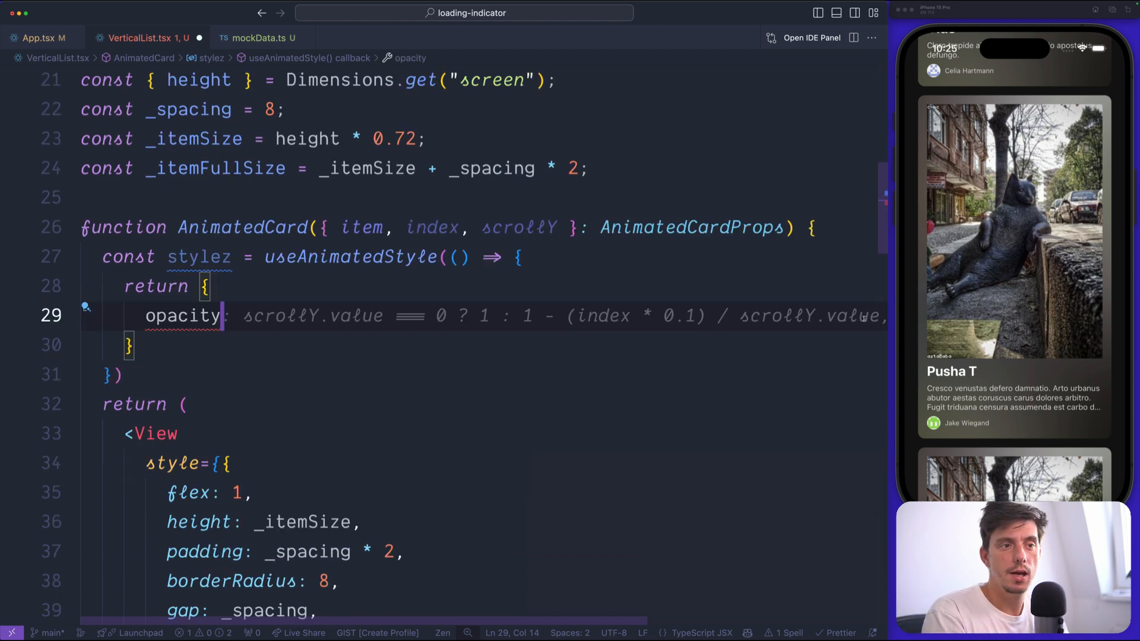
pyautogui.moveTo(713, 374)
pyautogui.write('[index -1,')
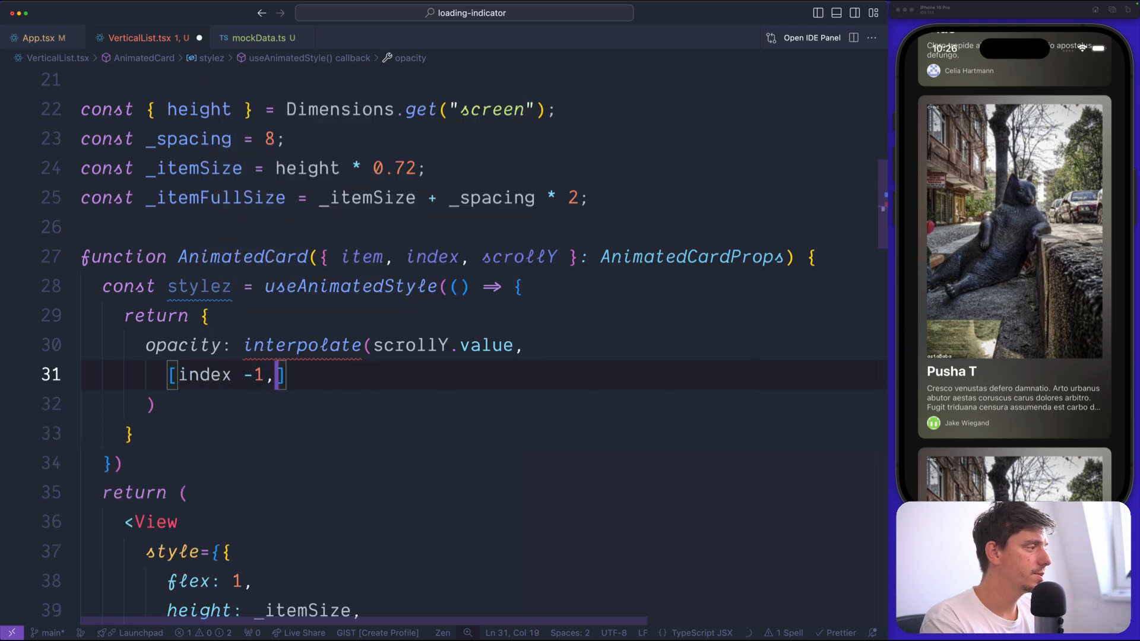
# Step: Interpolate opacity over [index-1, index, index+1] to [0.5, 1, 0.5] and apply stylez on an Animated.View
pyautogui.write('index, index + 1]')
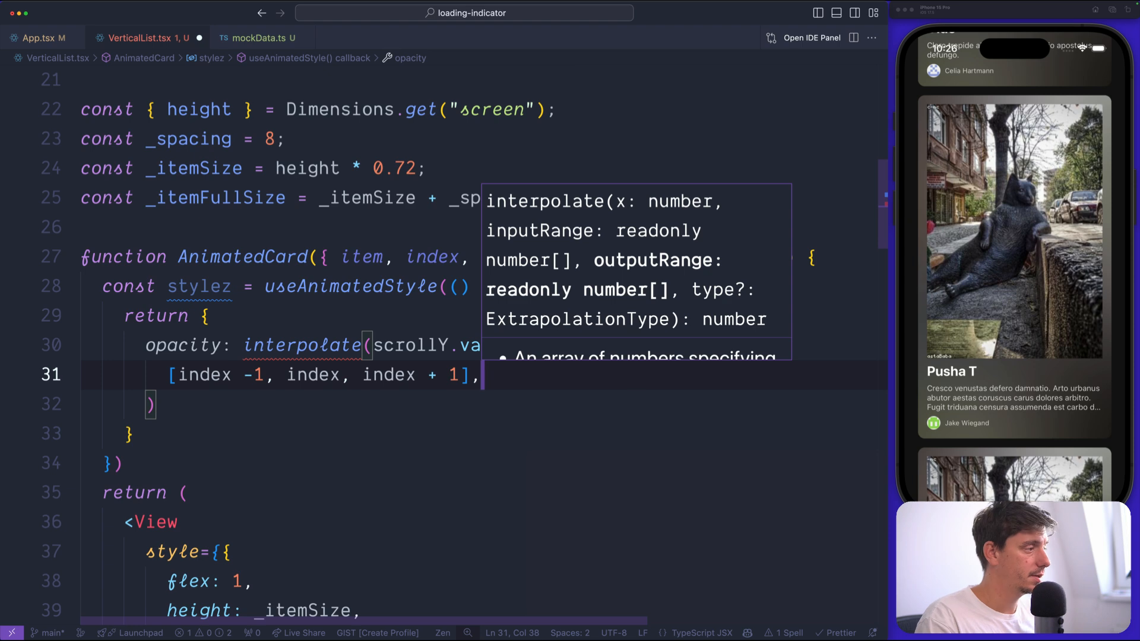
pyautogui.moveTo(637, 436)
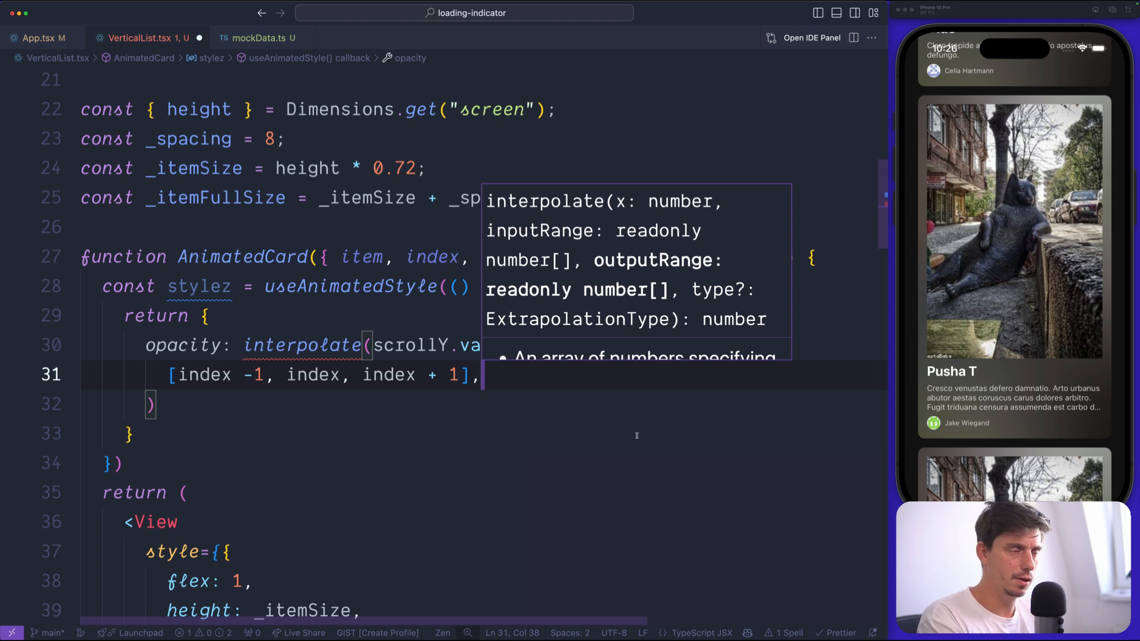
pyautogui.write('[0.5, 1, 0.5]')
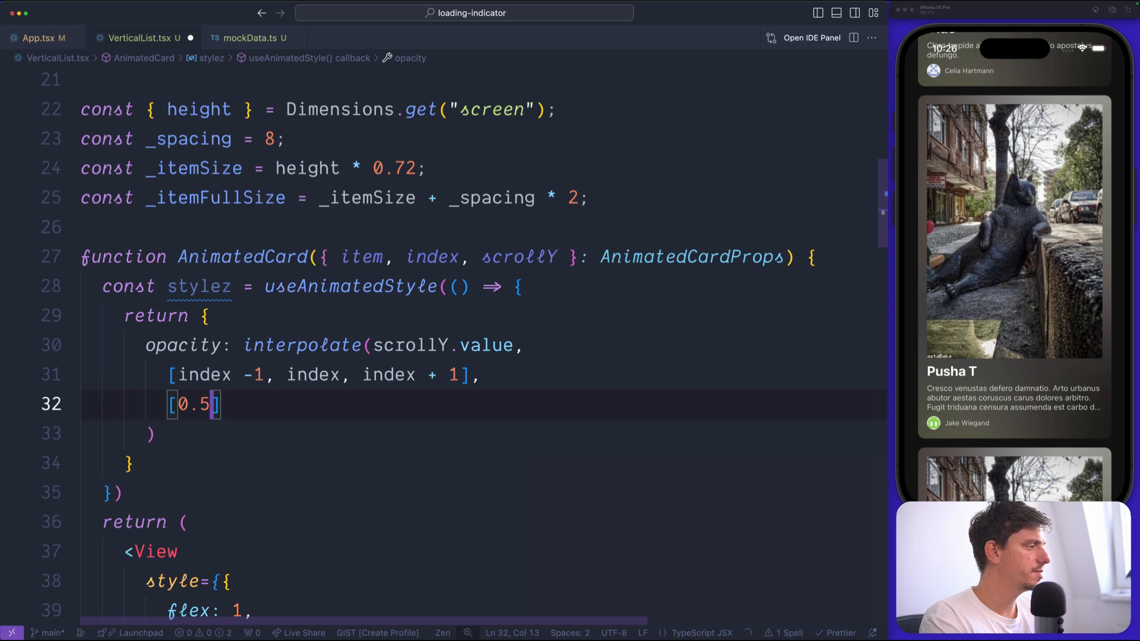
pyautogui.write(', 1, 0.5')
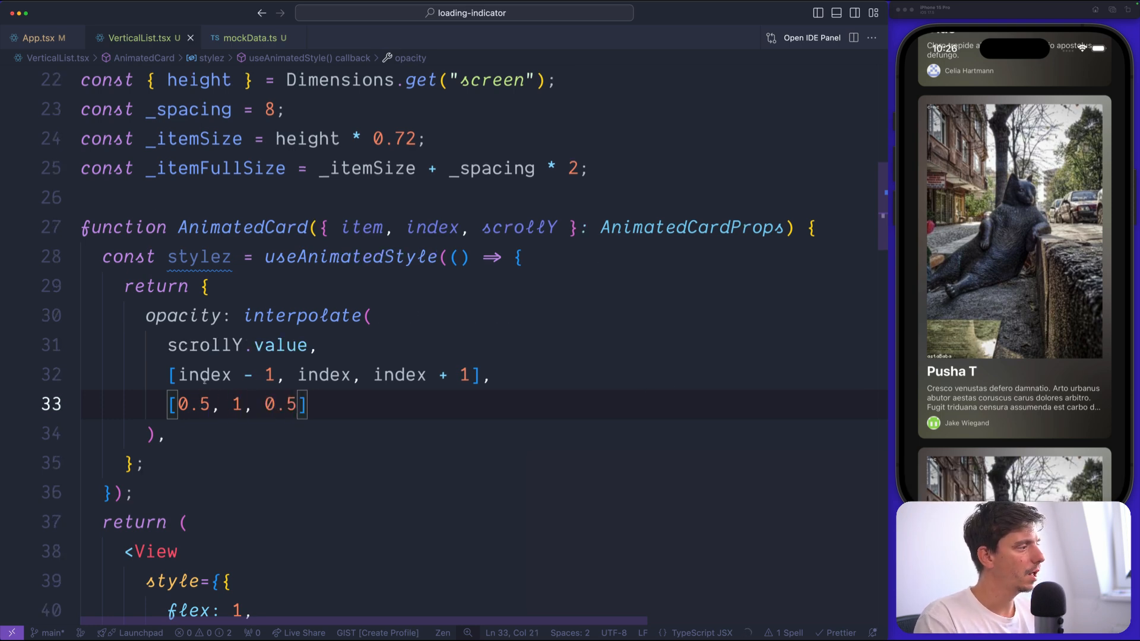
pyautogui.doubleClick(322, 374)
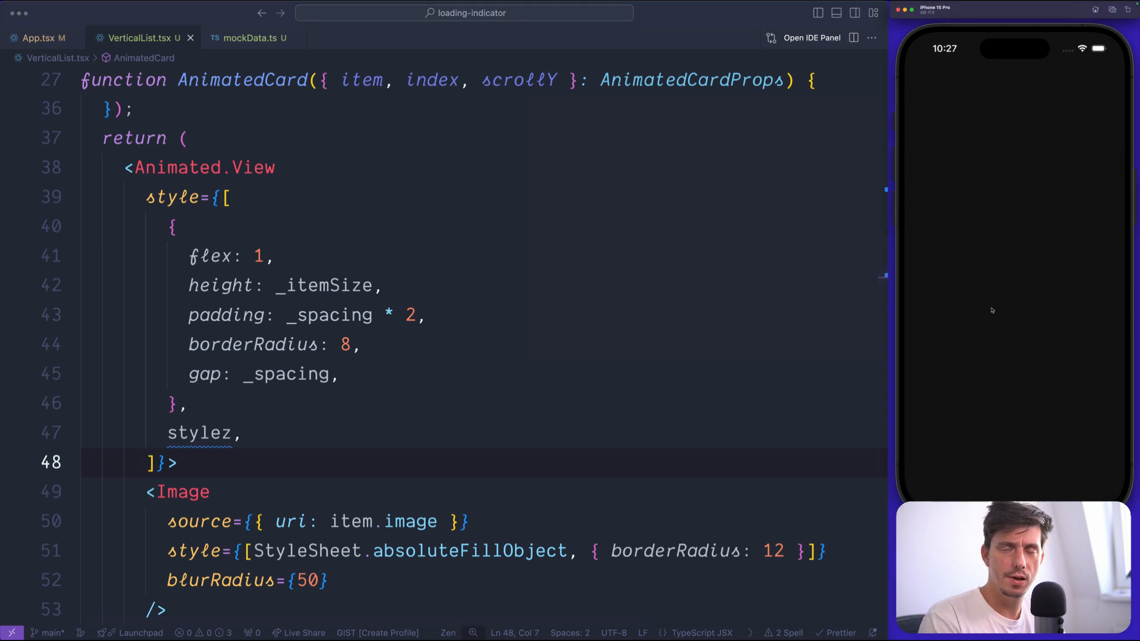
# Step: Divide the scroll offset by _itemFullSize and change neighbour opacity to 0.3, reloading the simulator
pyautogui.doubleClick(203, 168)
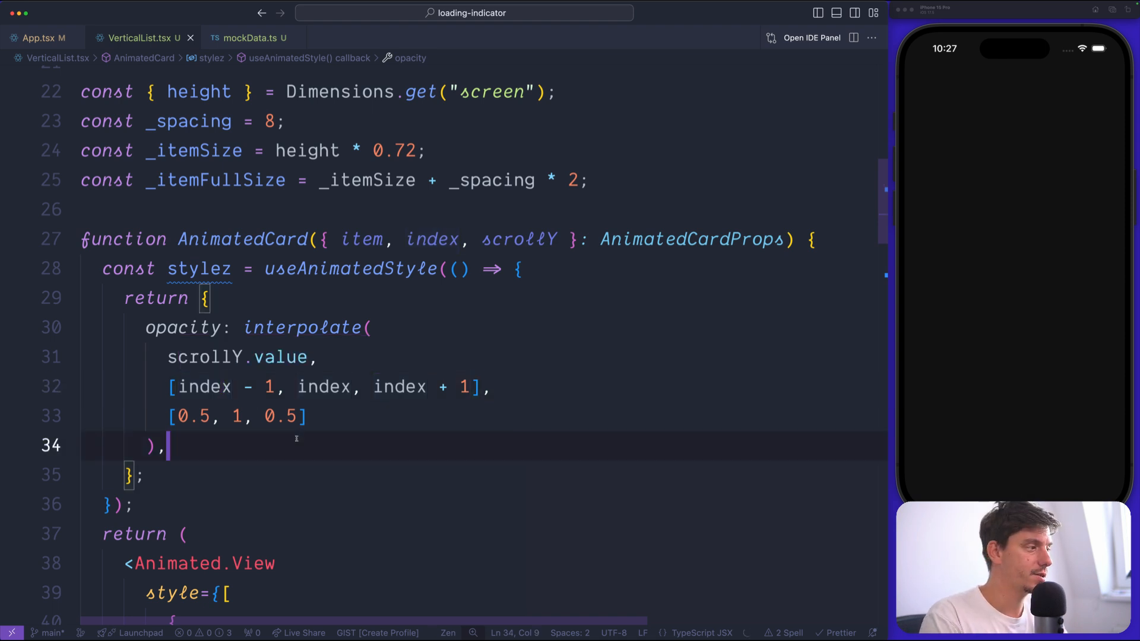
pyautogui.scroll(-3)
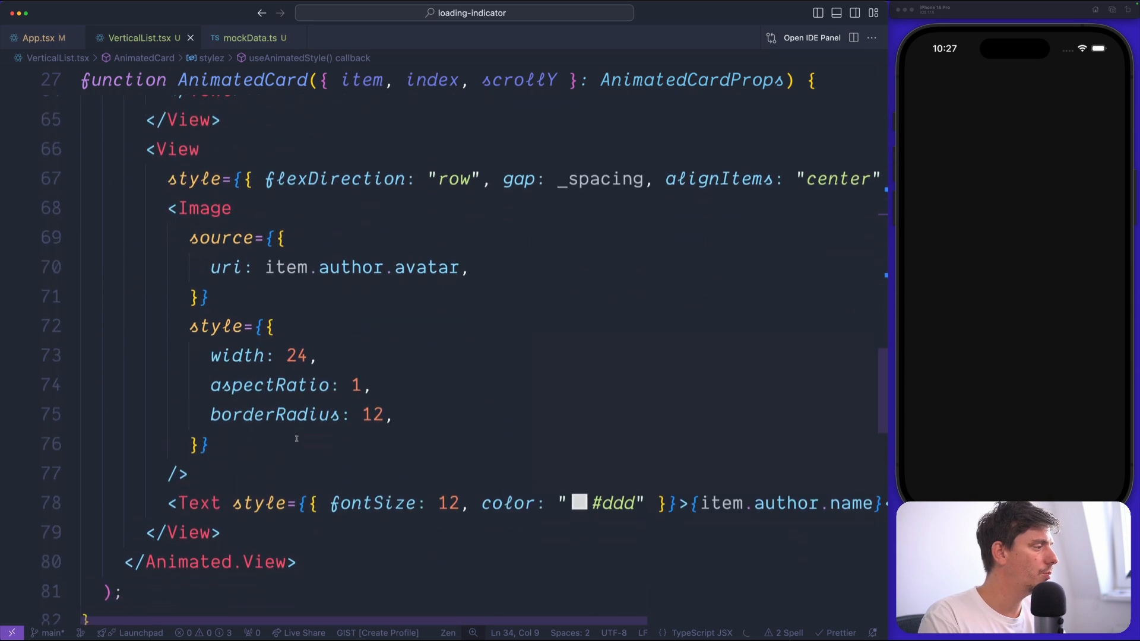
pyautogui.scroll(-3)
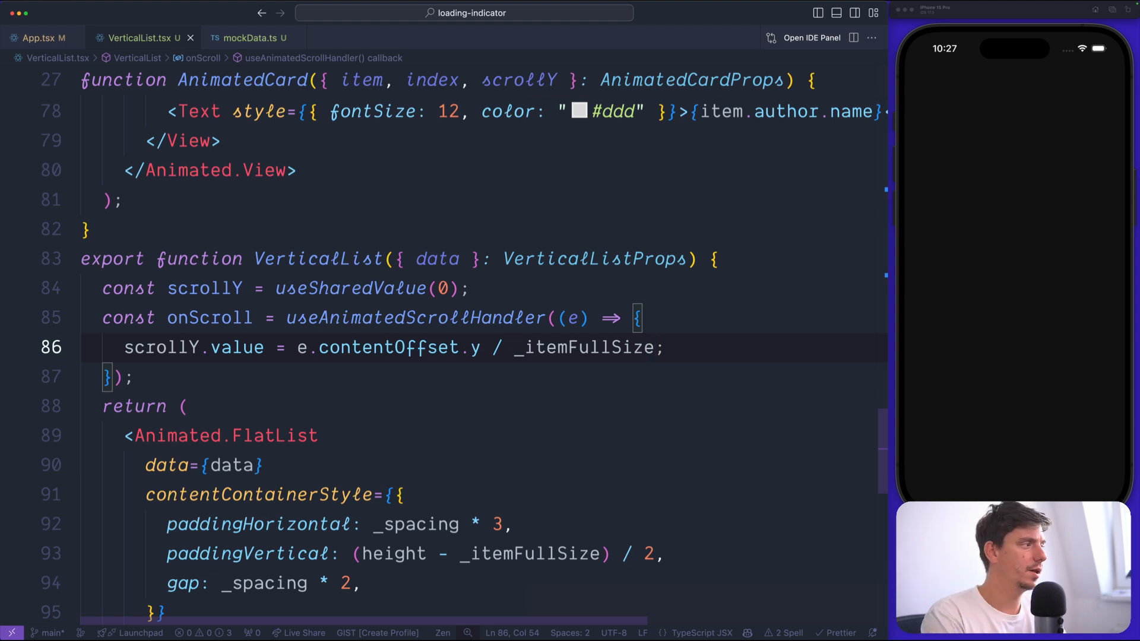
pyautogui.click(471, 288)
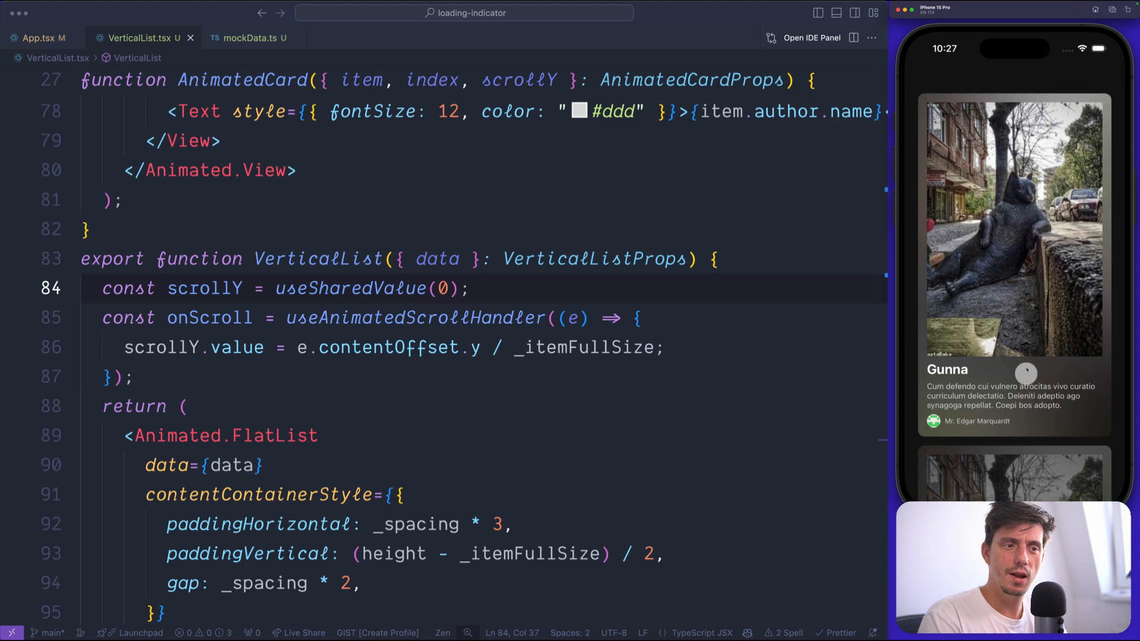
pyautogui.scroll(3)
pyautogui.write('[0., 1, 0.')
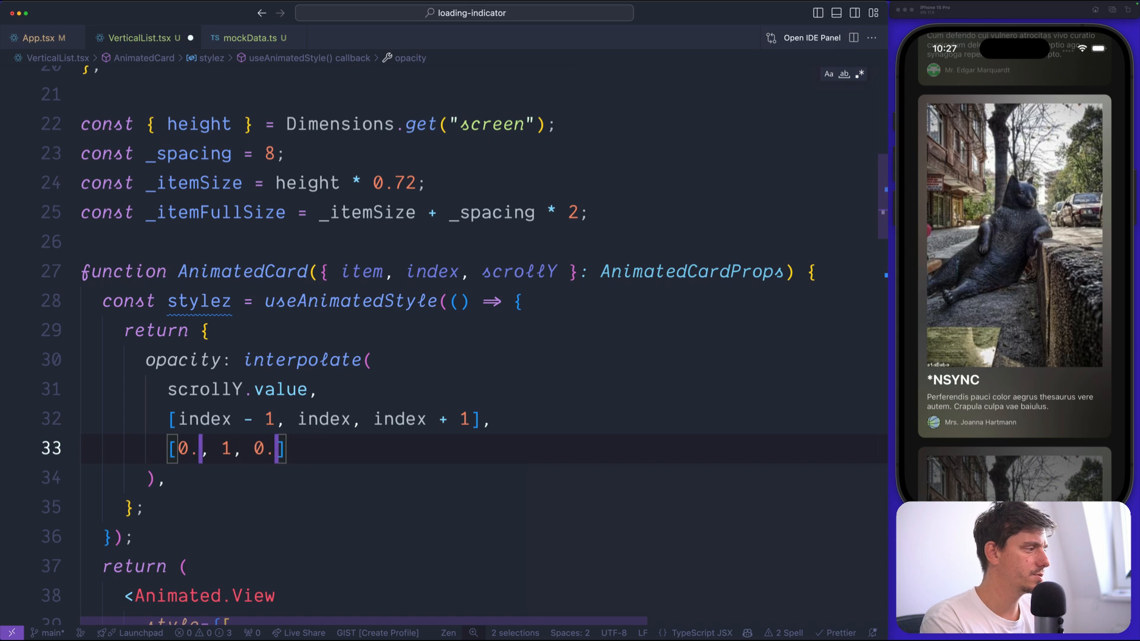
pyautogui.write('3')
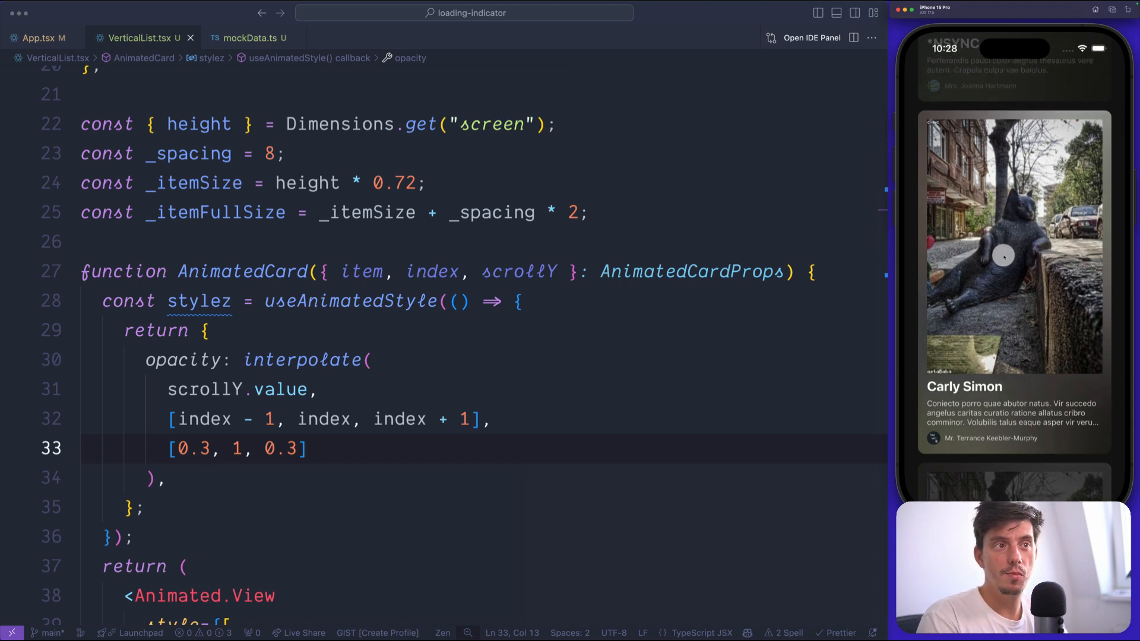
pyautogui.scroll(3)
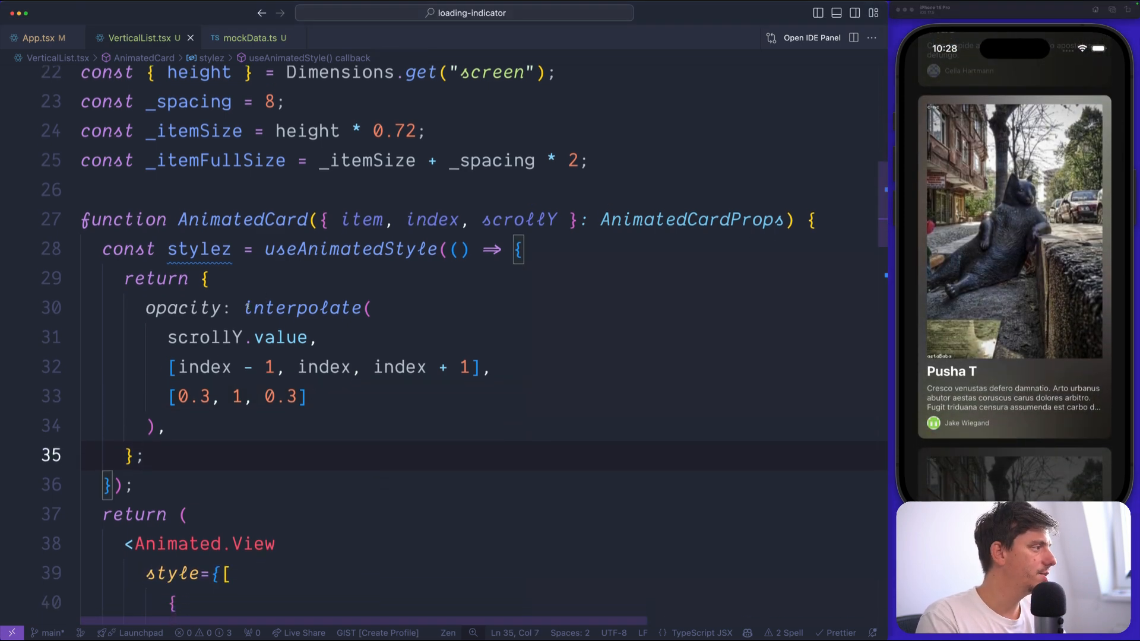
# Step: Add transform: [{ scale: interpolate(scrollY.value, [index-1, index, index+1], [0.92, 1, 0.92]) }] and save
pyautogui.click(486, 367)
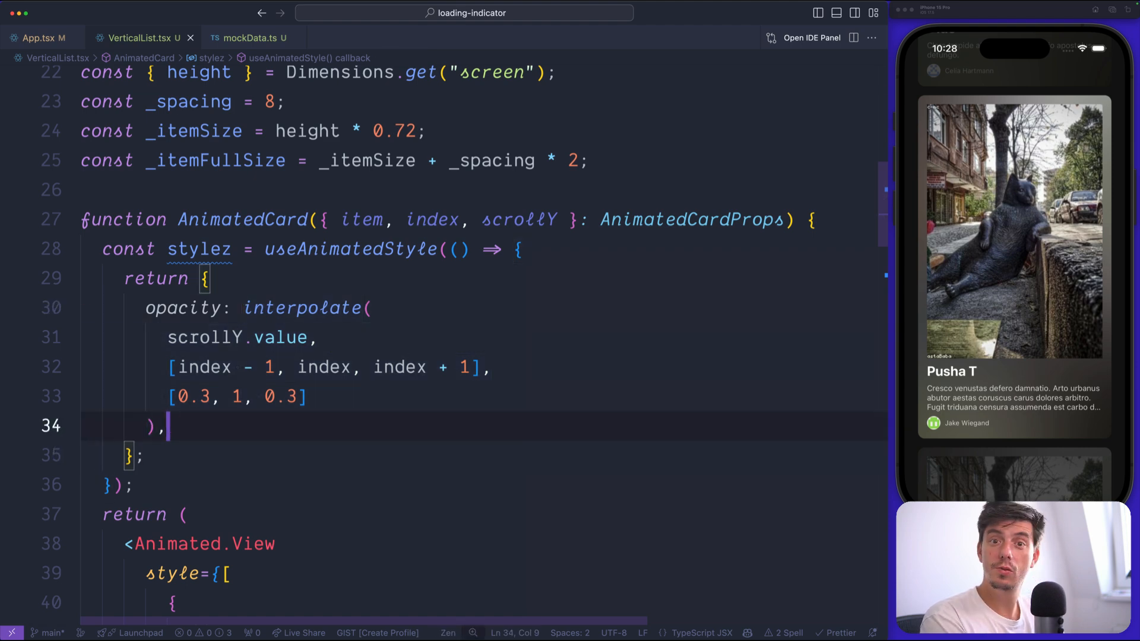
pyautogui.write('transform: [')
pyautogui.write('[0.92, 1, 0.95')
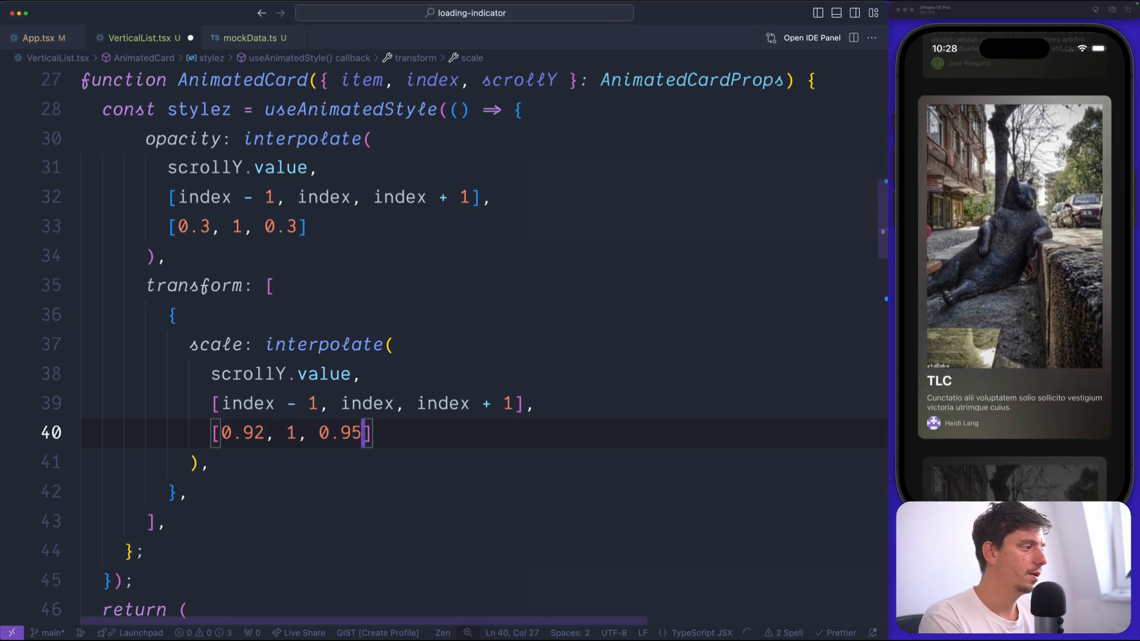
pyautogui.write('2')
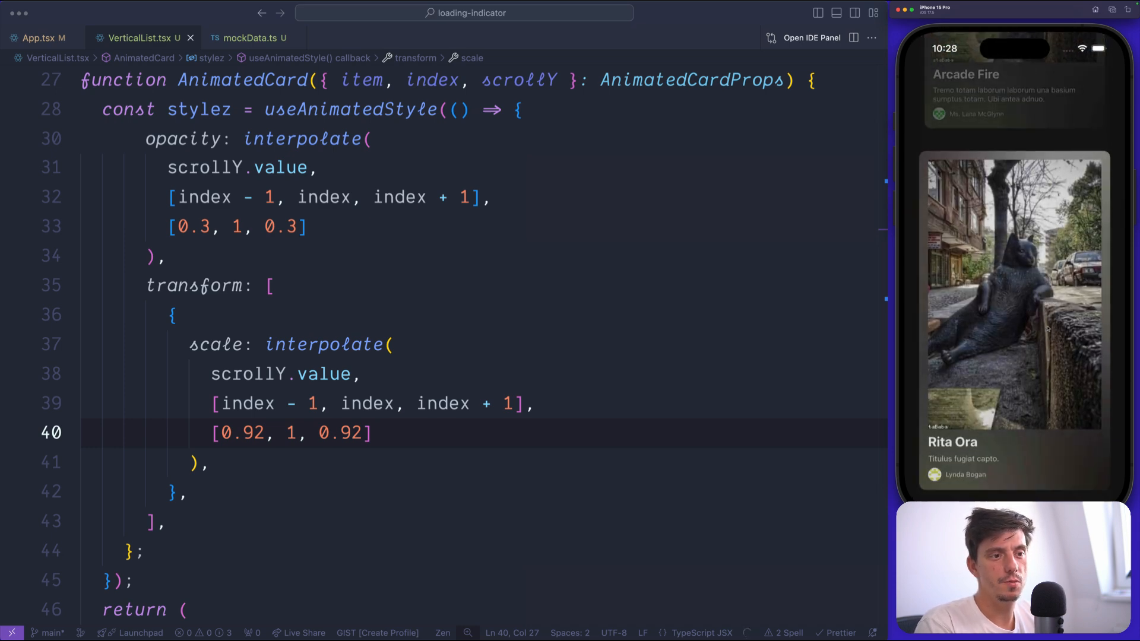
pyautogui.scroll(-3)
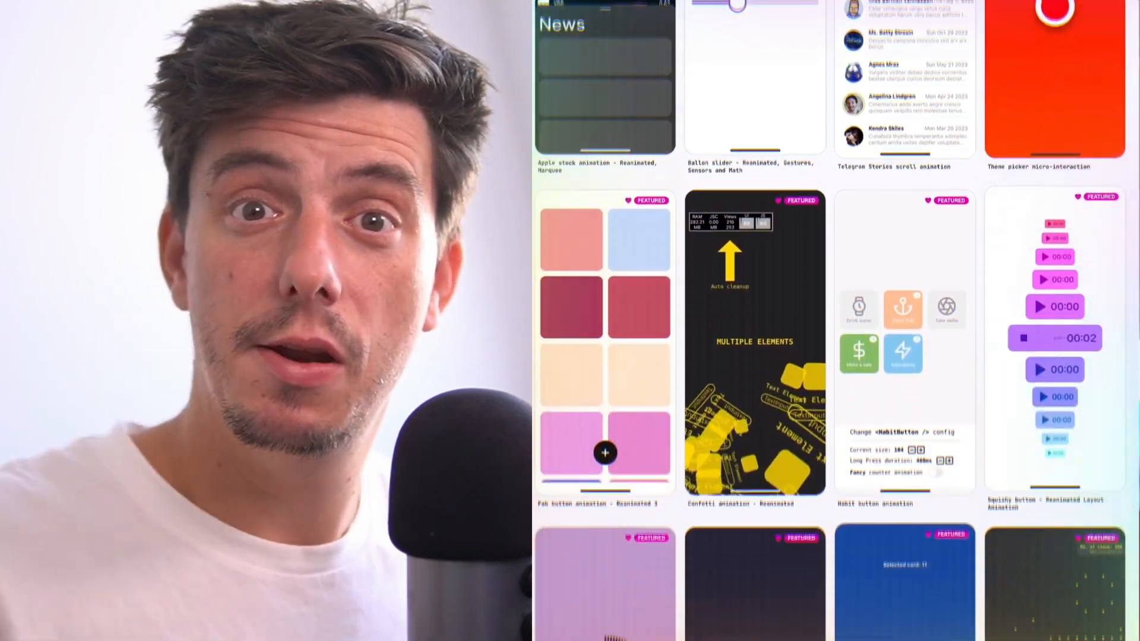
# Step: Scroll down through the browser gallery of React Native animation demo thumbnails
pyautogui.scroll(-3)
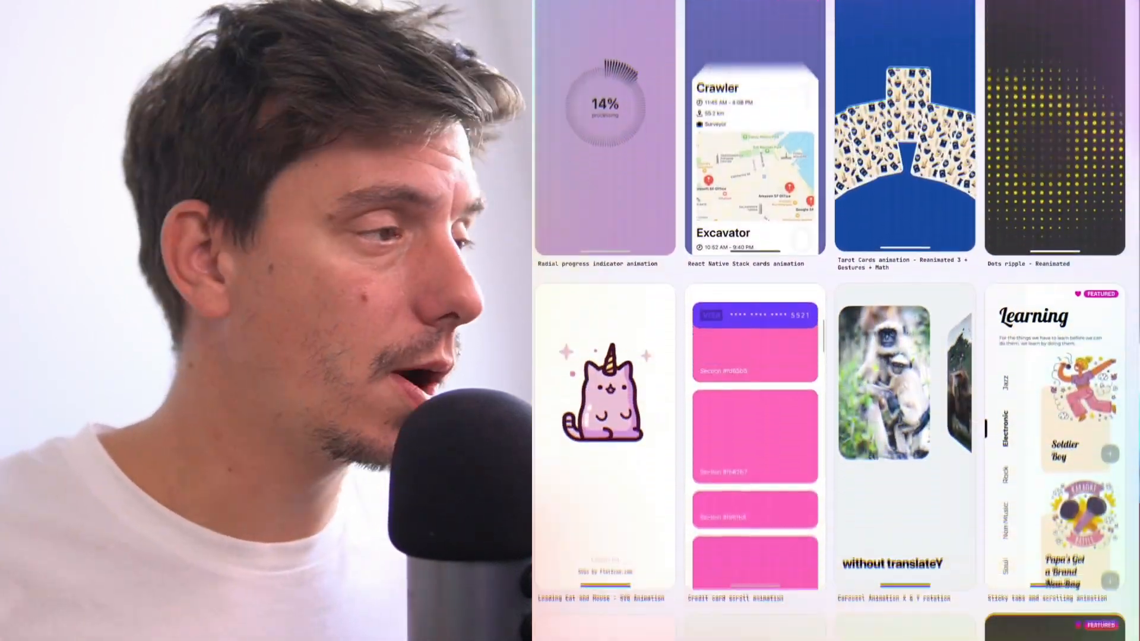
pyautogui.scroll(-3)
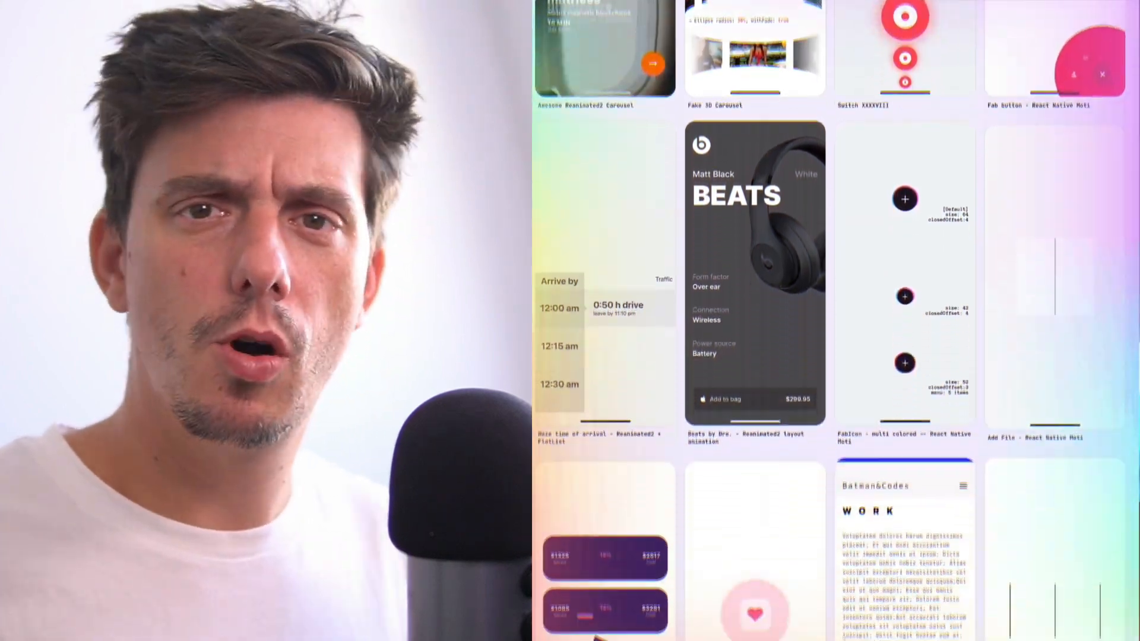
pyautogui.scroll(-3)
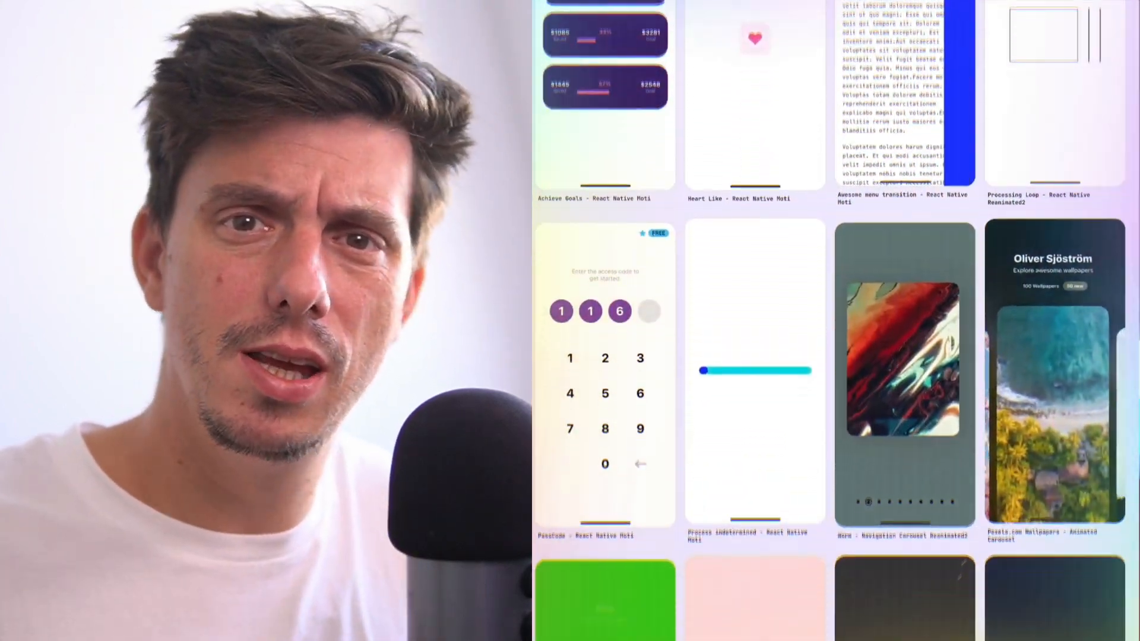
pyautogui.scroll(-3)
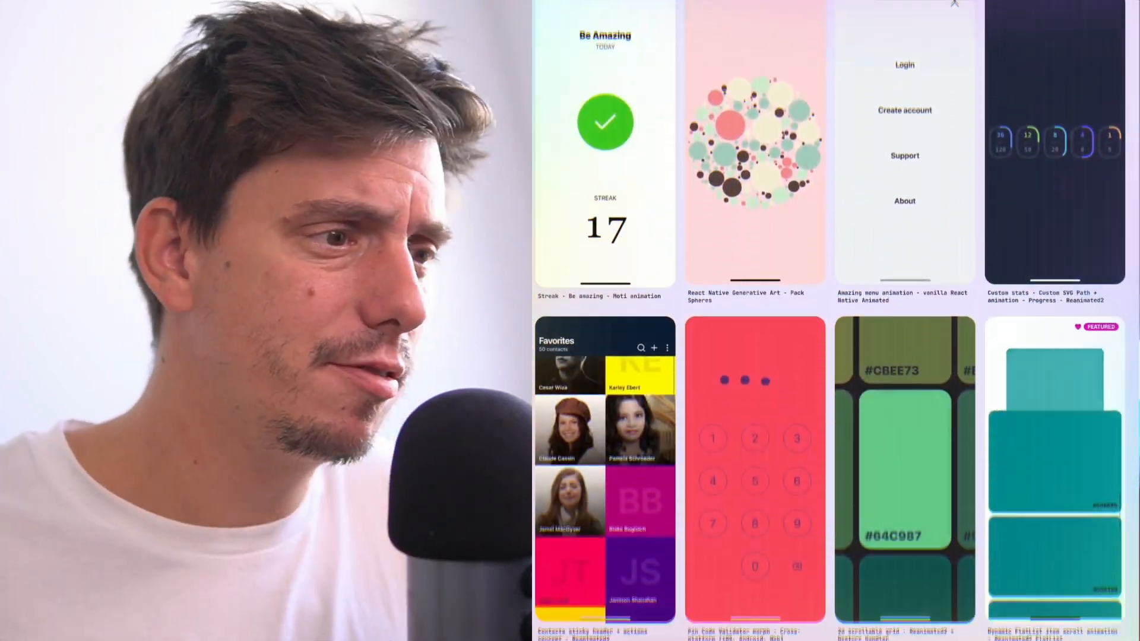
pyautogui.scroll(-3)
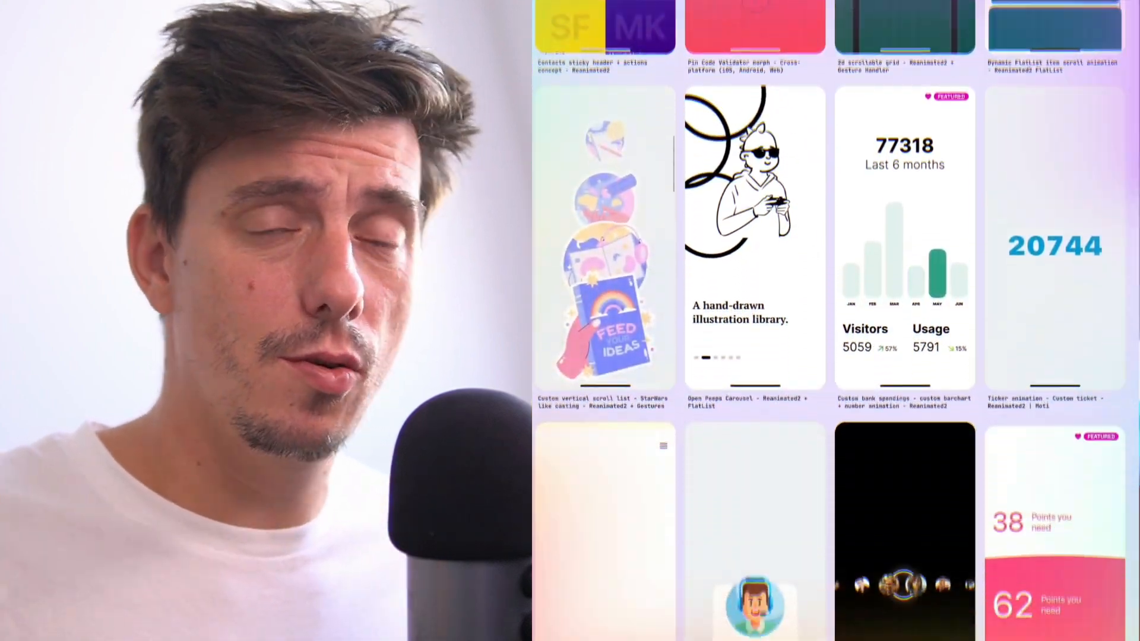
pyautogui.scroll(-3)
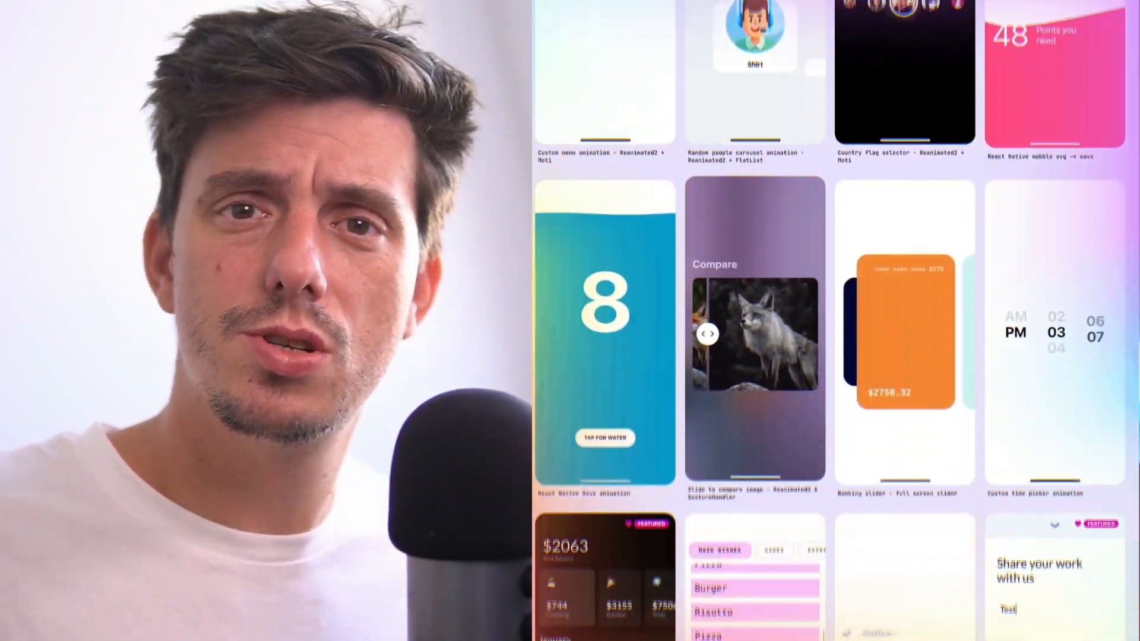
pyautogui.scroll(-3)
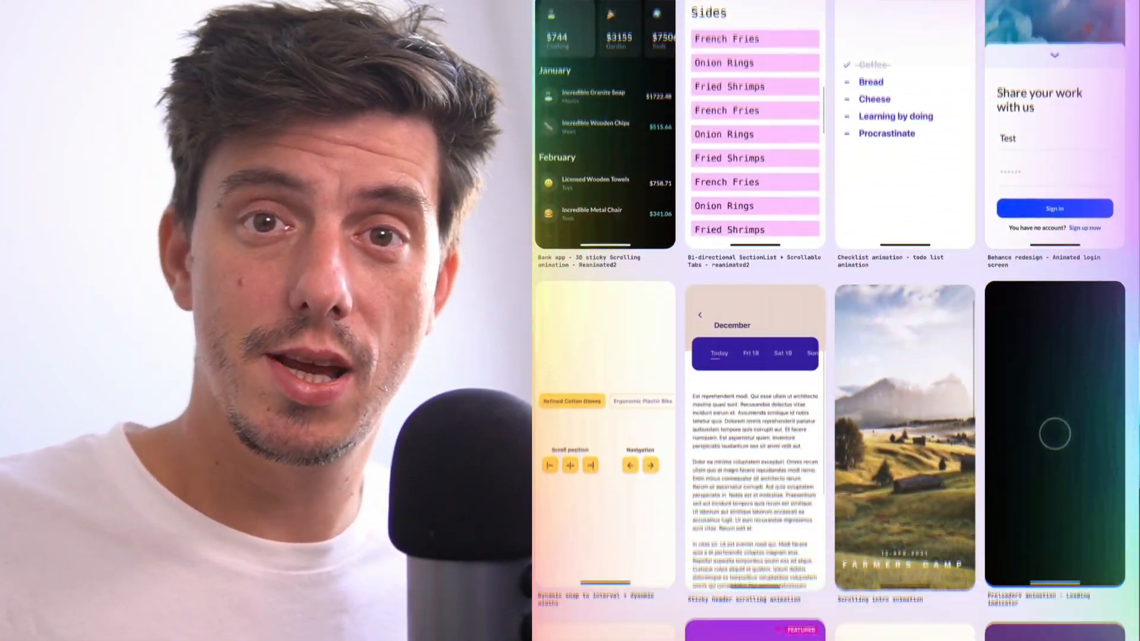